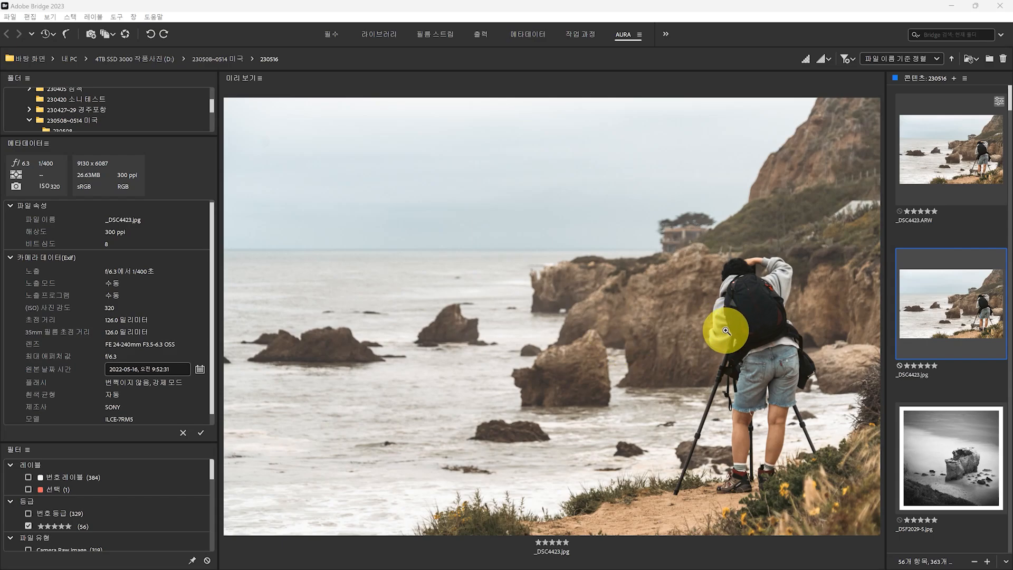
pyautogui.moveTo(949, 319)
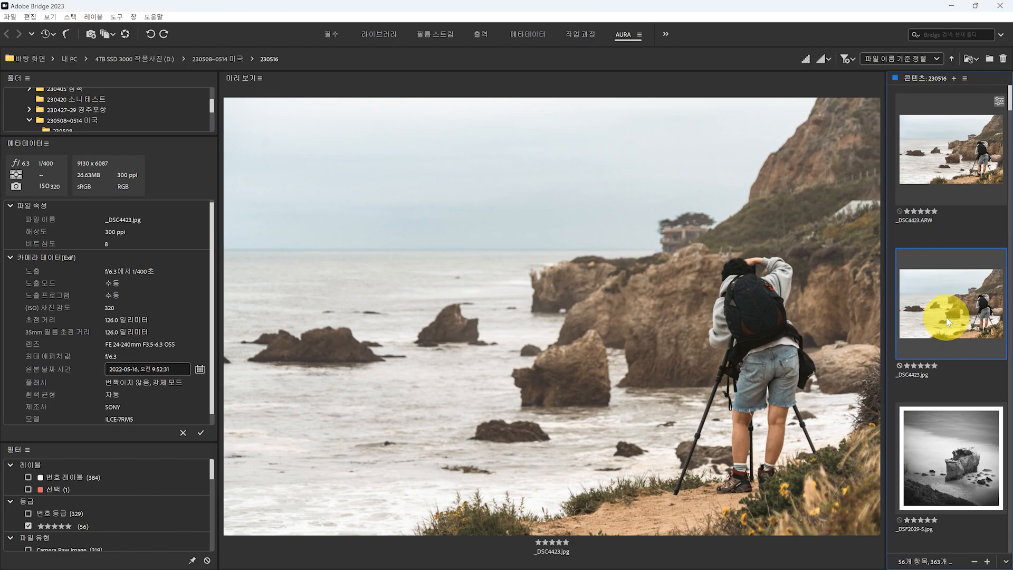
pyautogui.moveTo(541, 550)
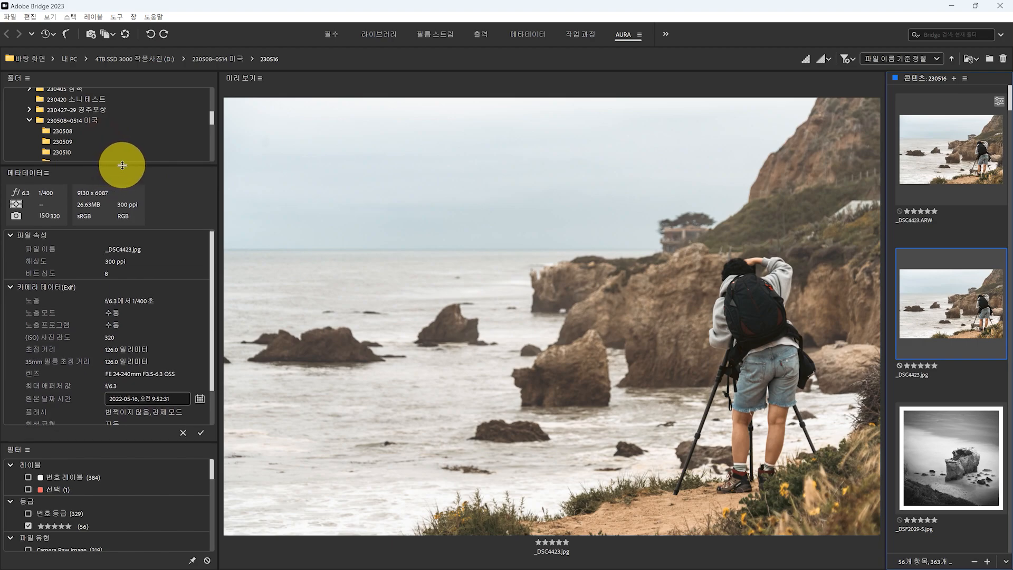
pyautogui.moveTo(471, 555)
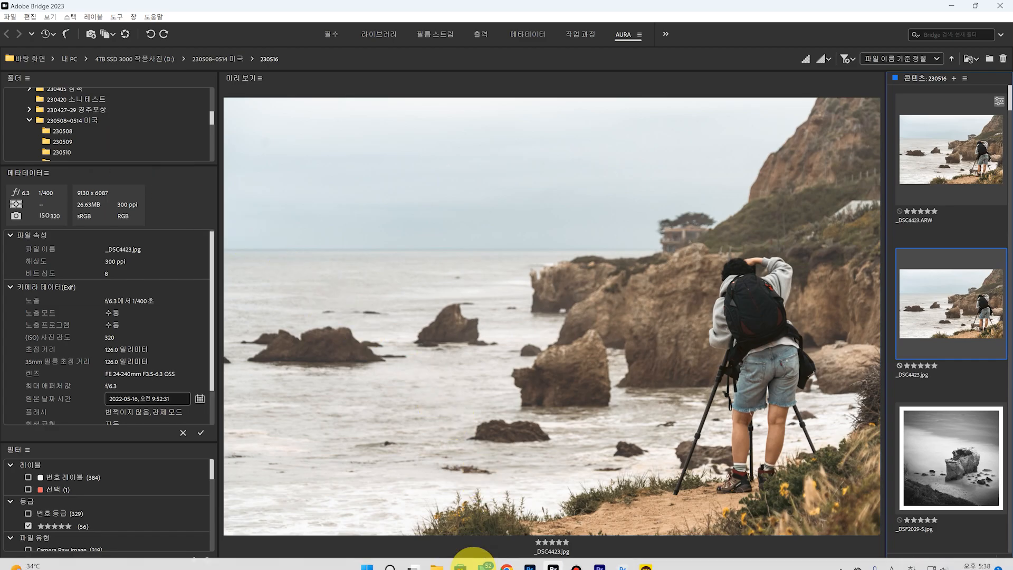
# Step: Switch to Chrome and zoom the Google Maps satellite view on El Matador State Beach
pyautogui.click(507, 557)
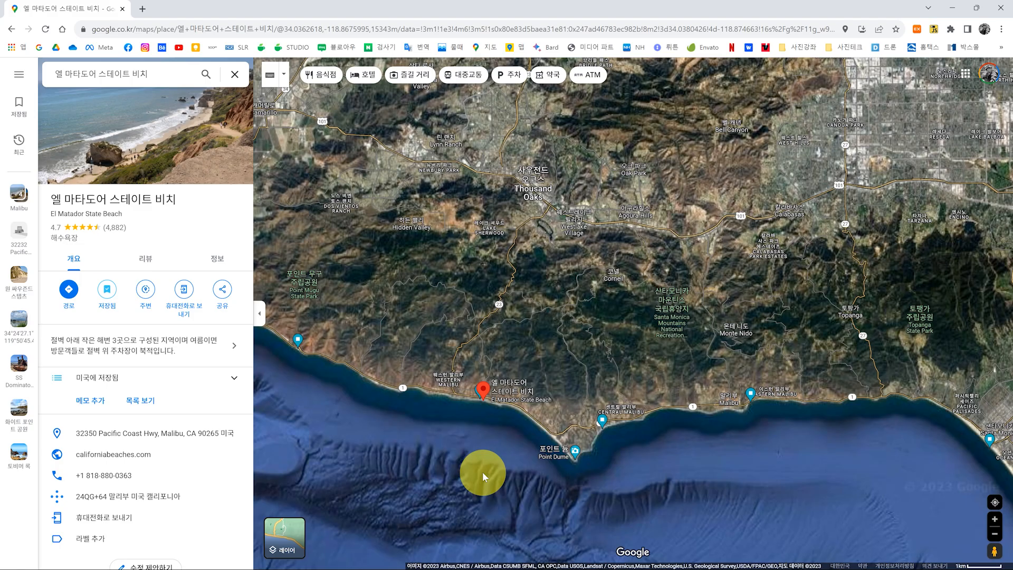
pyautogui.scroll(-3)
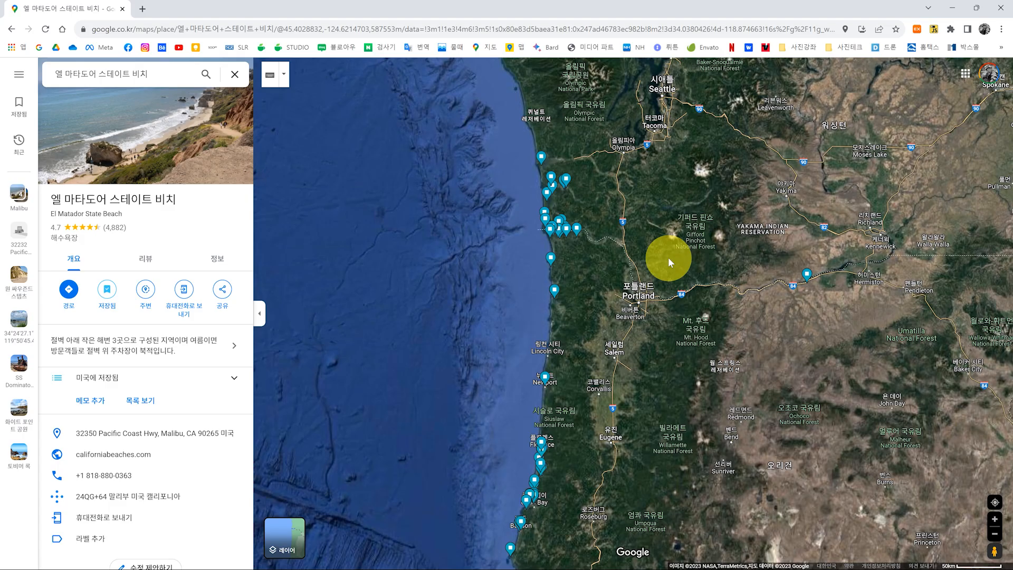
pyautogui.scroll(-3)
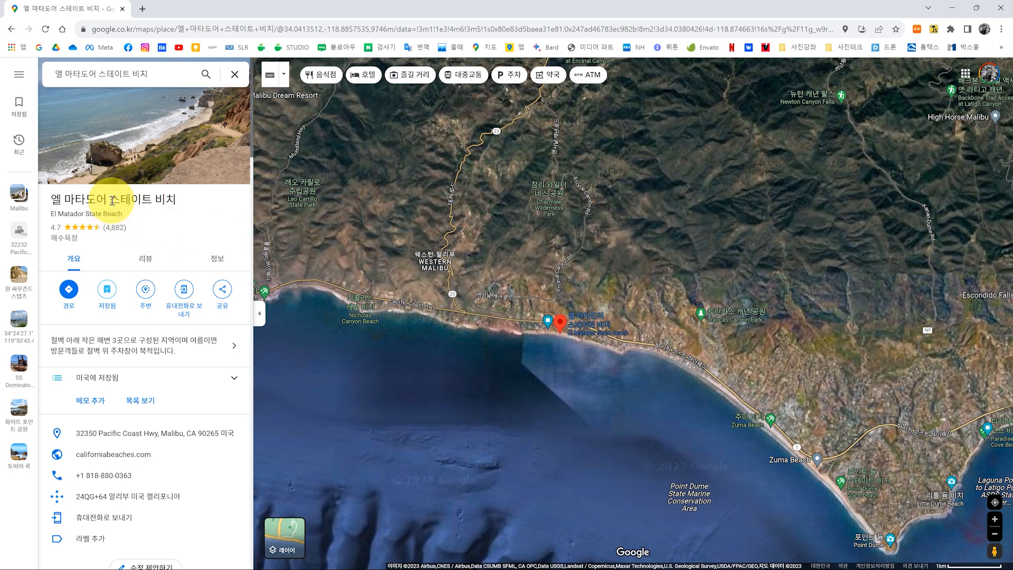
pyautogui.moveTo(199, 198)
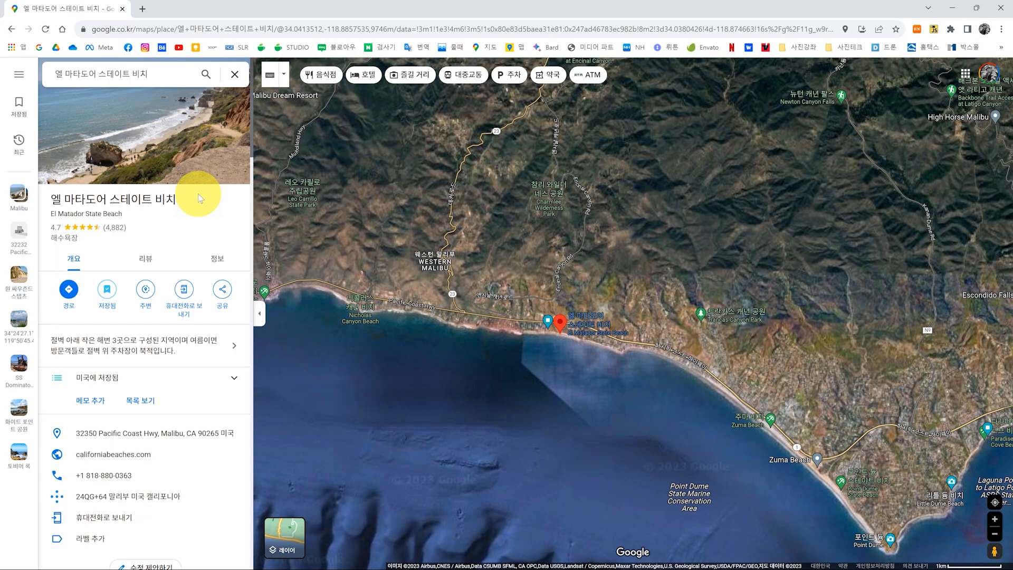
pyautogui.moveTo(214, 158)
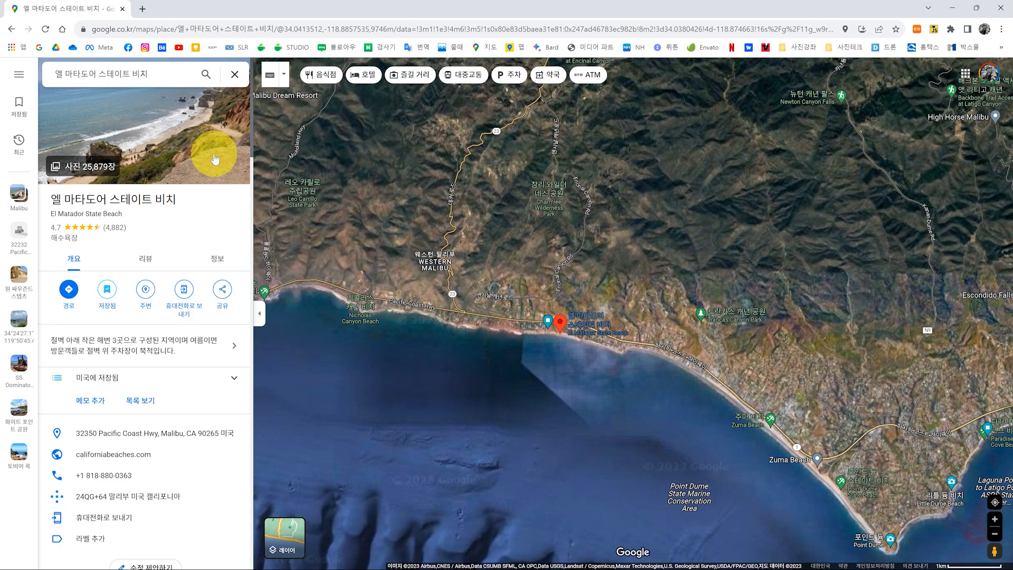
pyautogui.moveTo(218, 138)
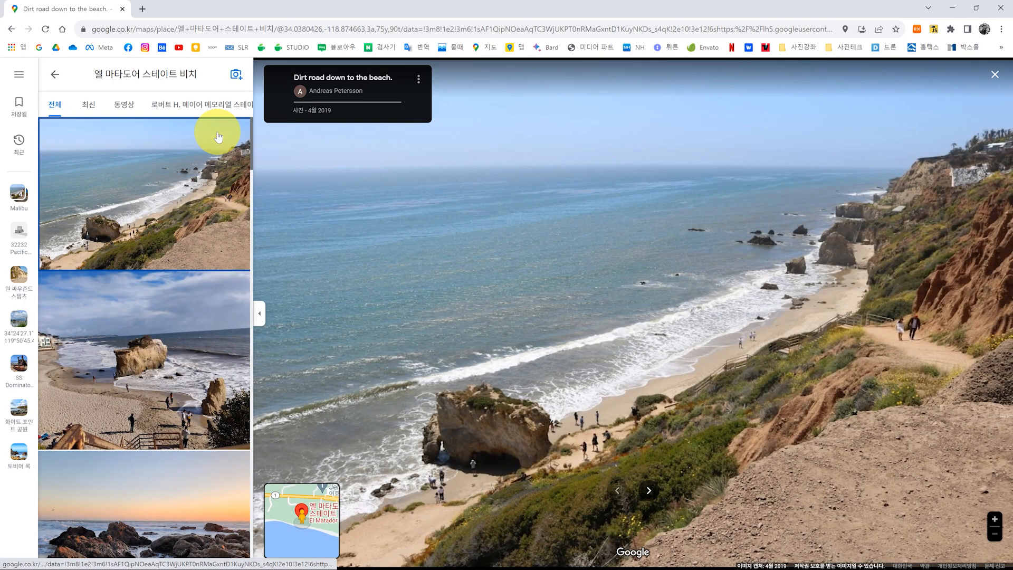
pyautogui.moveTo(623, 371)
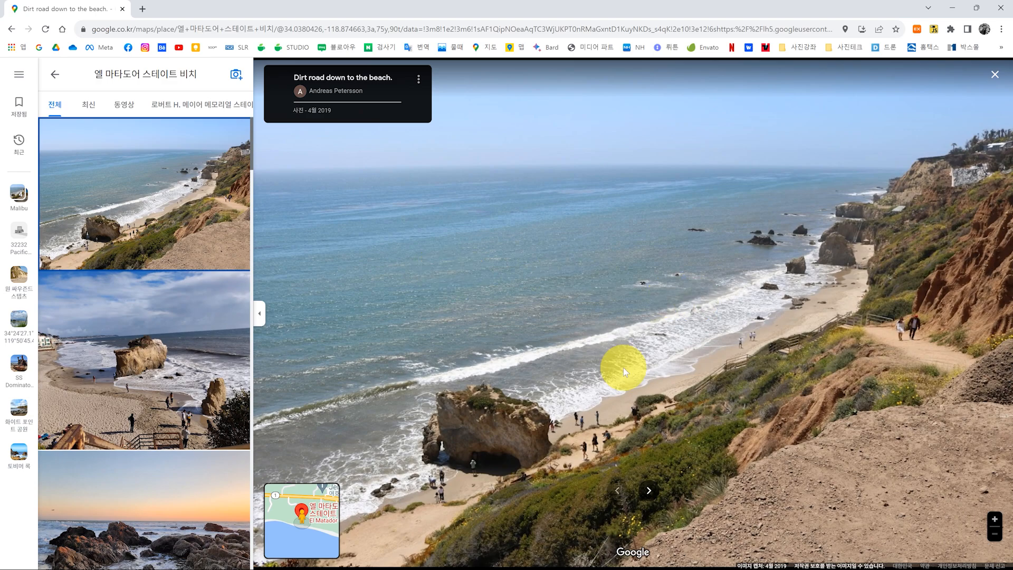
pyautogui.moveTo(582, 378)
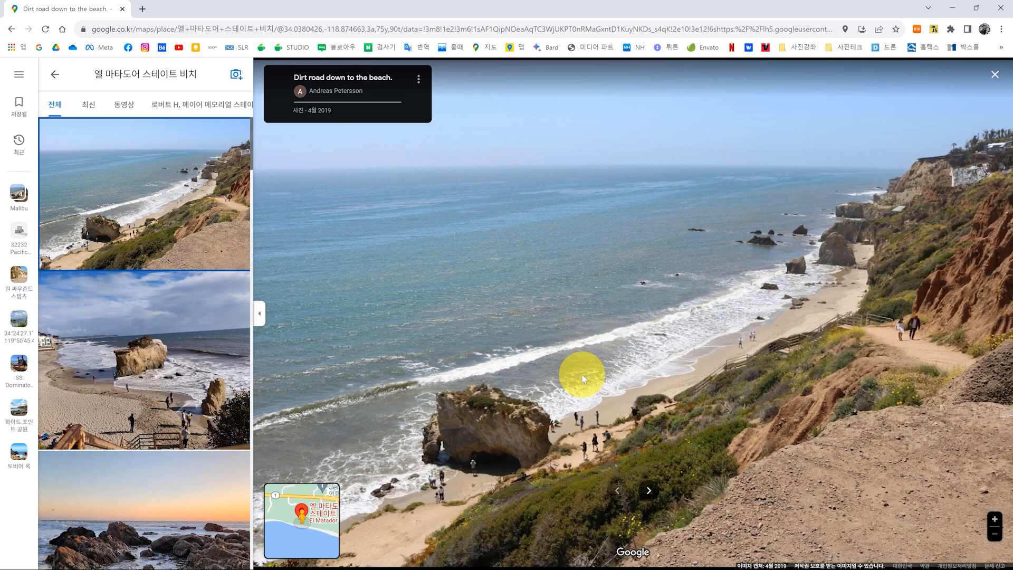
pyautogui.moveTo(526, 385)
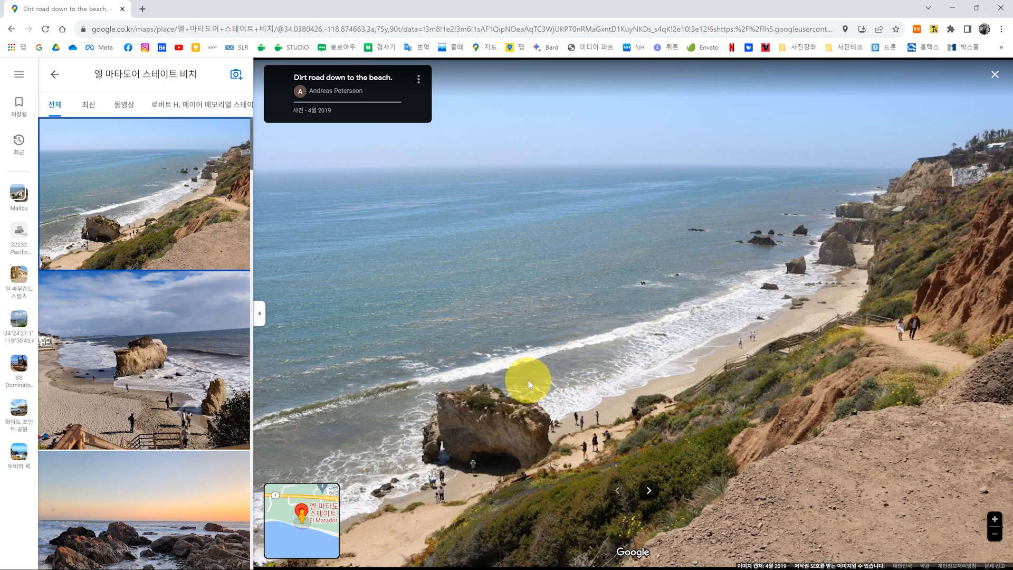
pyautogui.moveTo(795, 370)
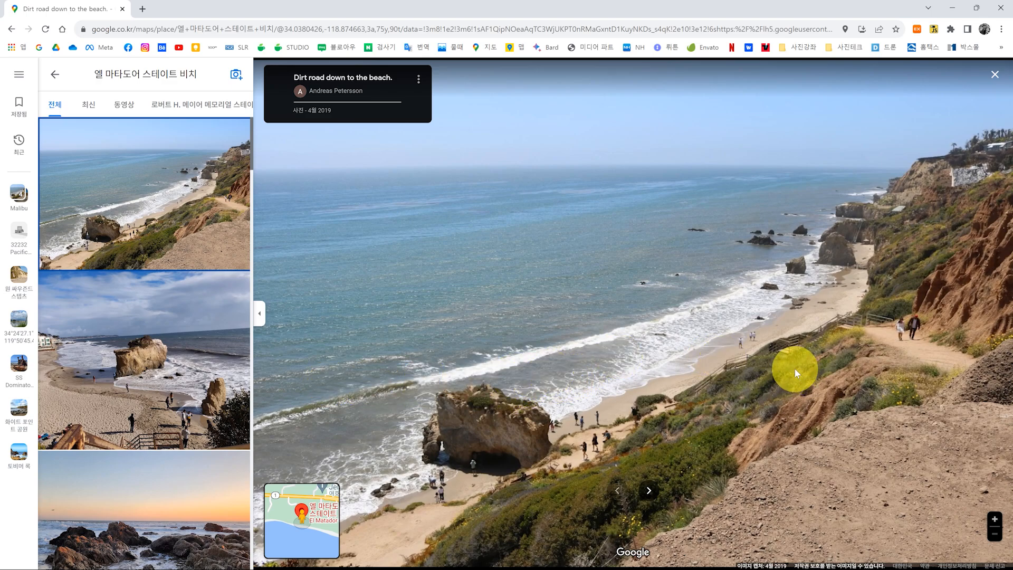
pyautogui.moveTo(174, 415)
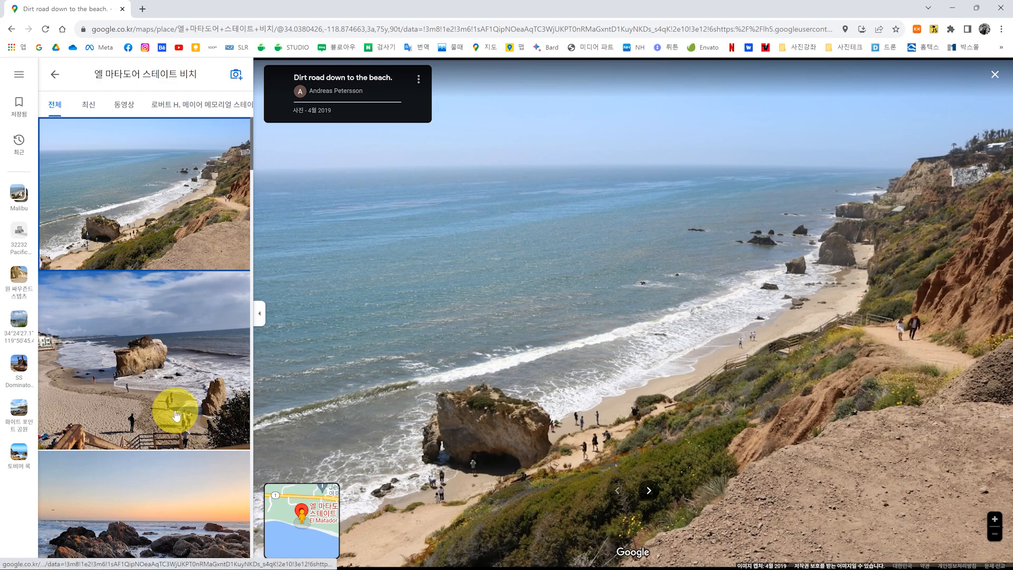
pyautogui.moveTo(972, 467)
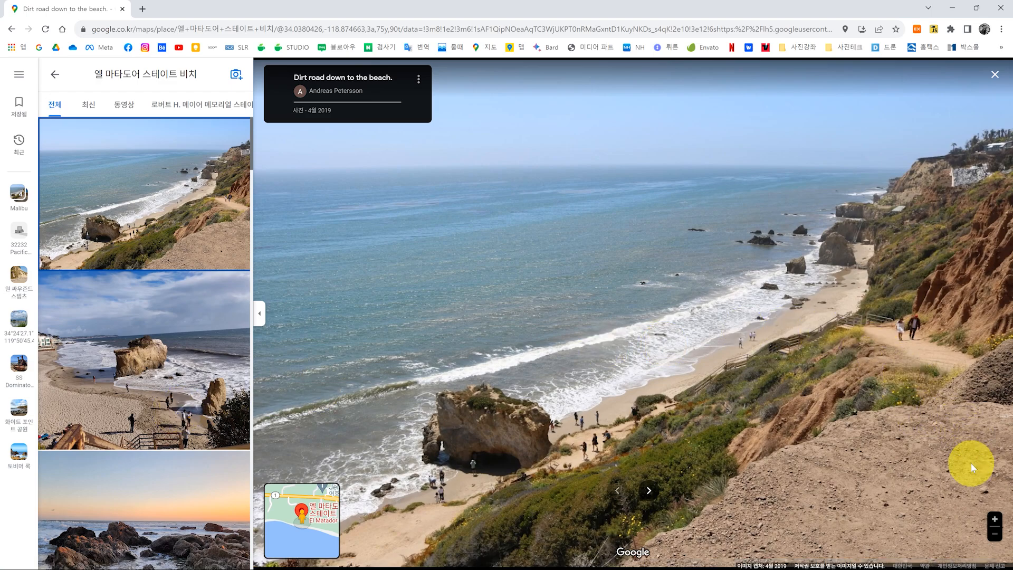
pyautogui.moveTo(909, 341)
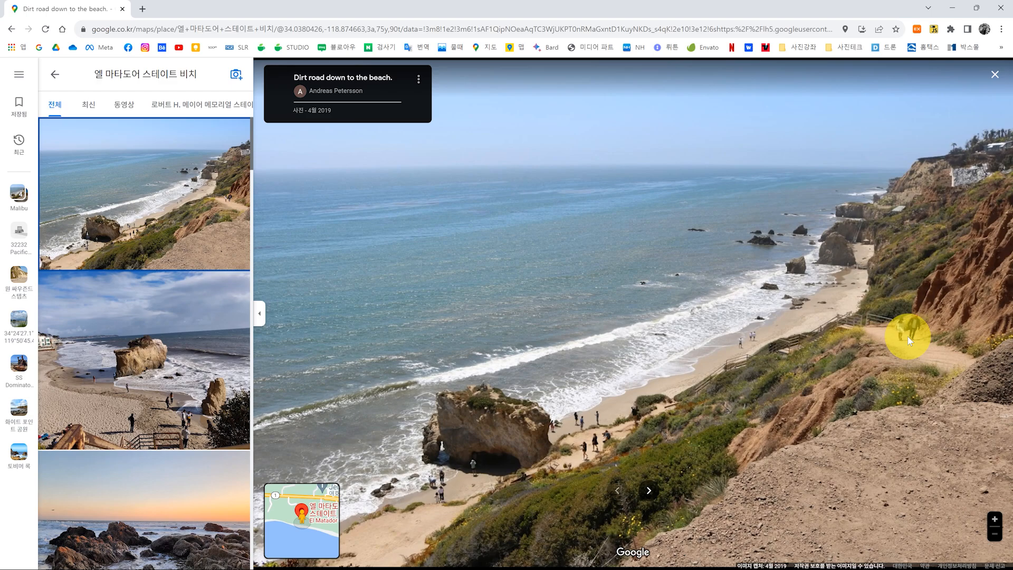
pyautogui.moveTo(886, 153)
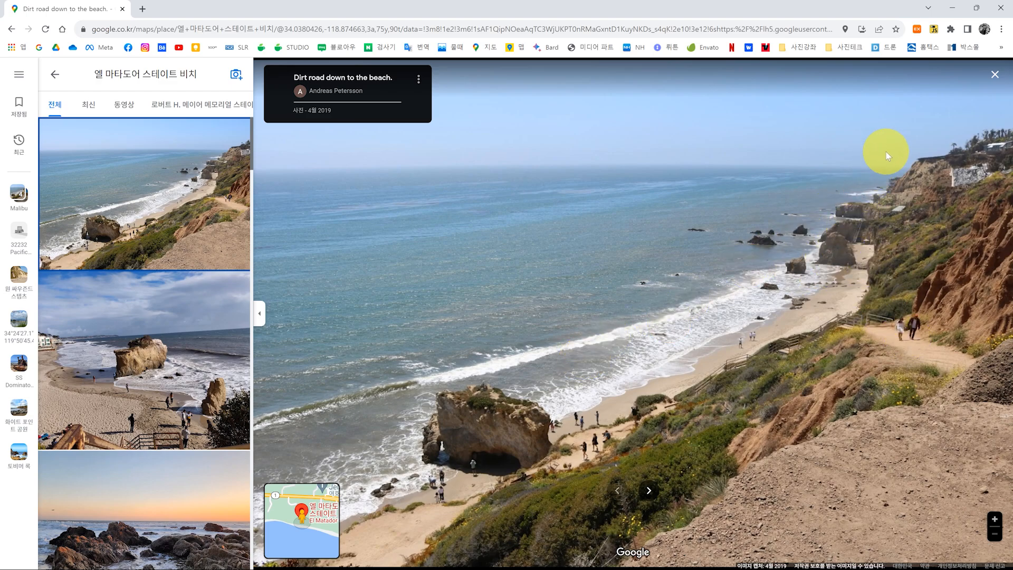
pyautogui.moveTo(838, 259)
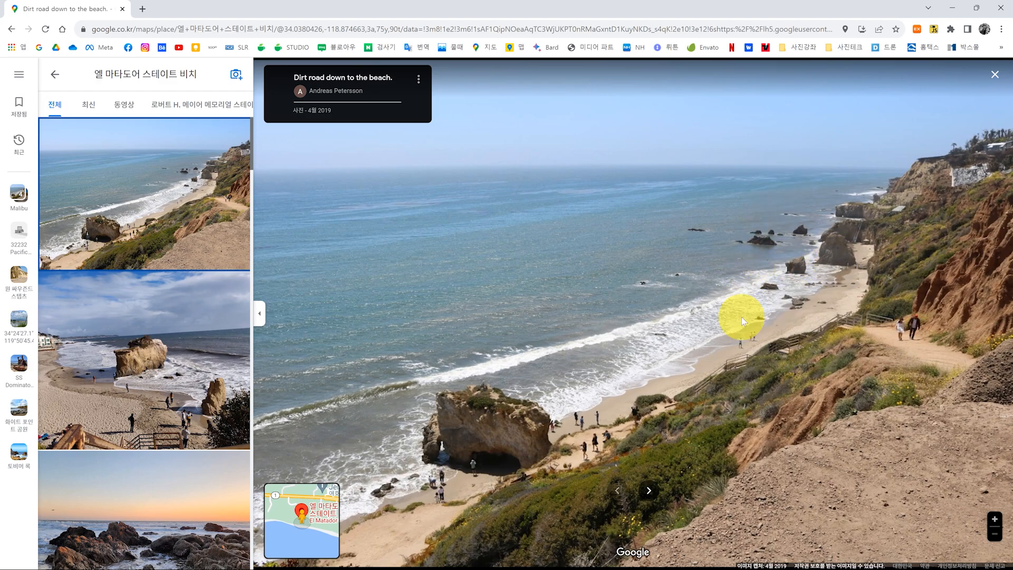
pyautogui.moveTo(441, 442)
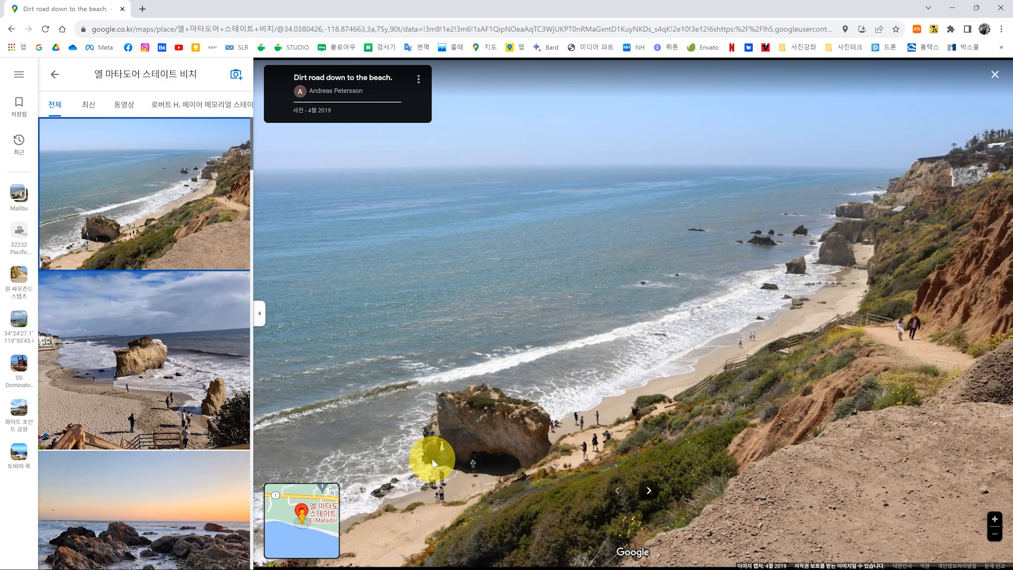
pyautogui.moveTo(136, 394)
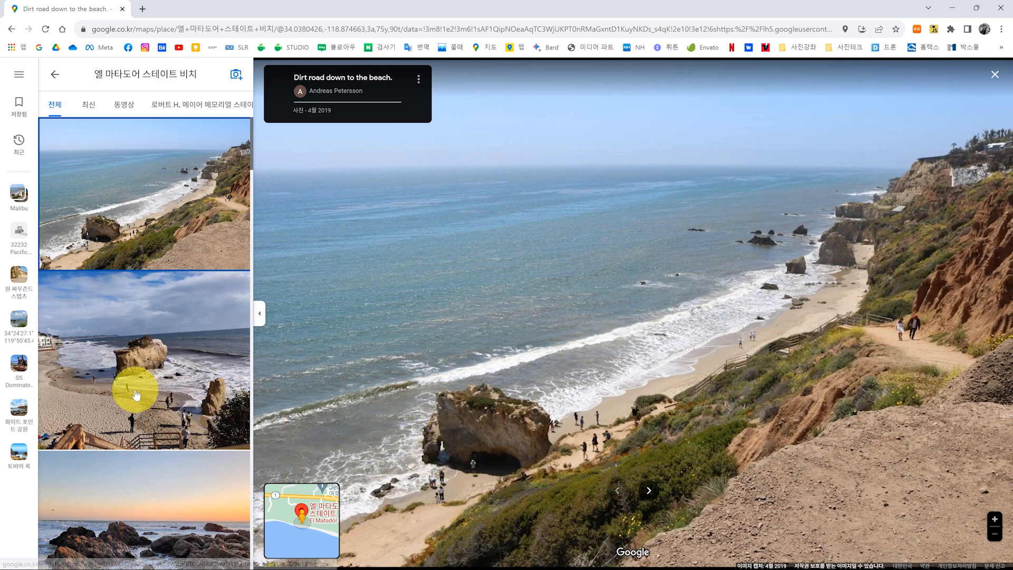
# Step: Browse El Matador gallery photos: sea stack, dirt road, overlook, sunset shore, coastline, path, arch rock
pyautogui.click(648, 490)
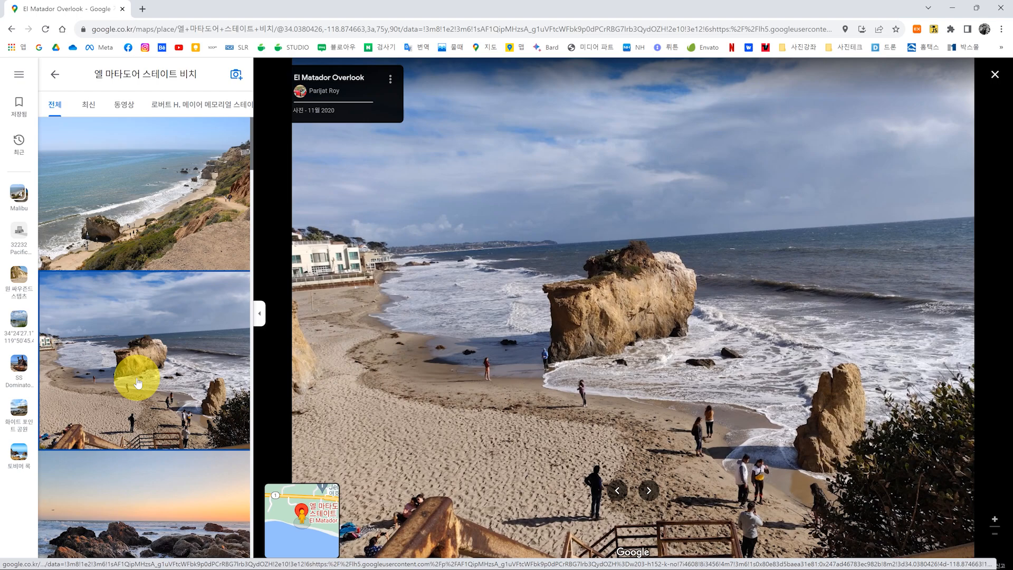
pyautogui.moveTo(153, 371)
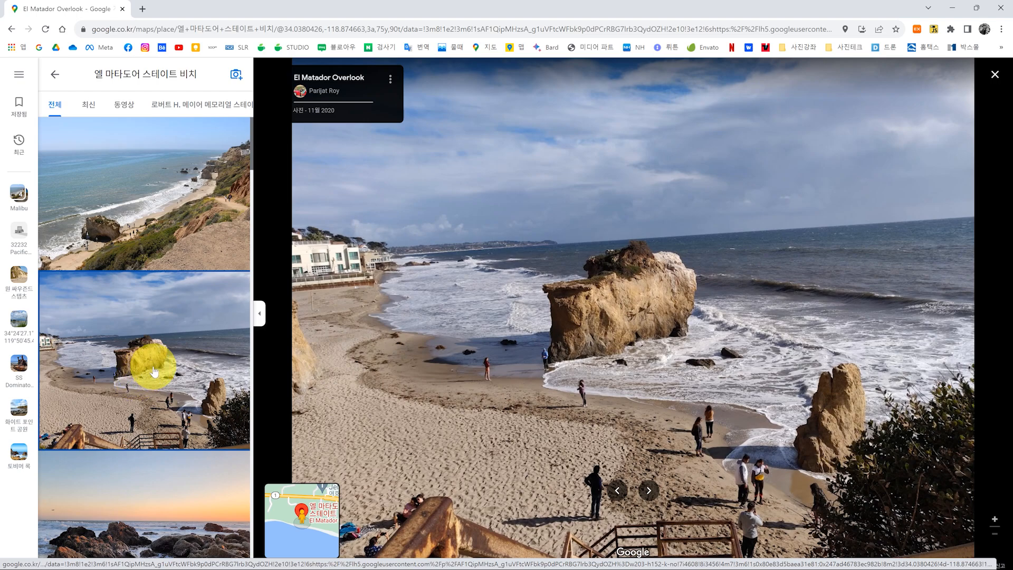
pyautogui.moveTo(164, 233)
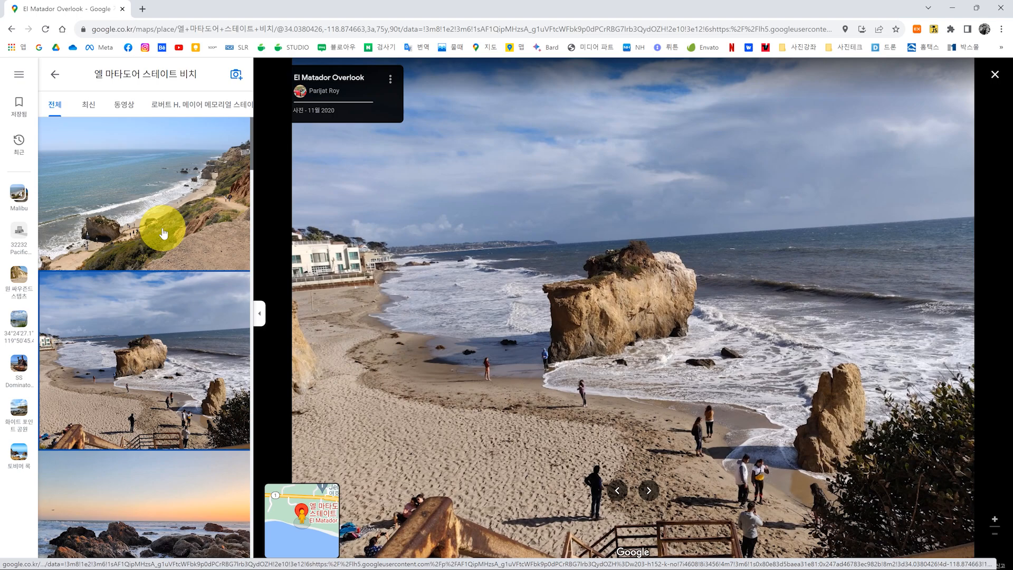
pyautogui.click(648, 490)
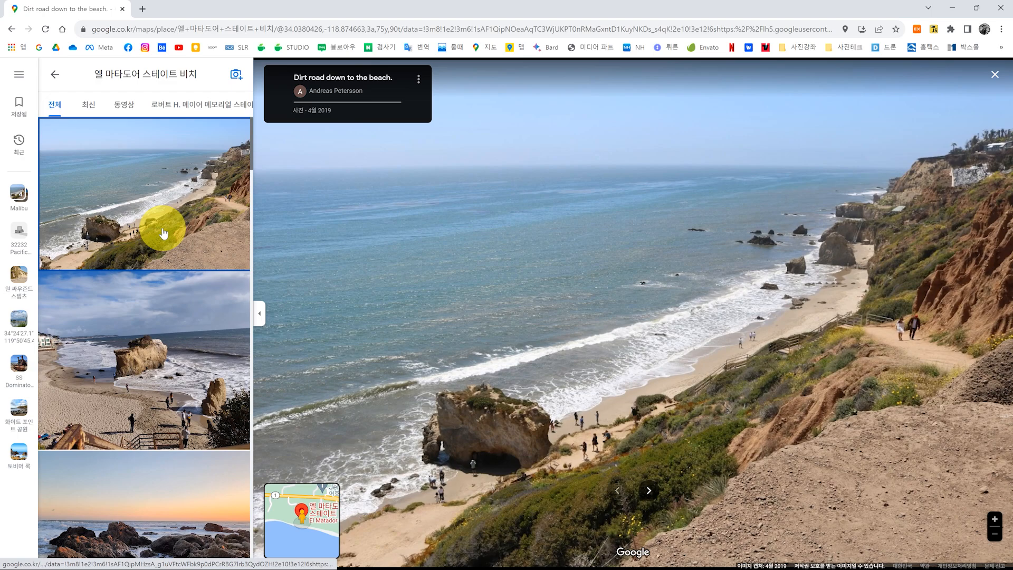
pyautogui.moveTo(528, 284)
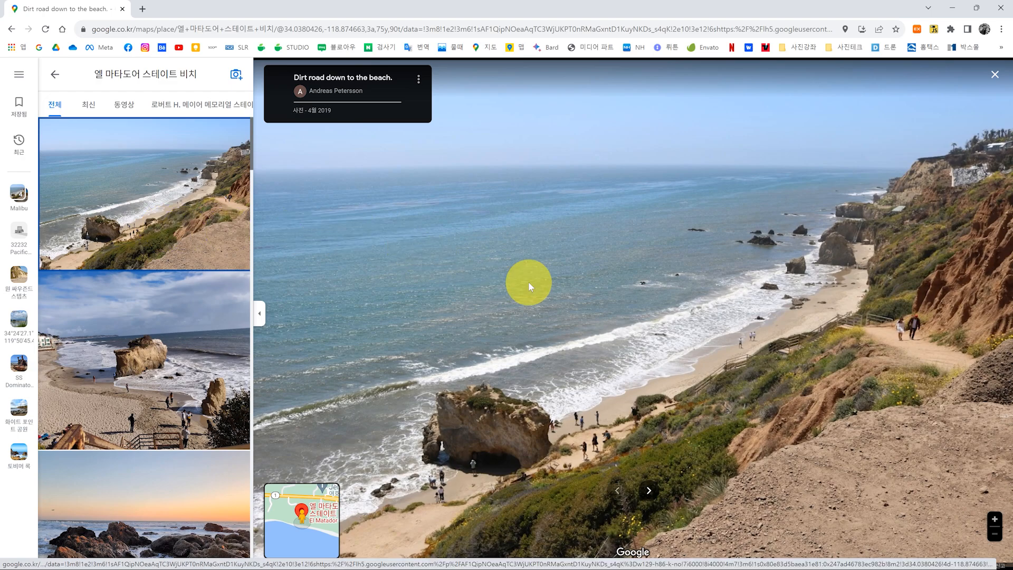
pyautogui.moveTo(481, 449)
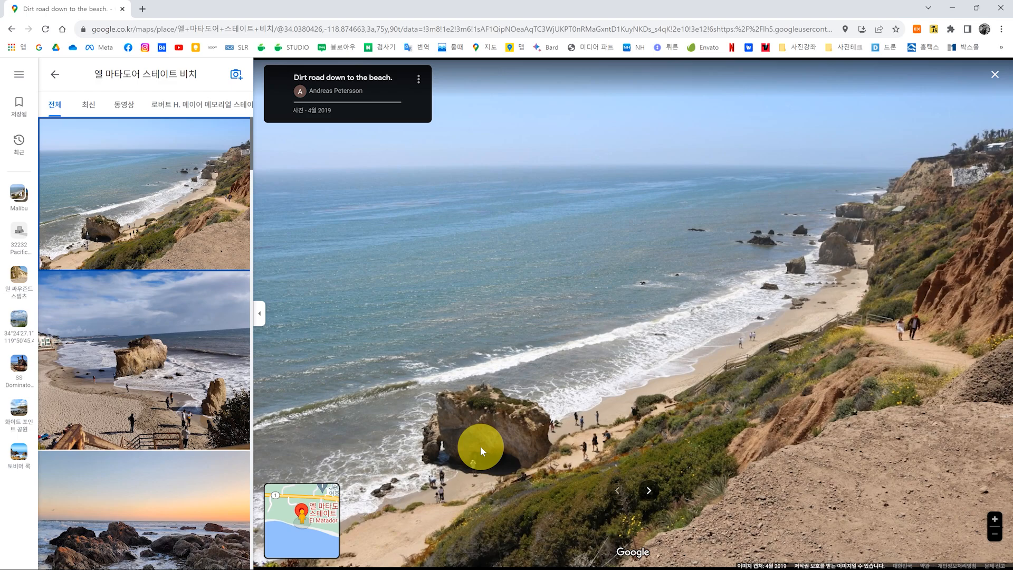
pyautogui.moveTo(193, 414)
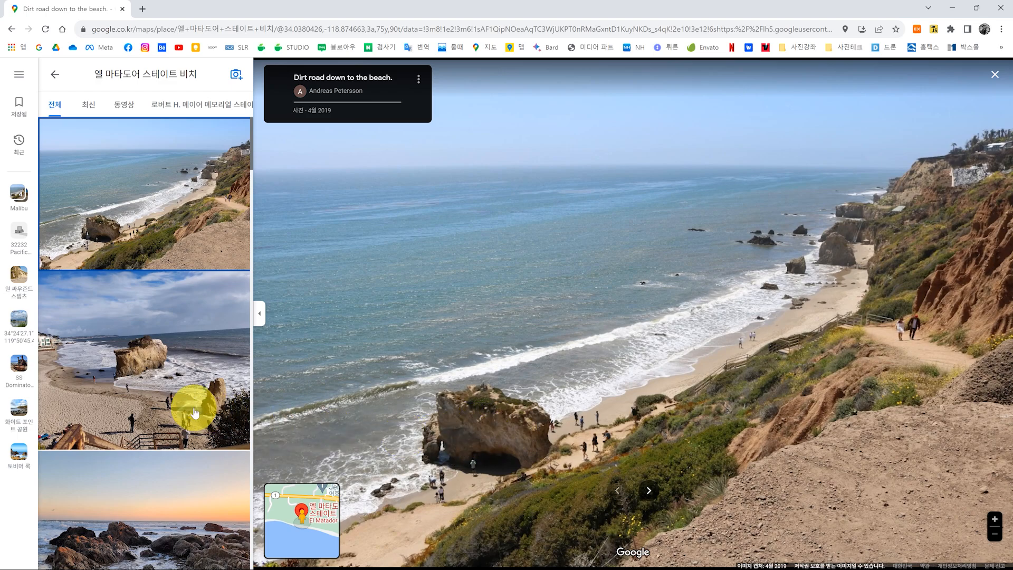
pyautogui.click(648, 489)
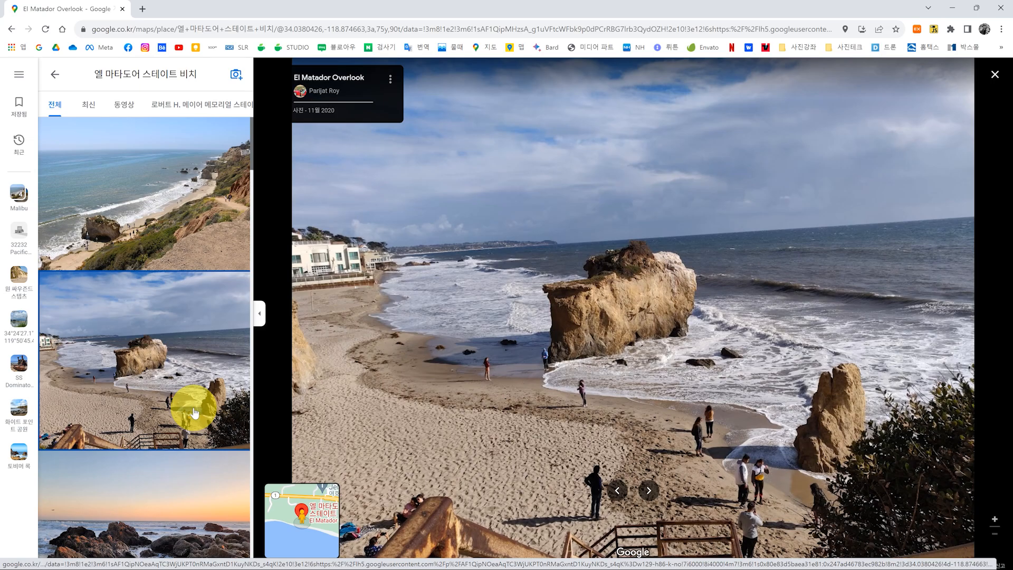
pyautogui.click(648, 490)
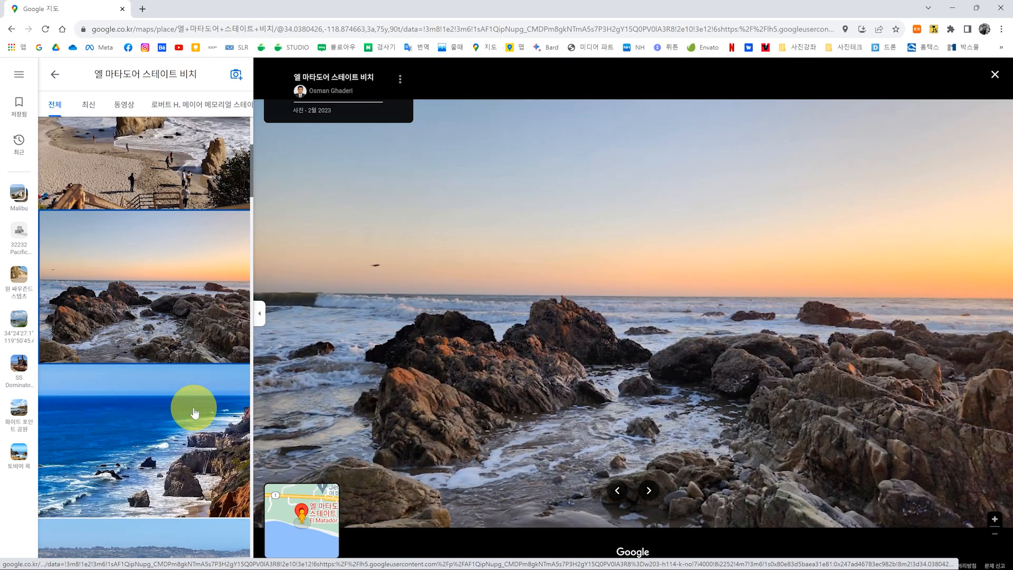
pyautogui.click(648, 490)
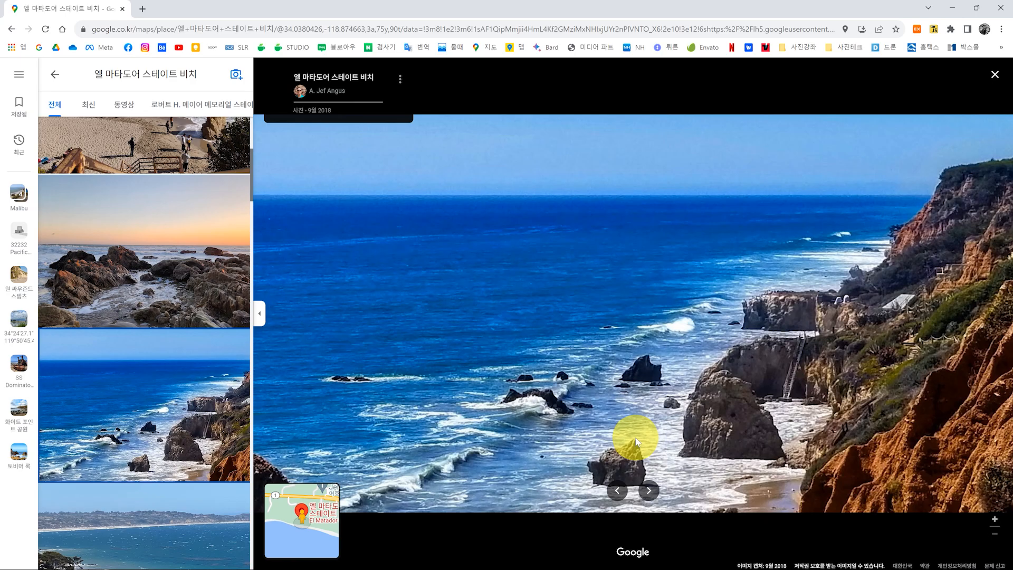
pyautogui.scroll(-3)
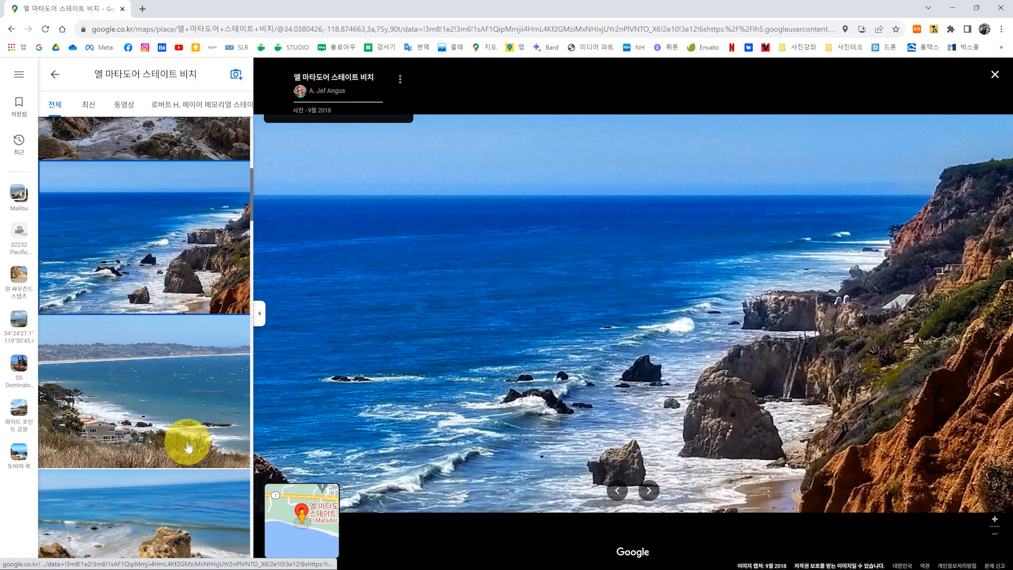
pyautogui.click(647, 490)
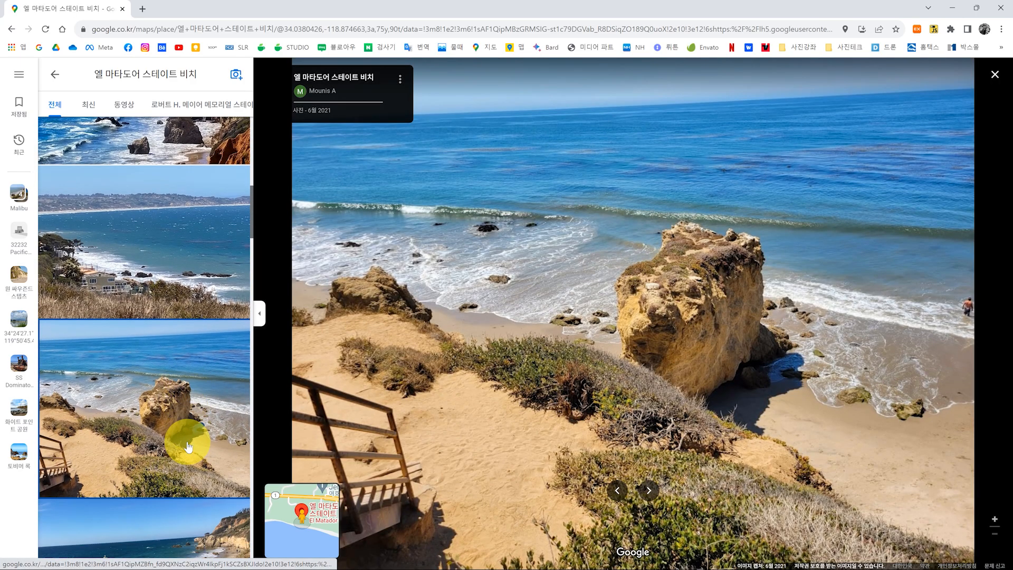
pyautogui.click(647, 489)
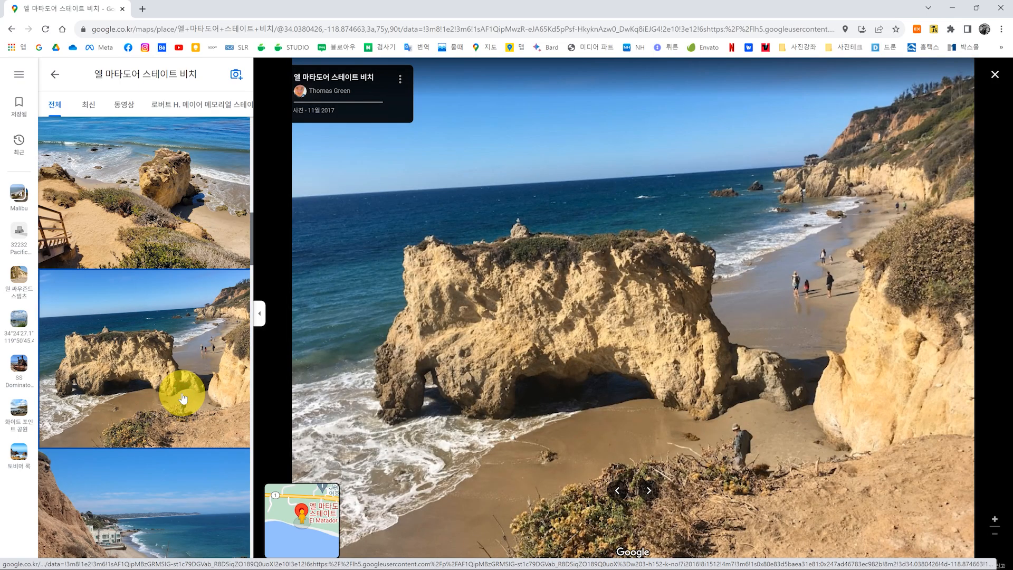
pyautogui.click(649, 490)
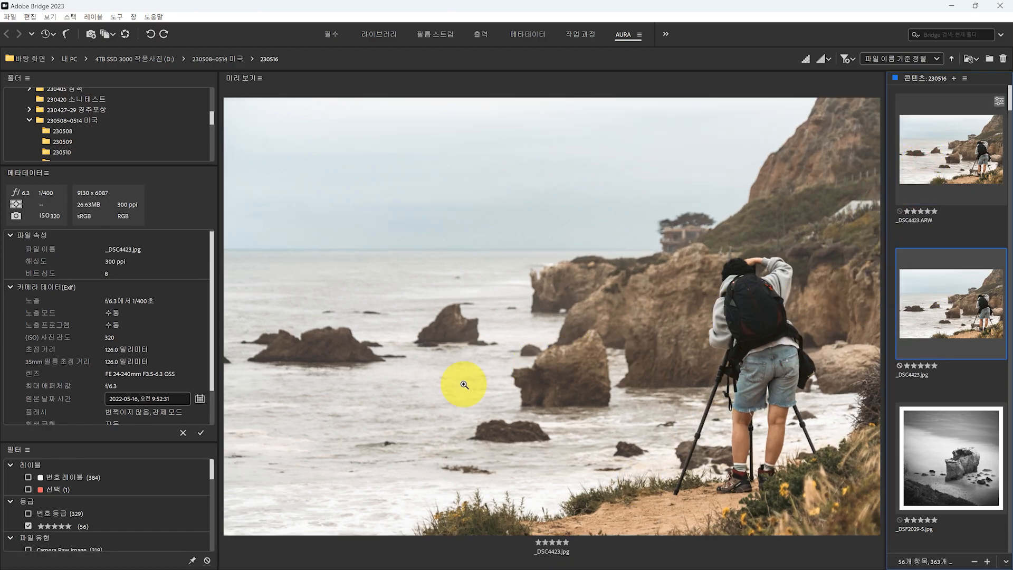
pyautogui.moveTo(123, 414)
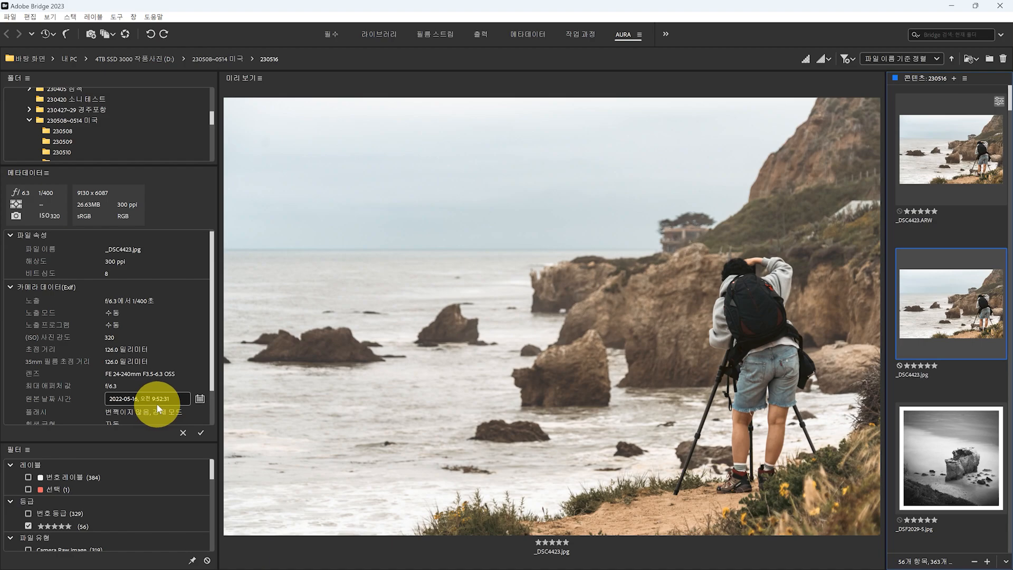
# Step: Preview the black-and-white sea stack, misty seascape, cliff stairs and rocks-on-sand long exposures
pyautogui.scroll(-3)
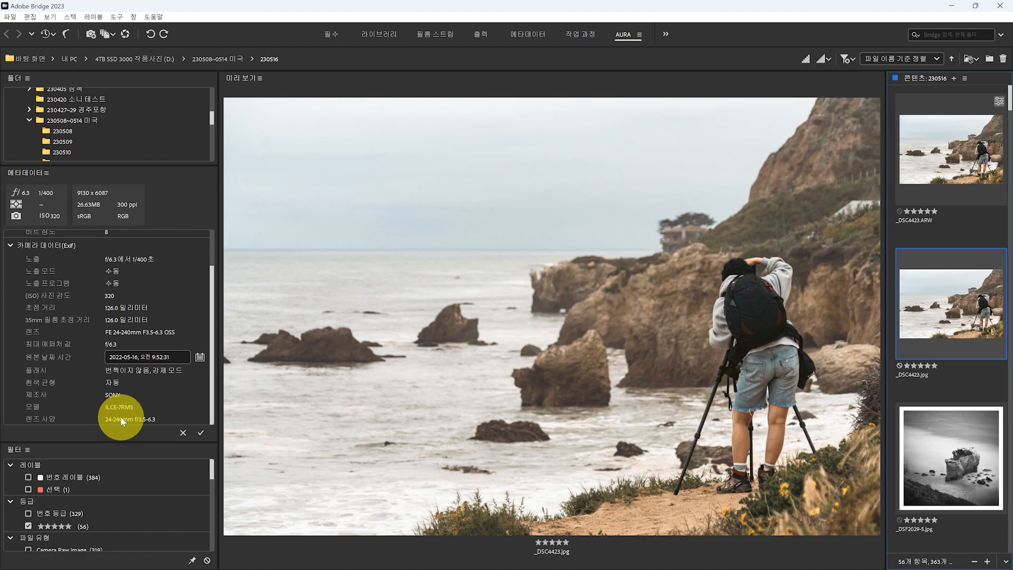
pyautogui.moveTo(126, 412)
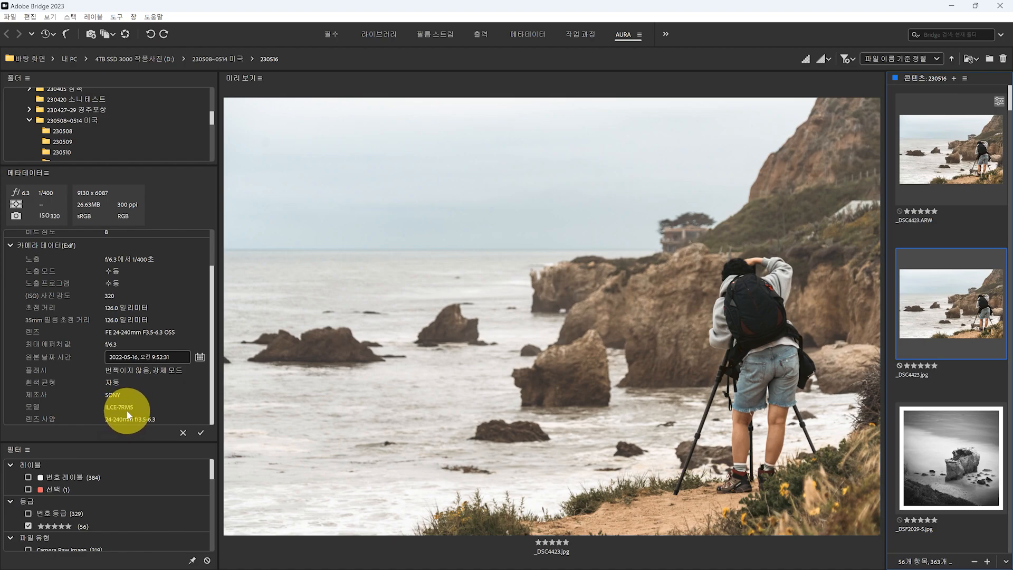
pyautogui.moveTo(142, 405)
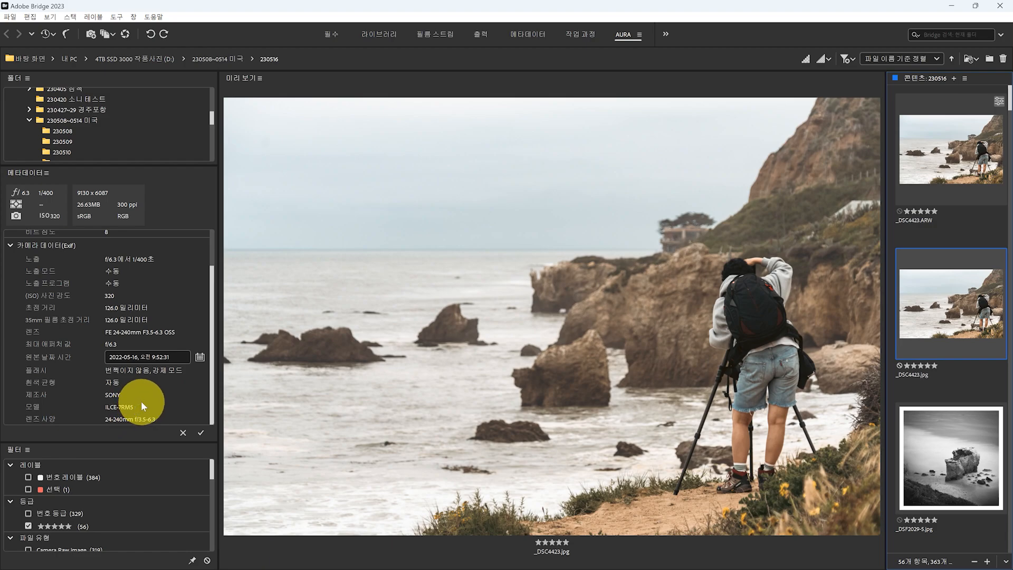
pyautogui.moveTo(760, 367)
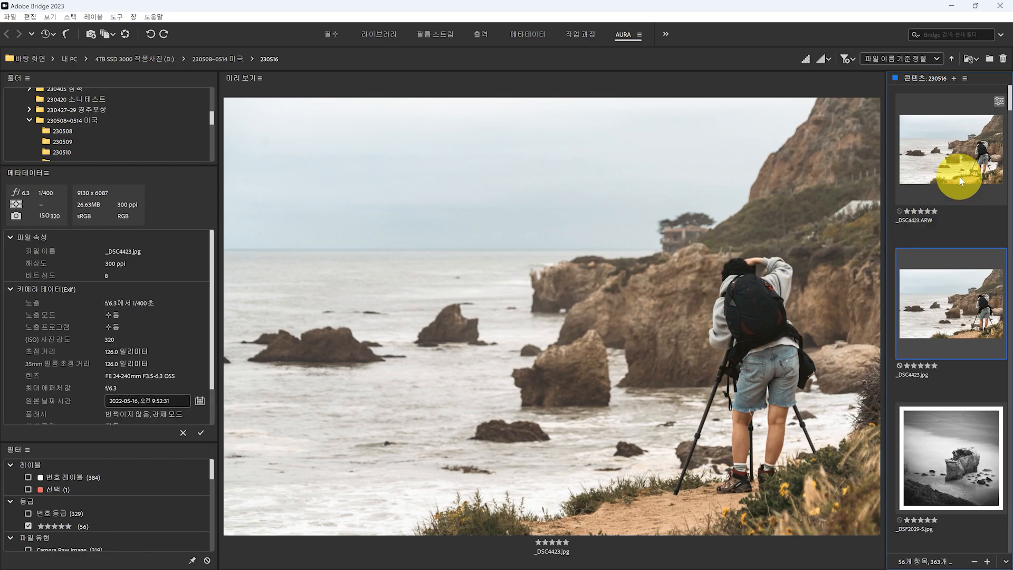
pyautogui.moveTo(898, 342)
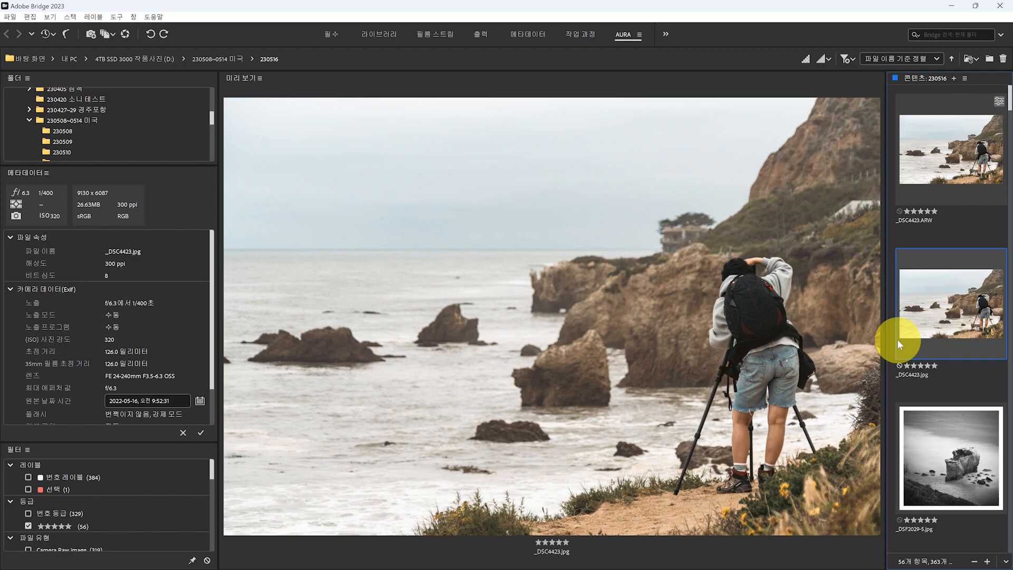
pyautogui.moveTo(573, 330)
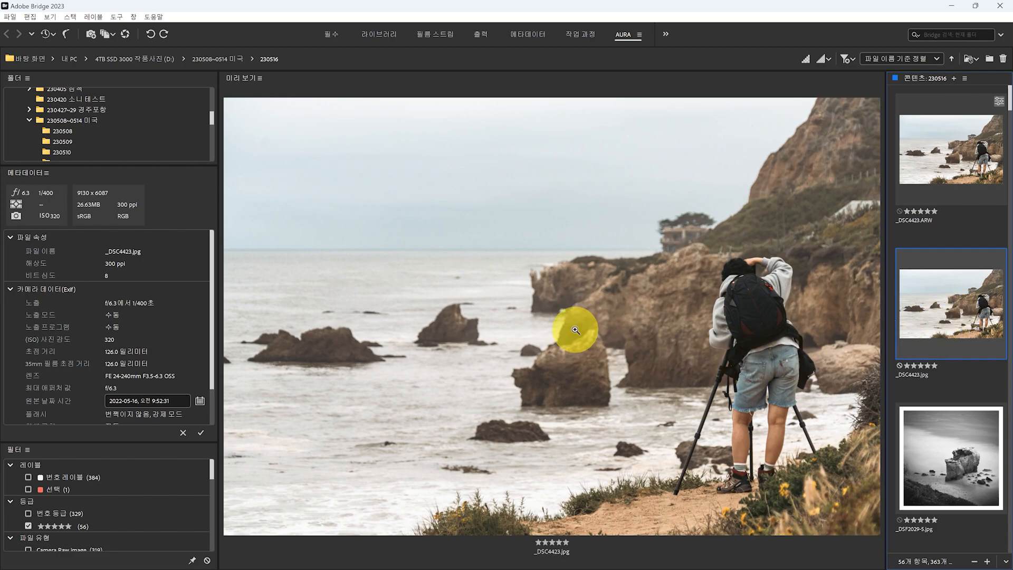
pyautogui.moveTo(589, 314)
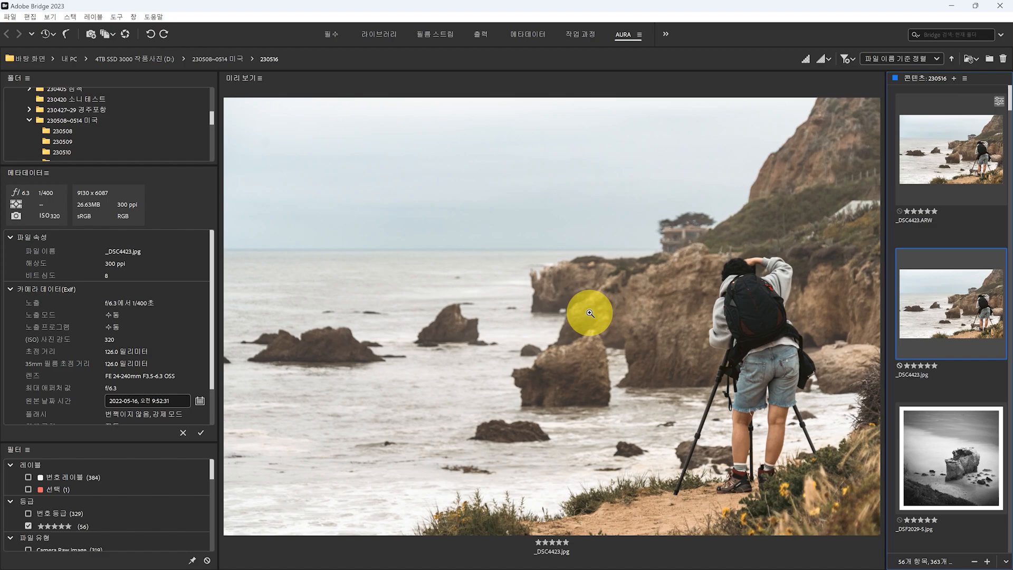
pyautogui.moveTo(593, 308)
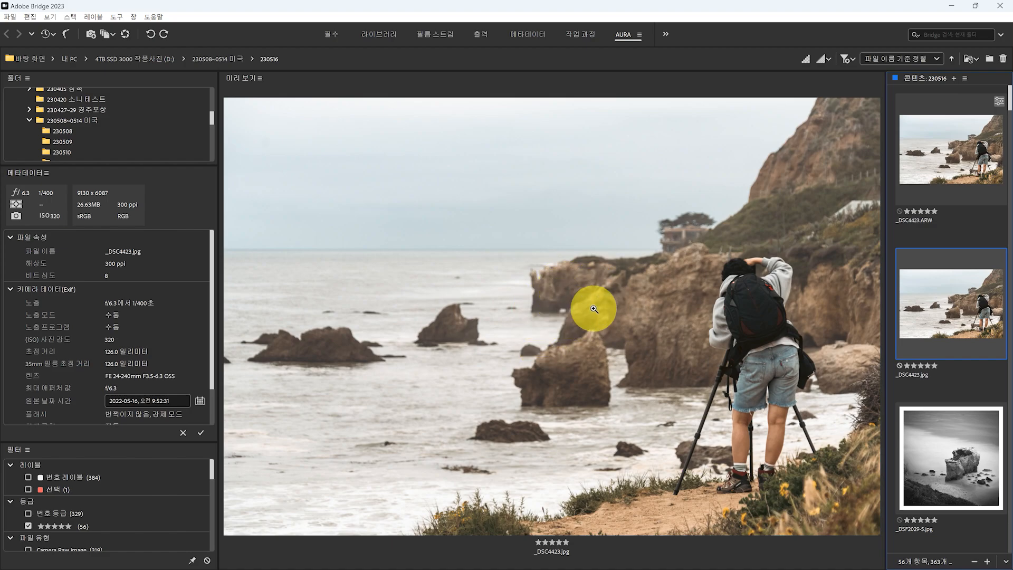
pyautogui.moveTo(589, 338)
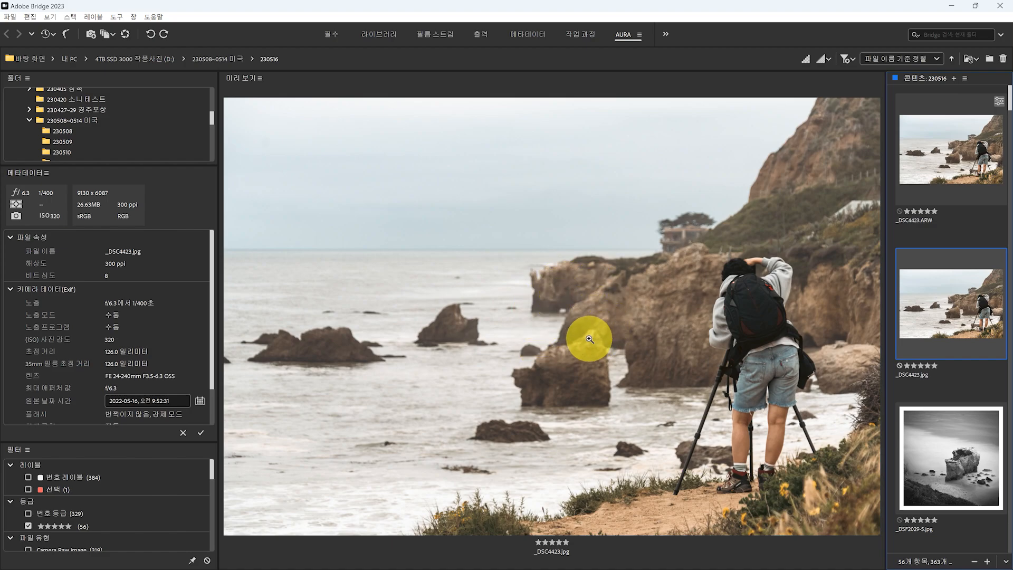
pyautogui.moveTo(548, 328)
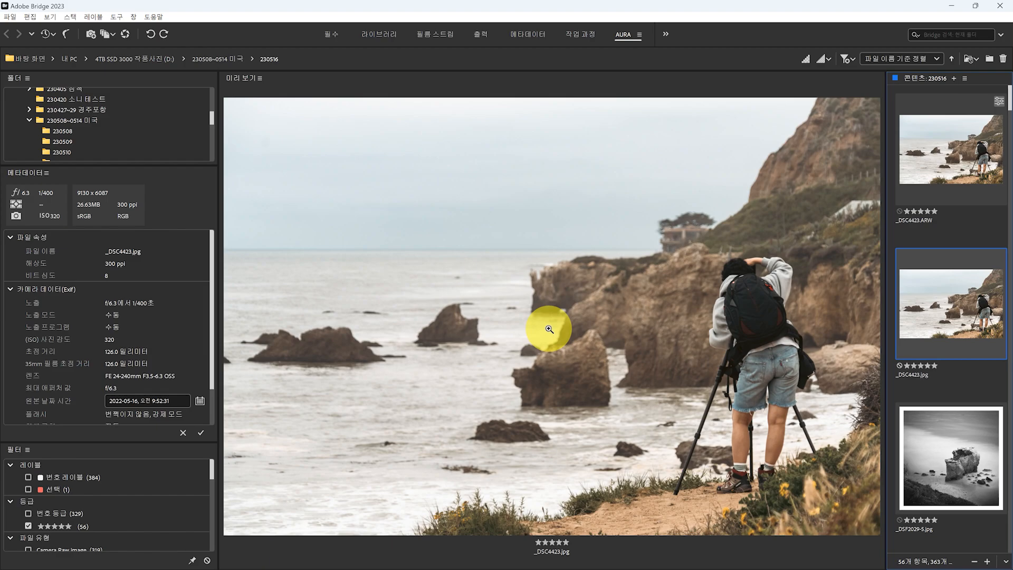
pyautogui.moveTo(561, 396)
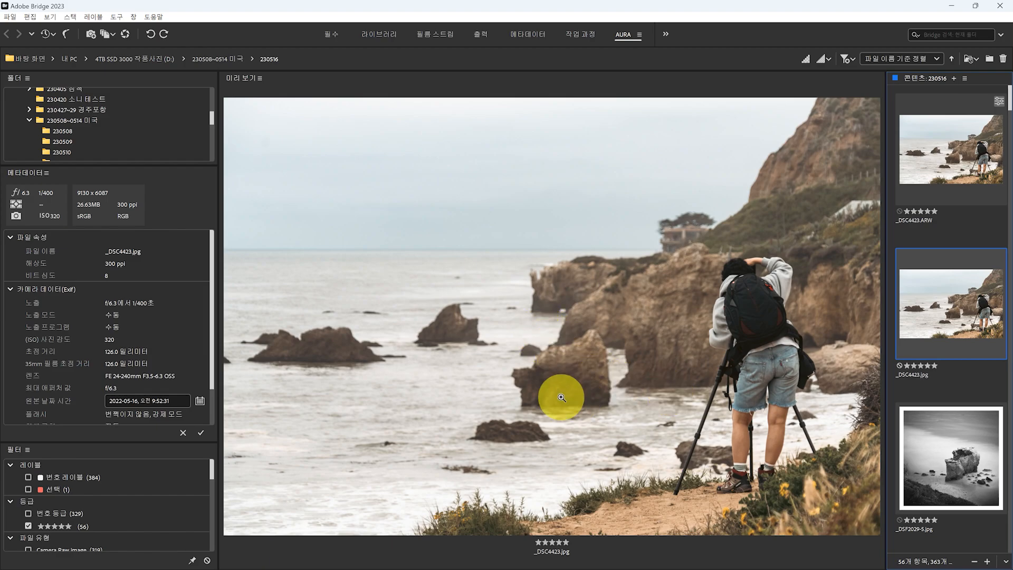
pyautogui.moveTo(941, 316)
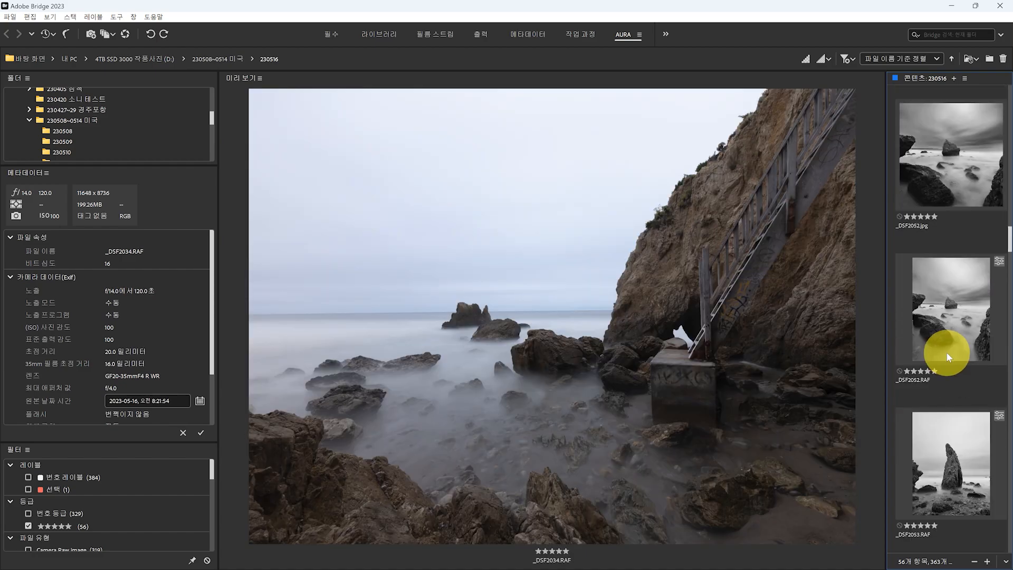
pyautogui.click(949, 289)
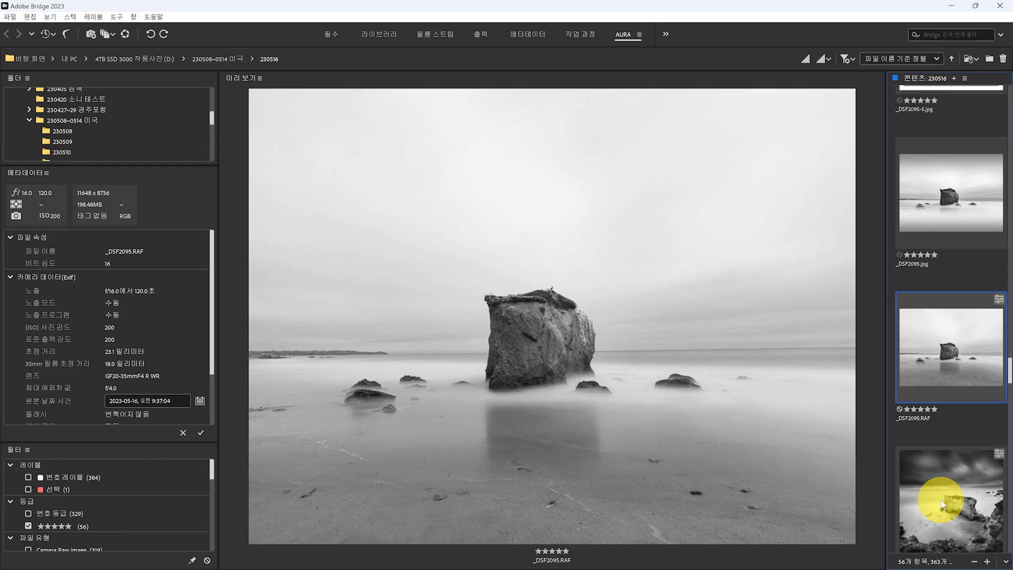
pyautogui.click(950, 187)
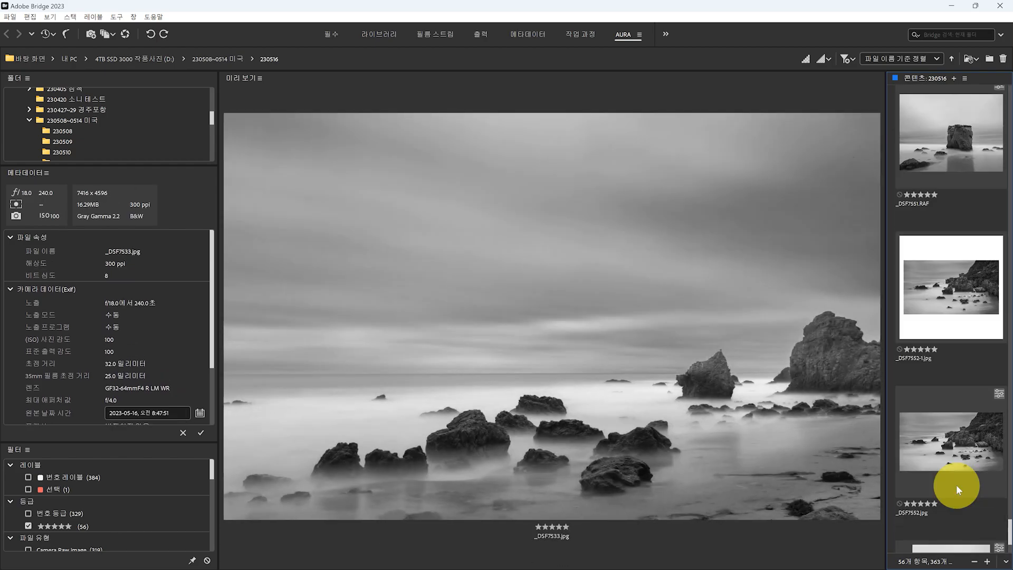
pyautogui.scroll(-3)
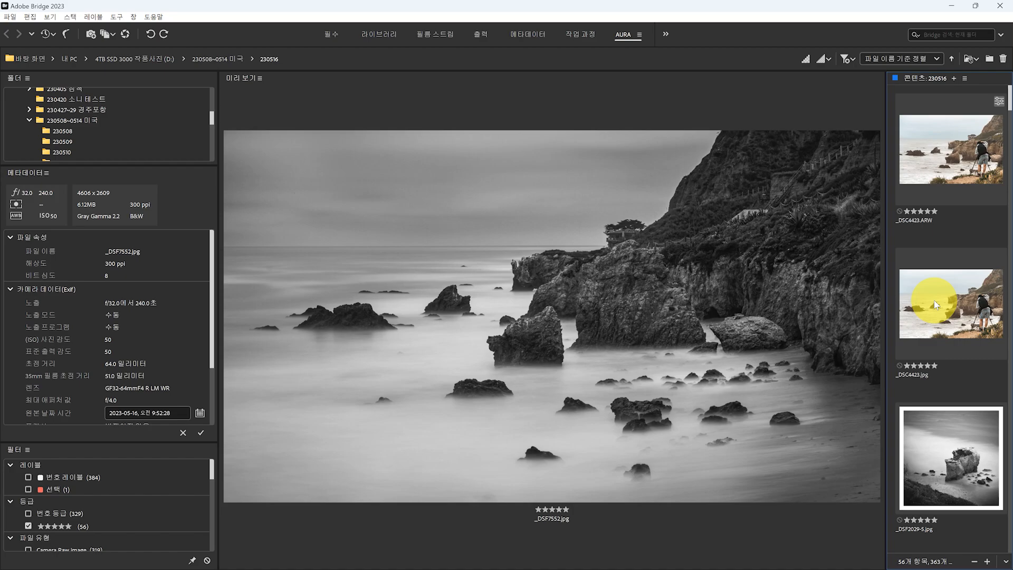
pyautogui.click(949, 348)
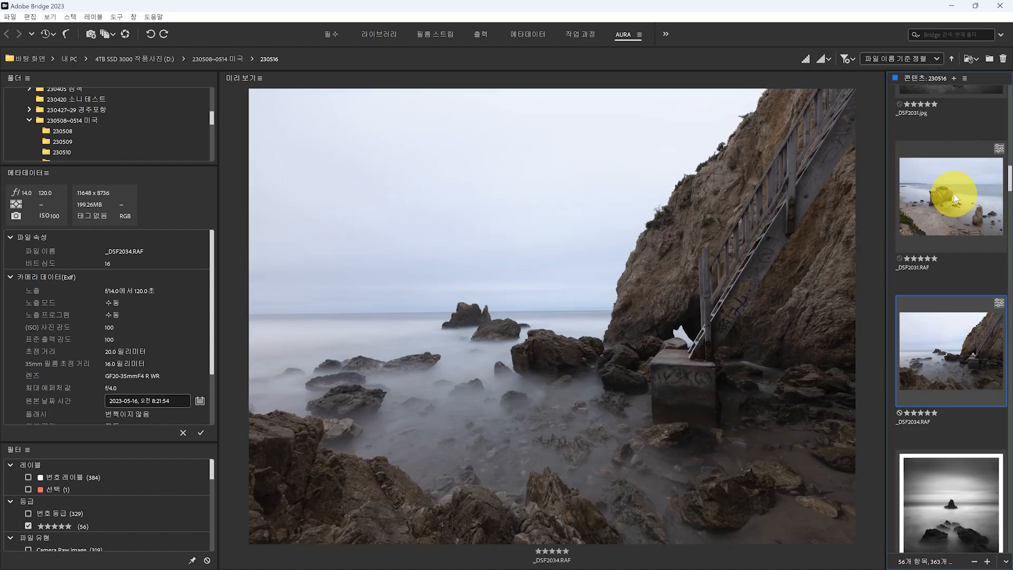
pyautogui.click(950, 196)
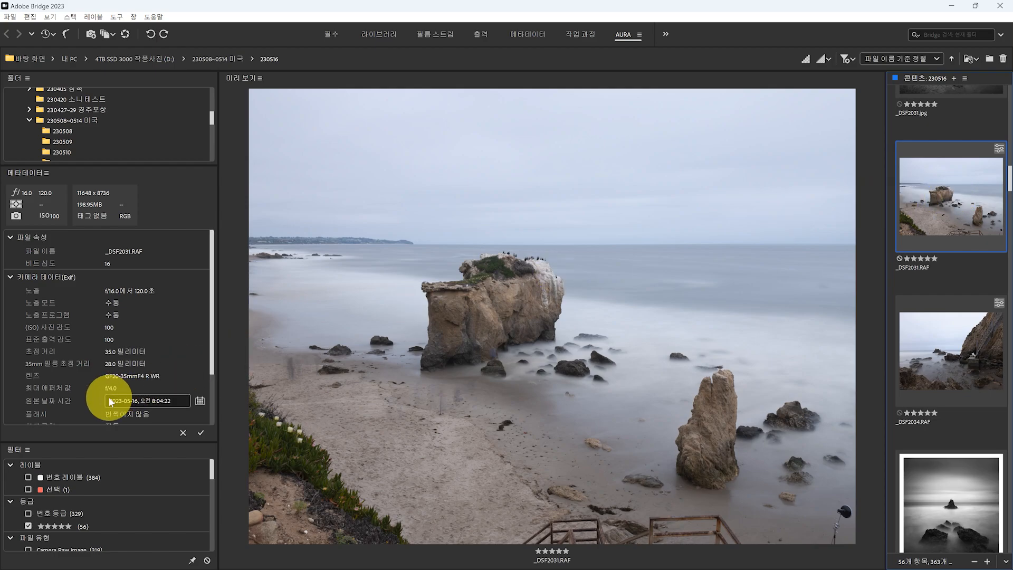
pyautogui.moveTo(661, 271)
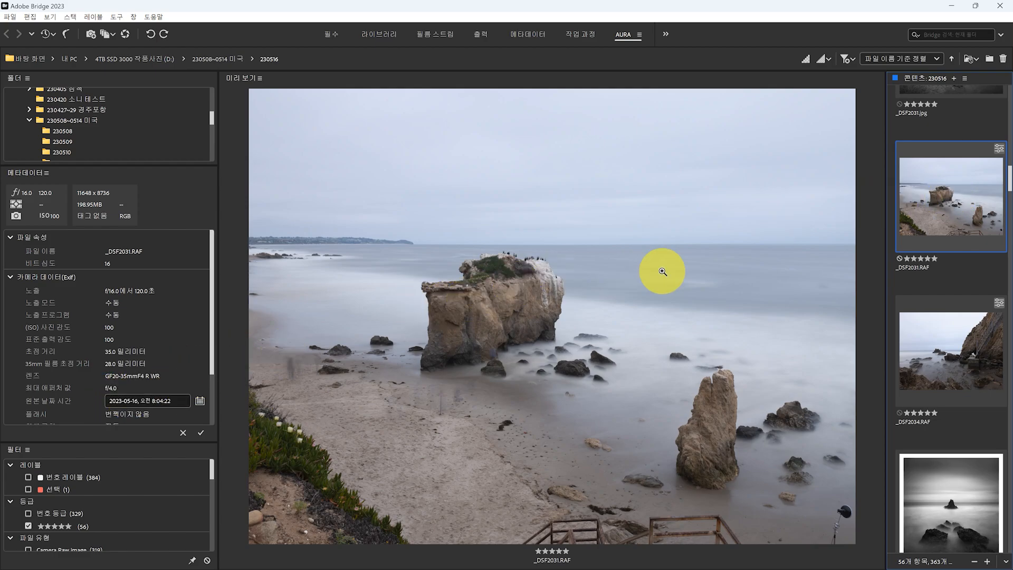
pyautogui.moveTo(737, 383)
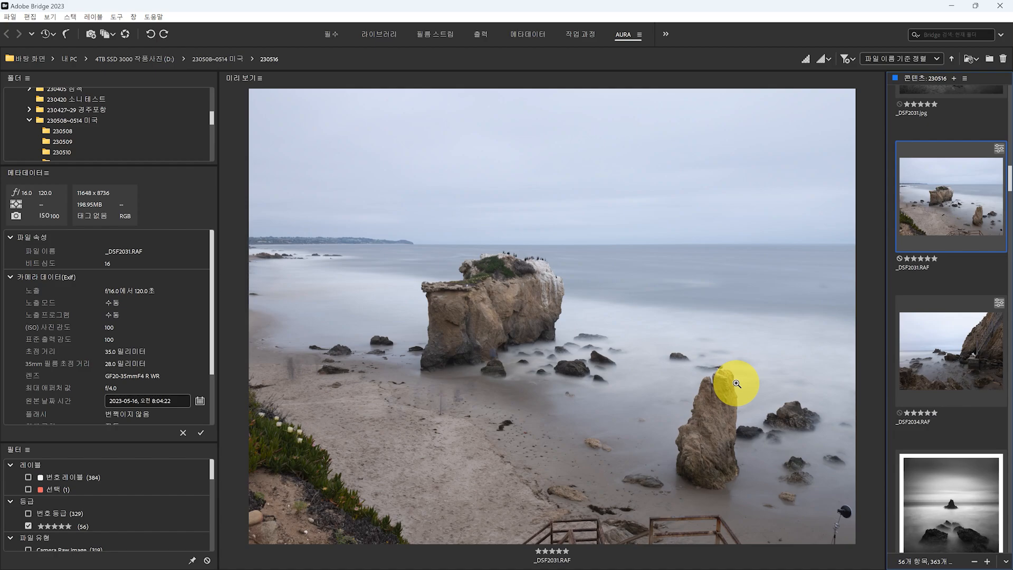
pyautogui.scroll(-3)
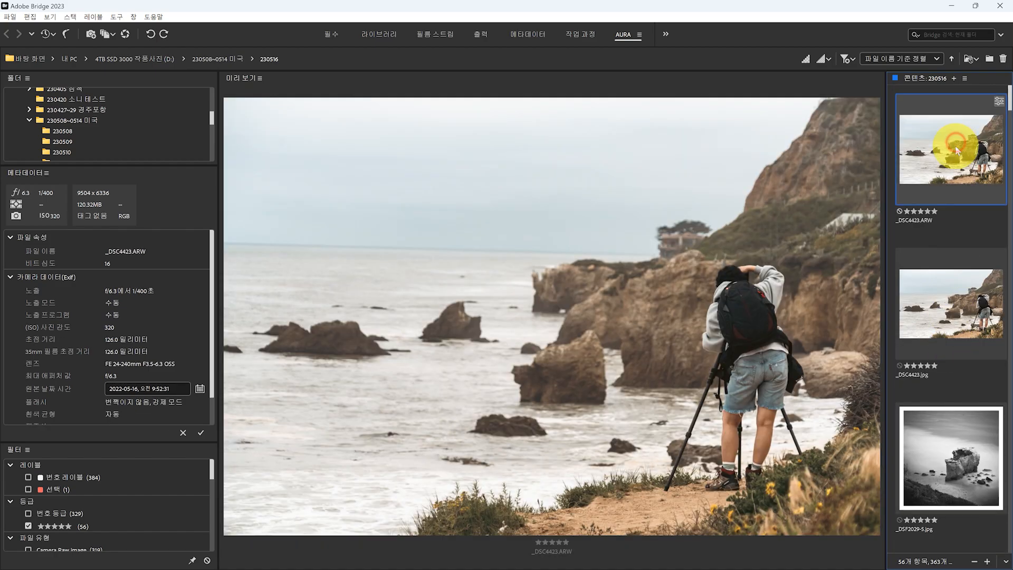
pyautogui.click(949, 304)
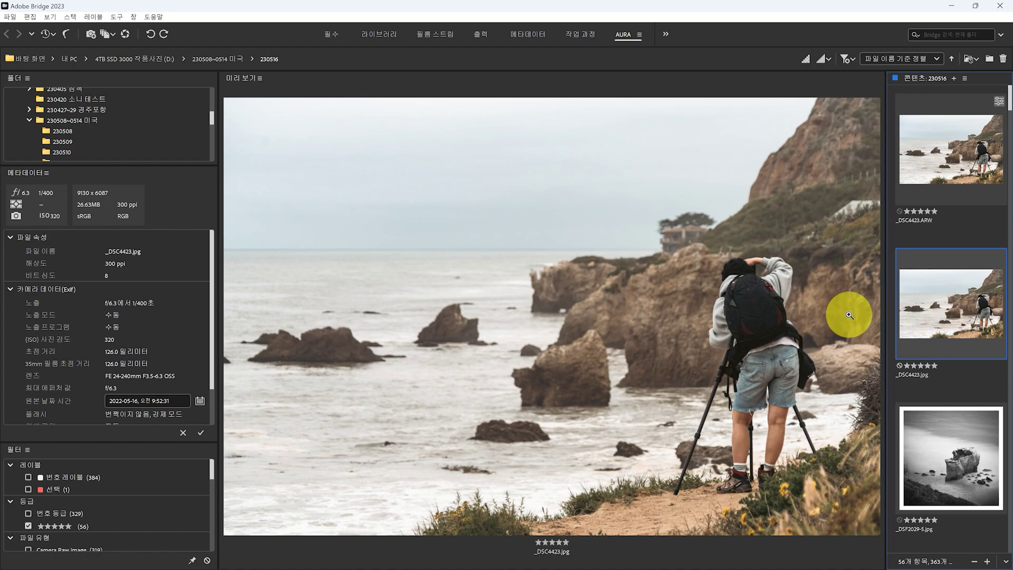
pyautogui.scroll(-3)
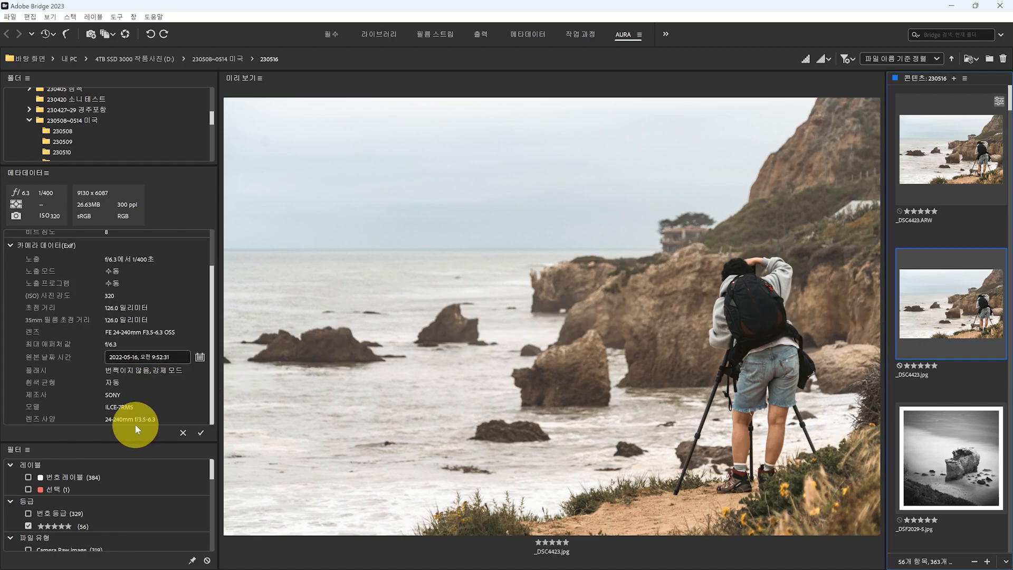
pyautogui.click(949, 457)
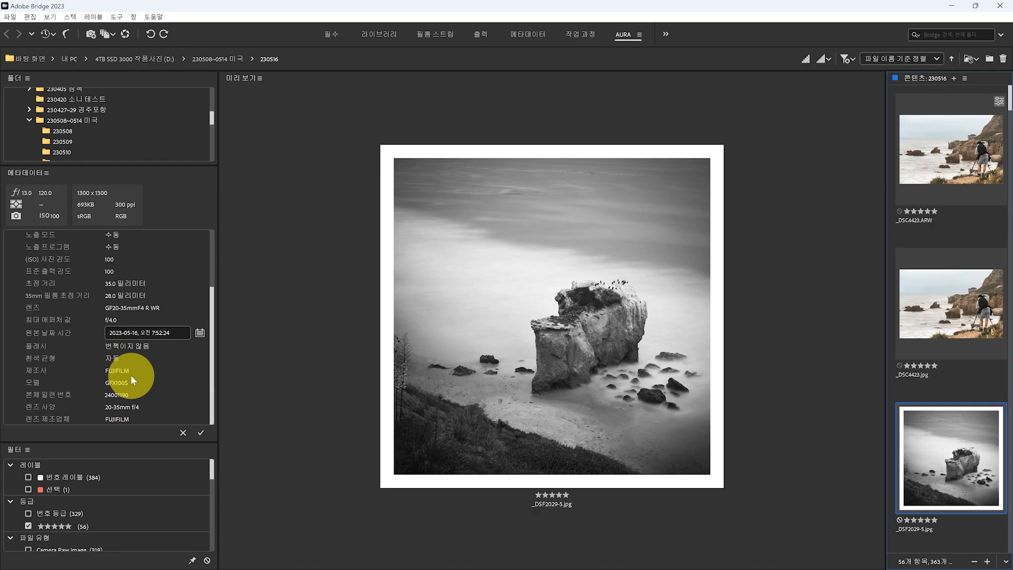
pyautogui.moveTo(948, 334)
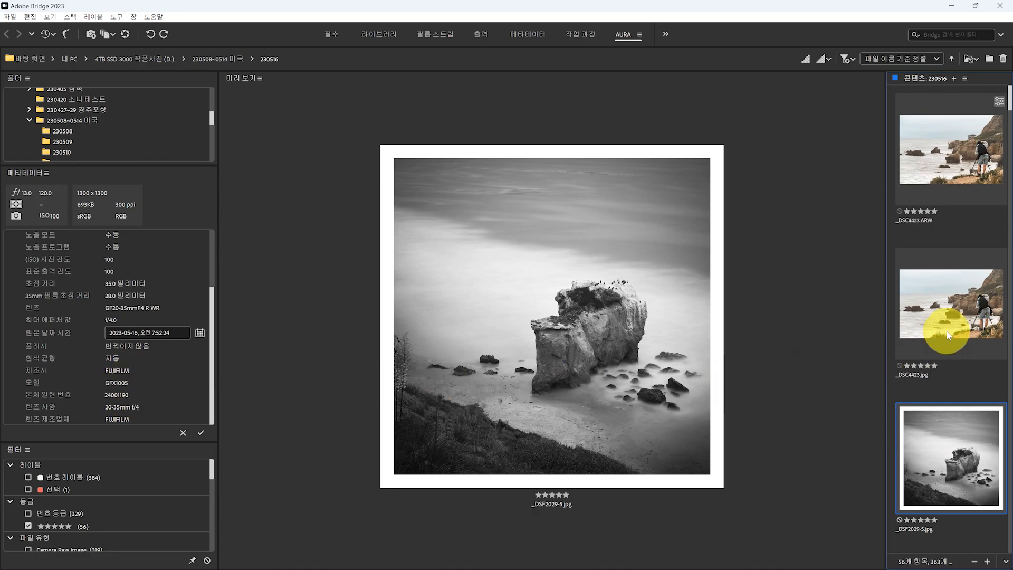
pyautogui.click(949, 304)
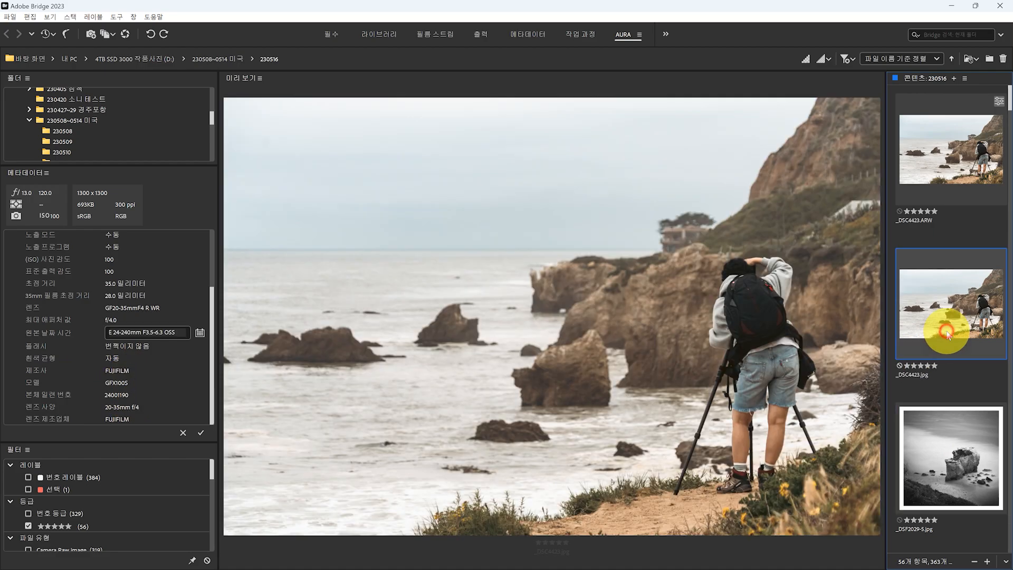
pyautogui.click(950, 449)
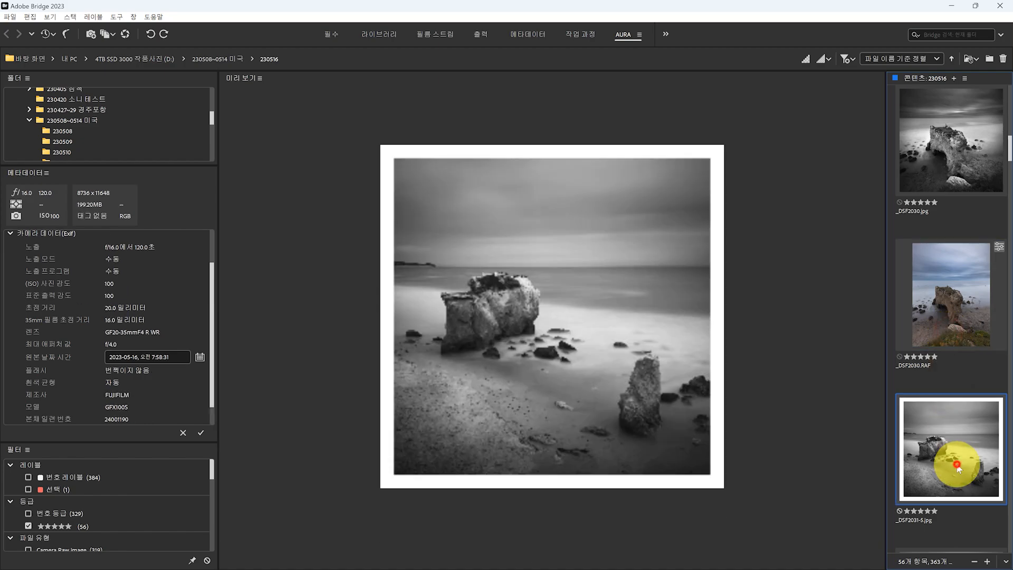
pyautogui.click(950, 148)
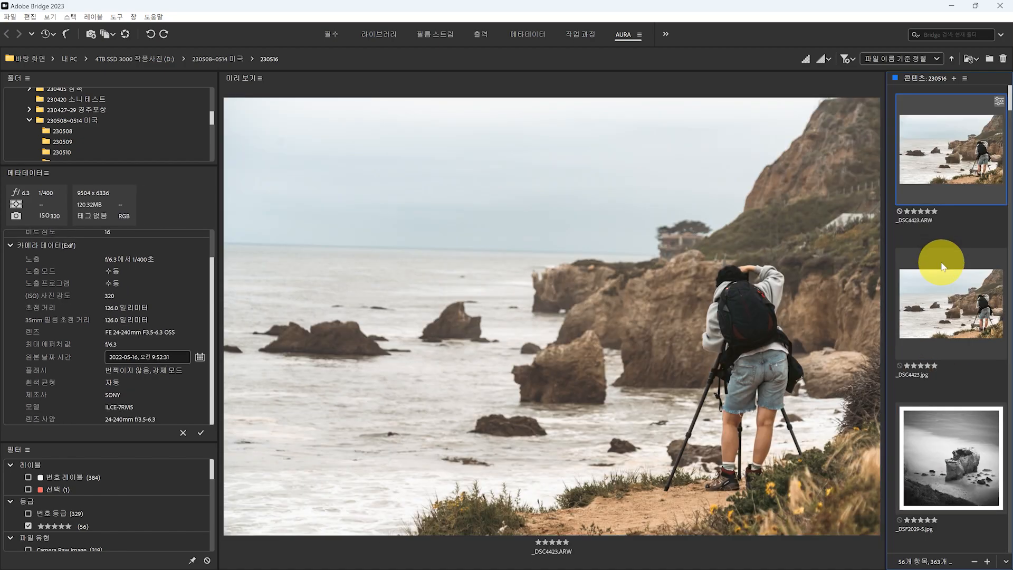
pyautogui.click(950, 458)
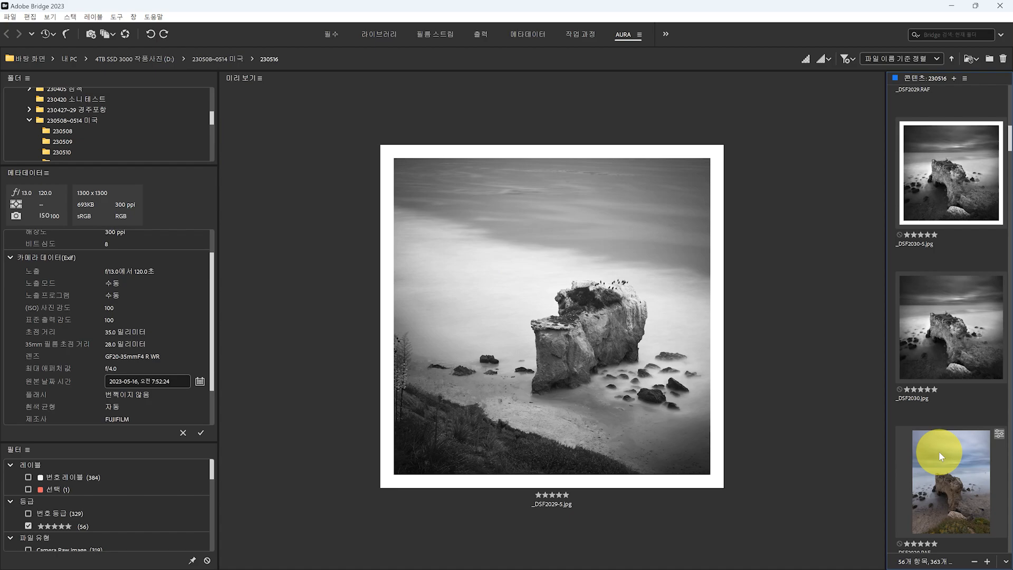
pyautogui.scroll(-3)
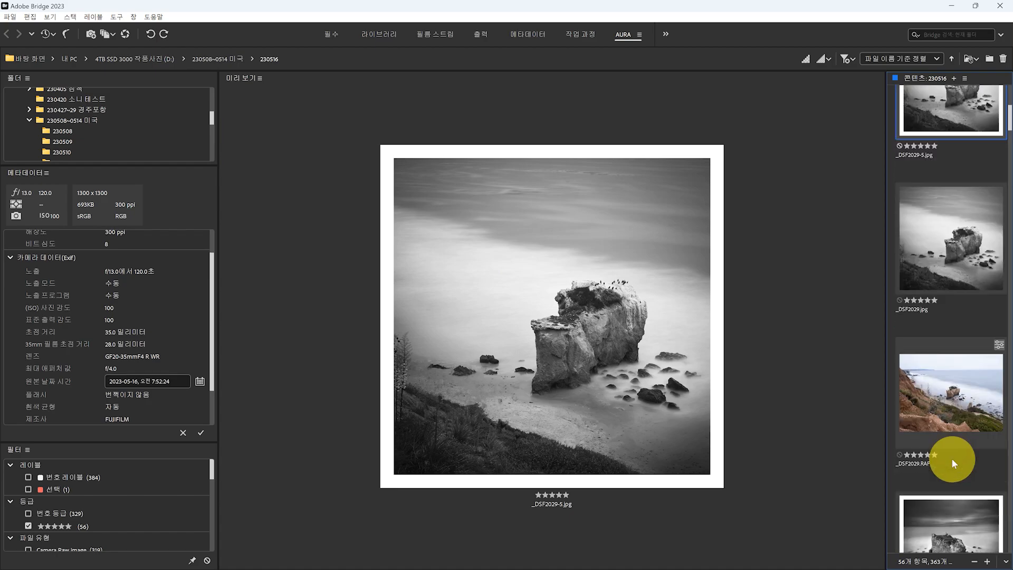
# Step: Preview the colour raw shot _DSF2029.RAF of the sea stack
pyautogui.click(950, 392)
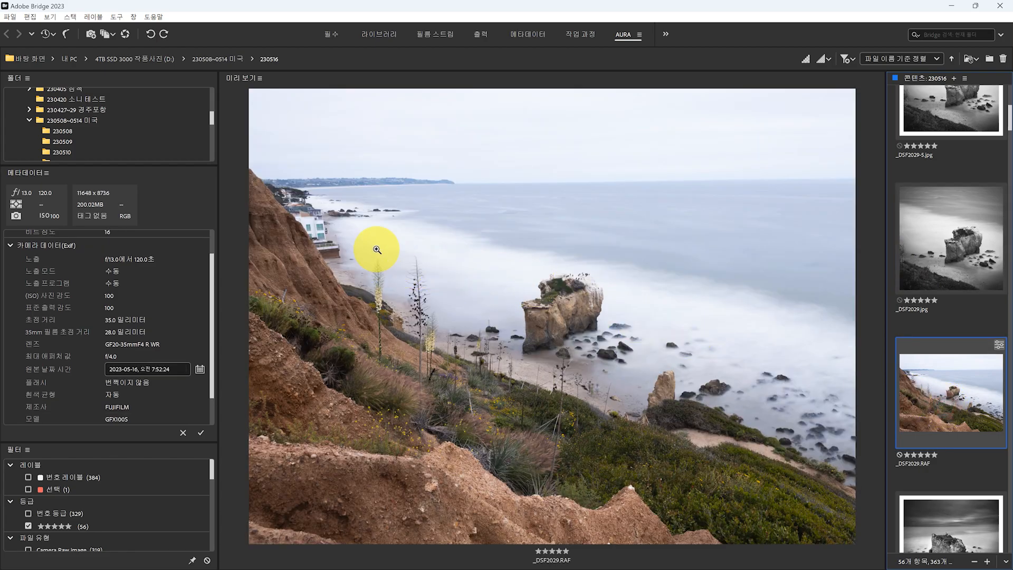
pyautogui.moveTo(723, 342)
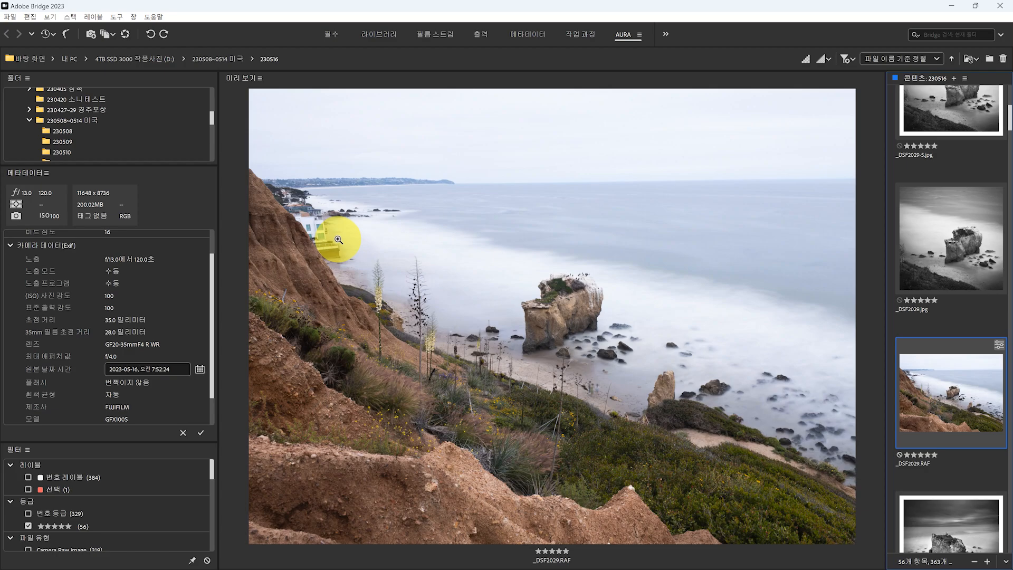
pyautogui.moveTo(962, 415)
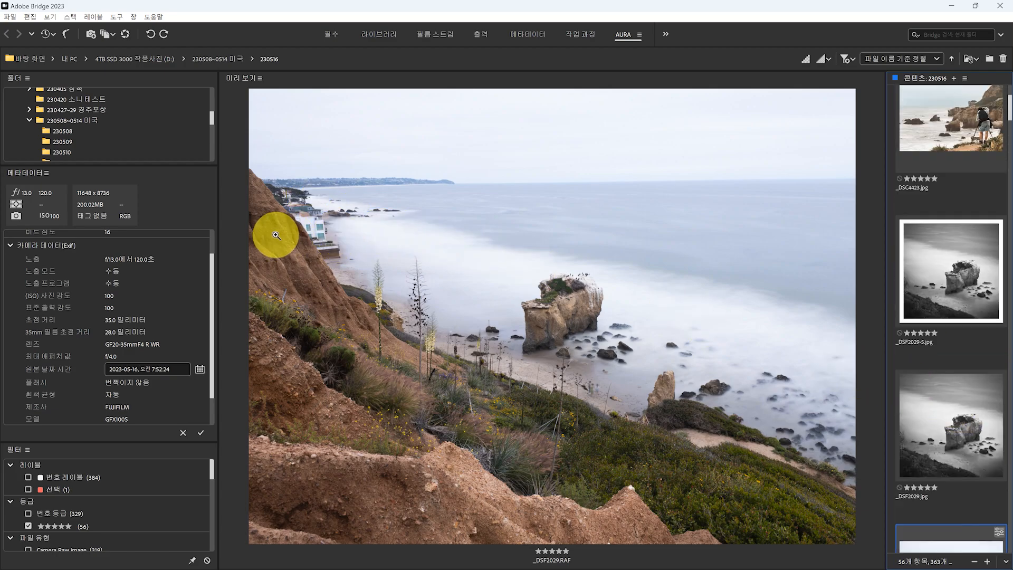
pyautogui.moveTo(331, 252)
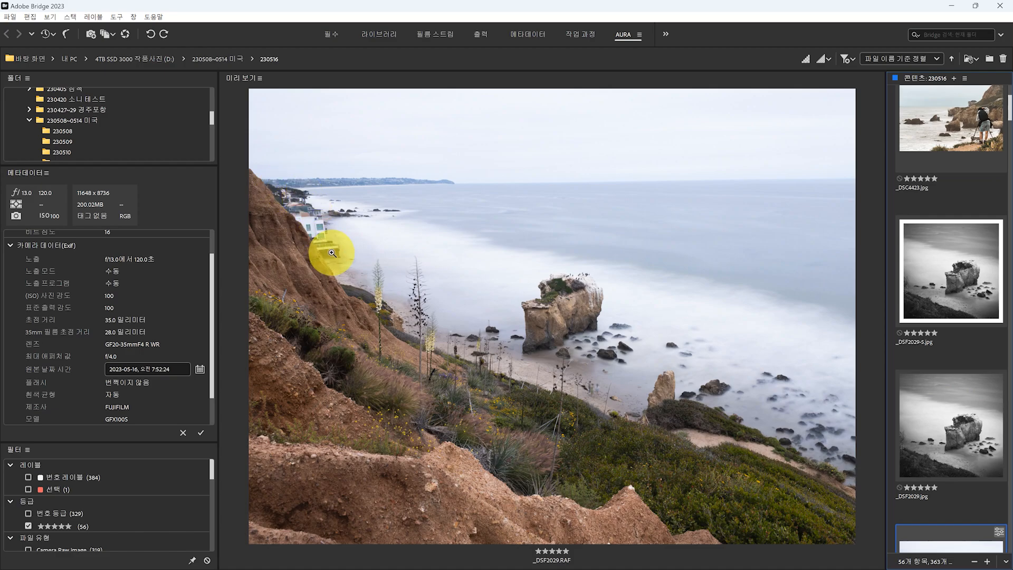
pyautogui.moveTo(298, 196)
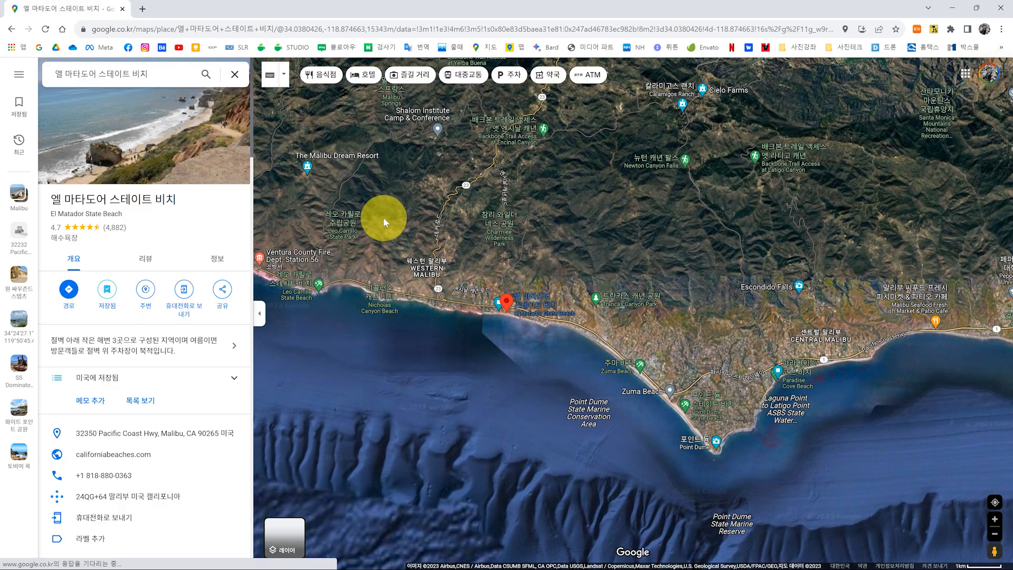
# Step: Zoom the Google Maps satellite view along the coast beside El Matador's place details
pyautogui.scroll(-3)
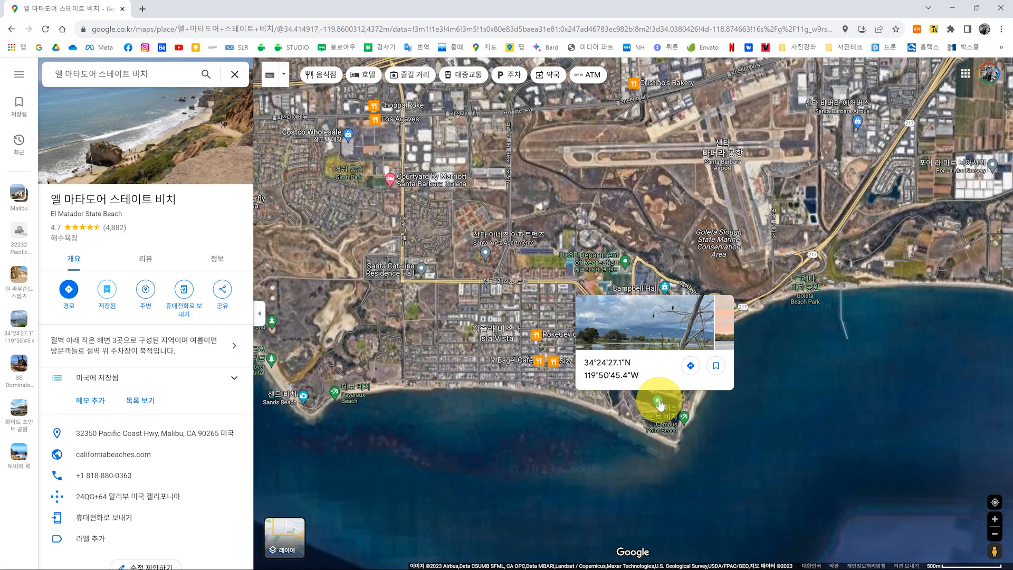
pyautogui.scroll(-3)
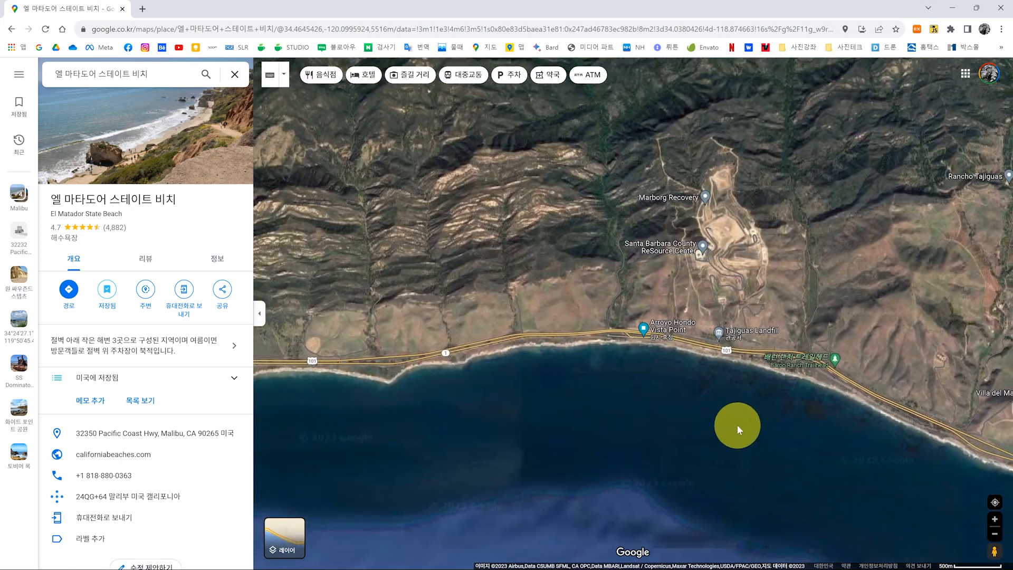
pyautogui.scroll(-3)
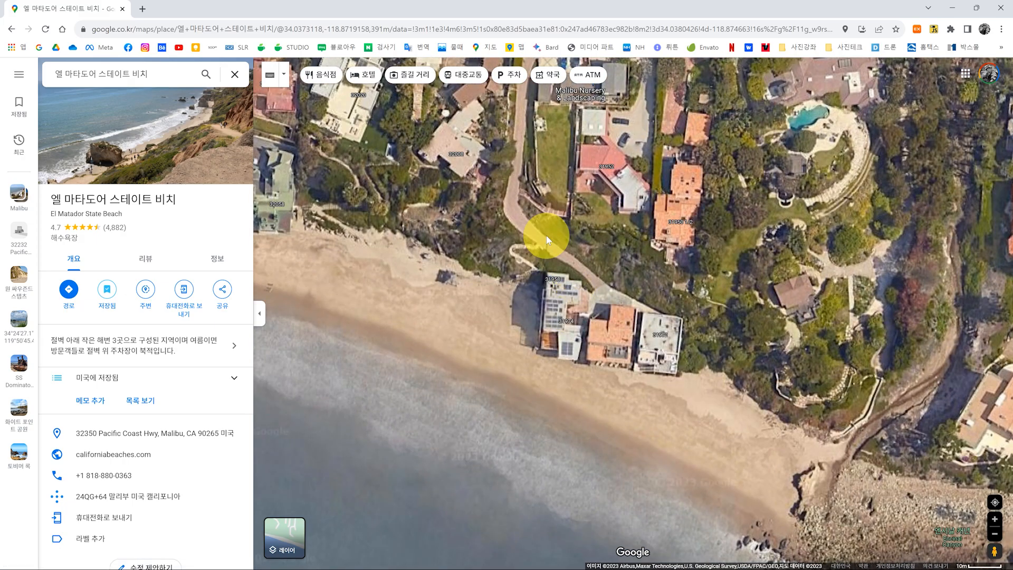
# Step: Zoom in on the beachfront houses, then back out to the Malibu coastline around the pin
pyautogui.scroll(-3)
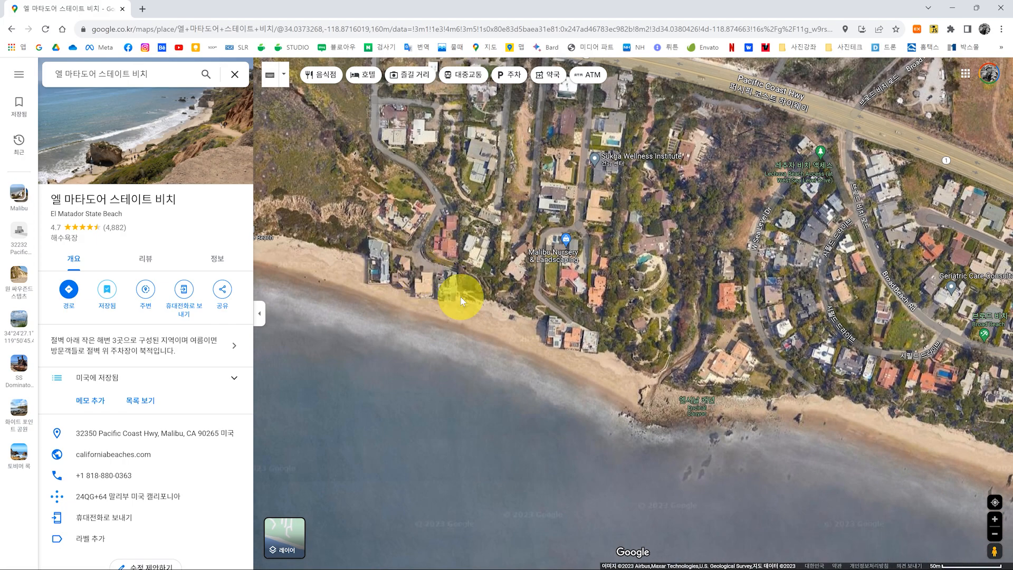
pyautogui.scroll(-3)
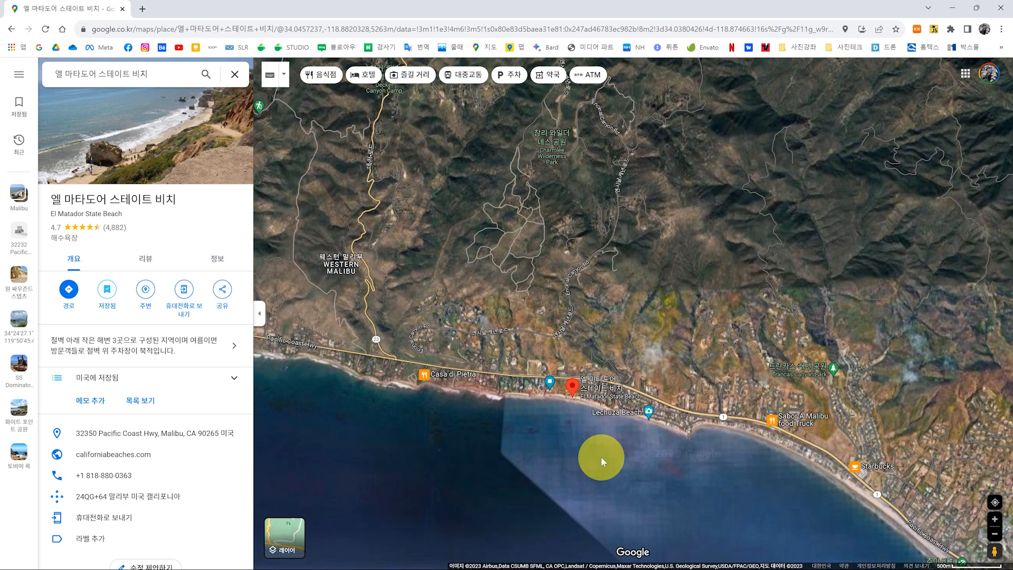
pyautogui.moveTo(581, 440)
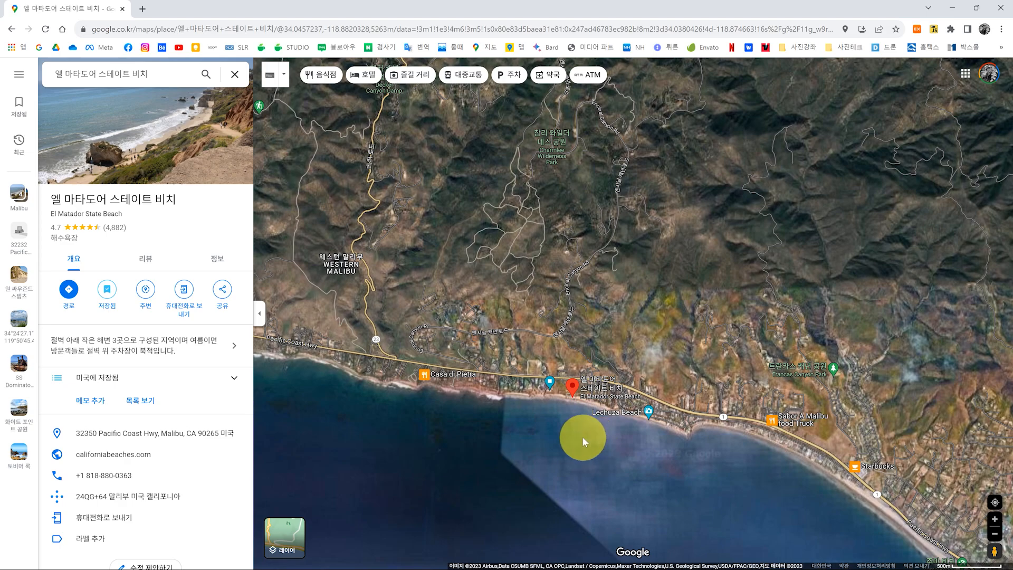
pyautogui.scroll(3)
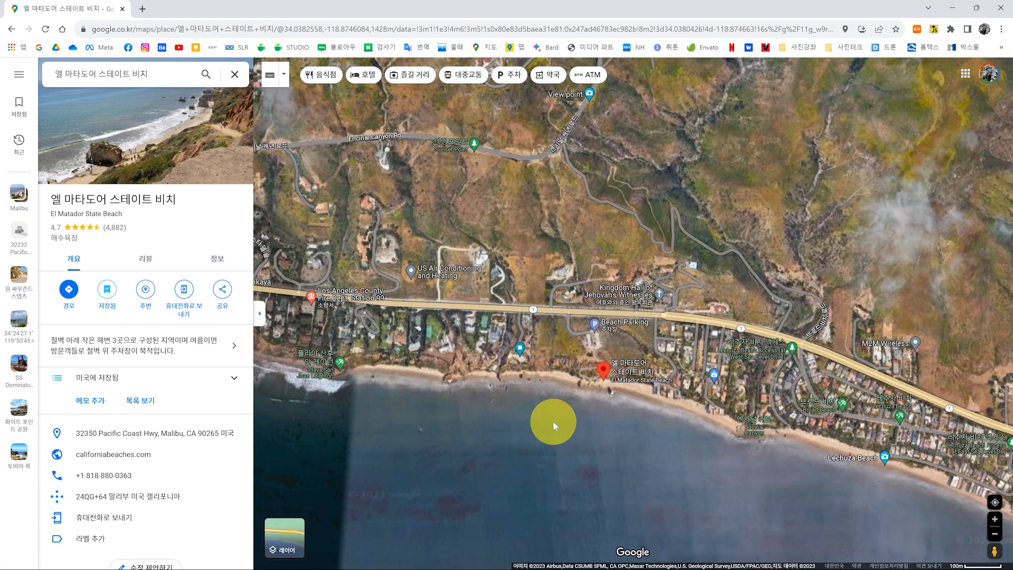
# Step: Zoom toward the El Matador pin and shift the view east to Broad Beach
pyautogui.scroll(-3)
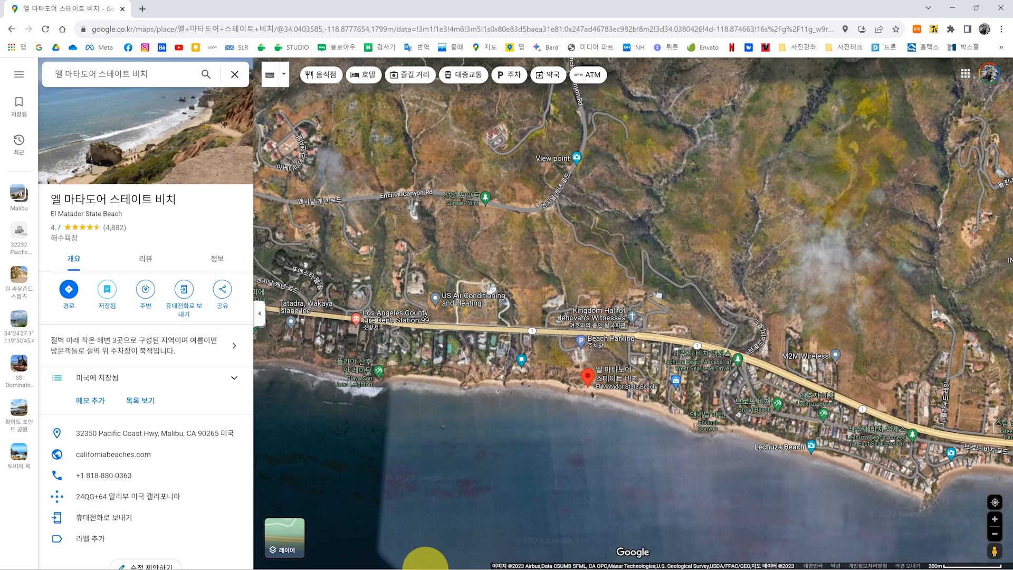
pyautogui.moveTo(505, 557)
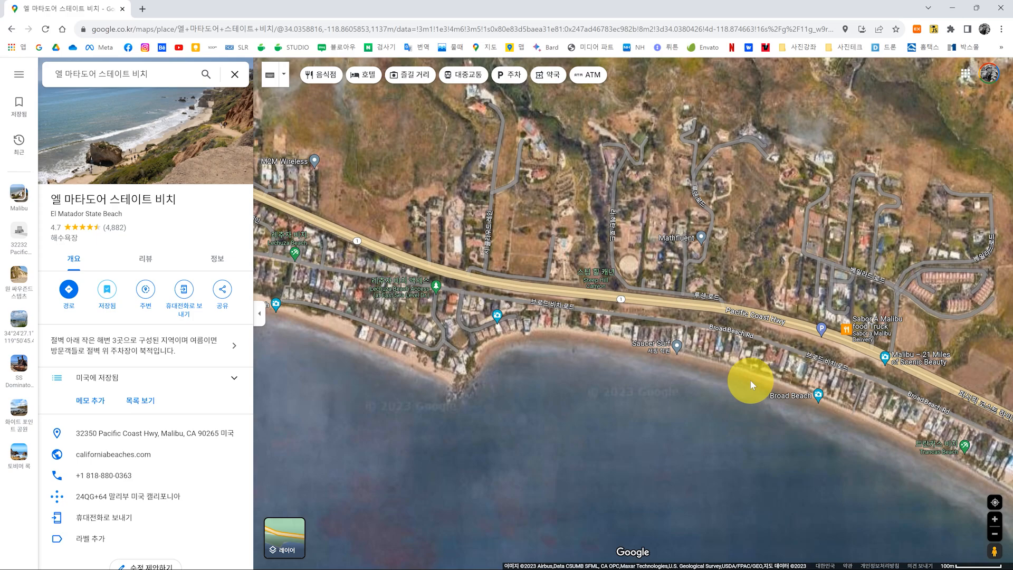
pyautogui.moveTo(707, 367)
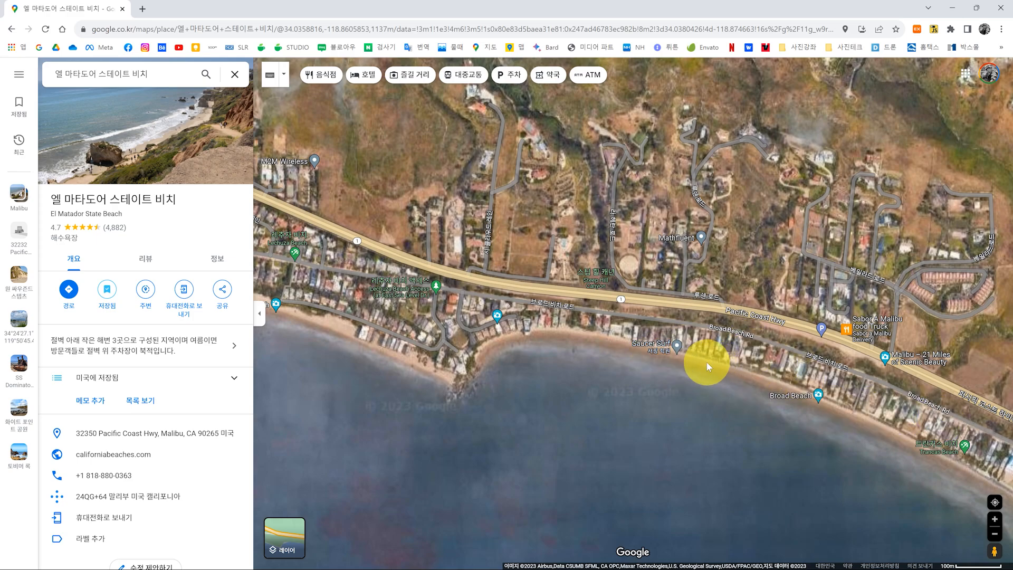
pyautogui.moveTo(678, 316)
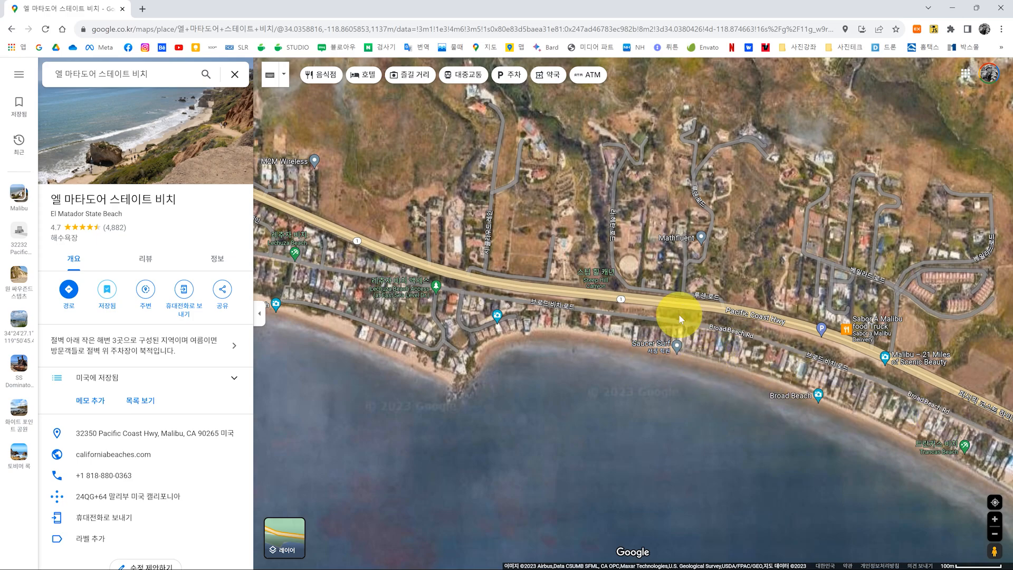
pyautogui.moveTo(323, 300)
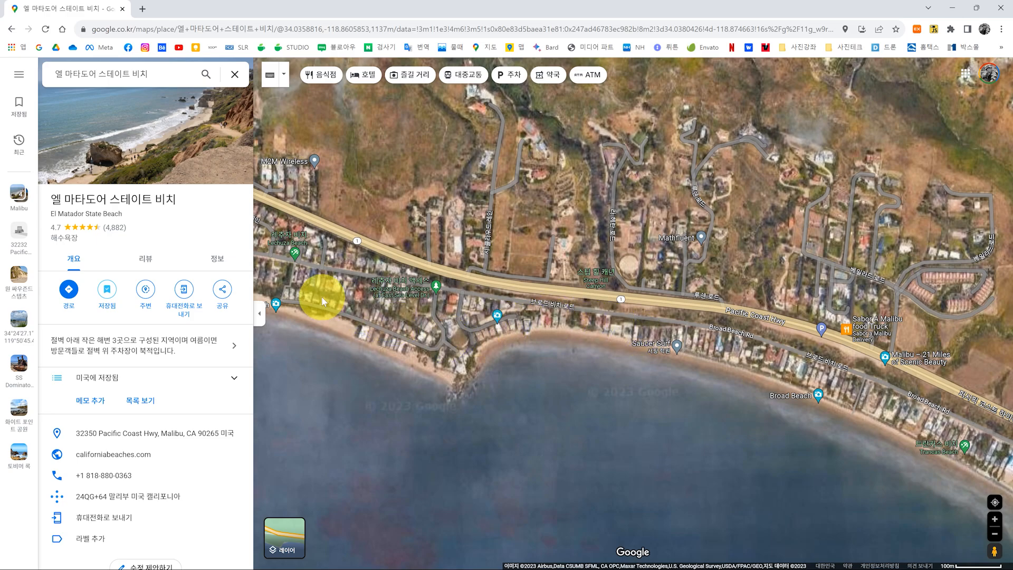
pyautogui.moveTo(691, 223)
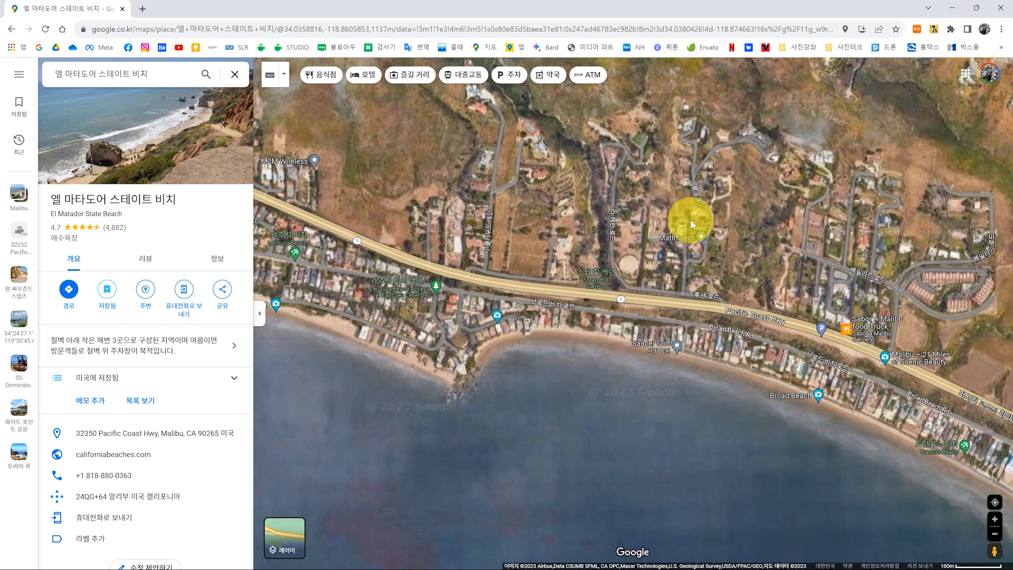
pyautogui.scroll(-3)
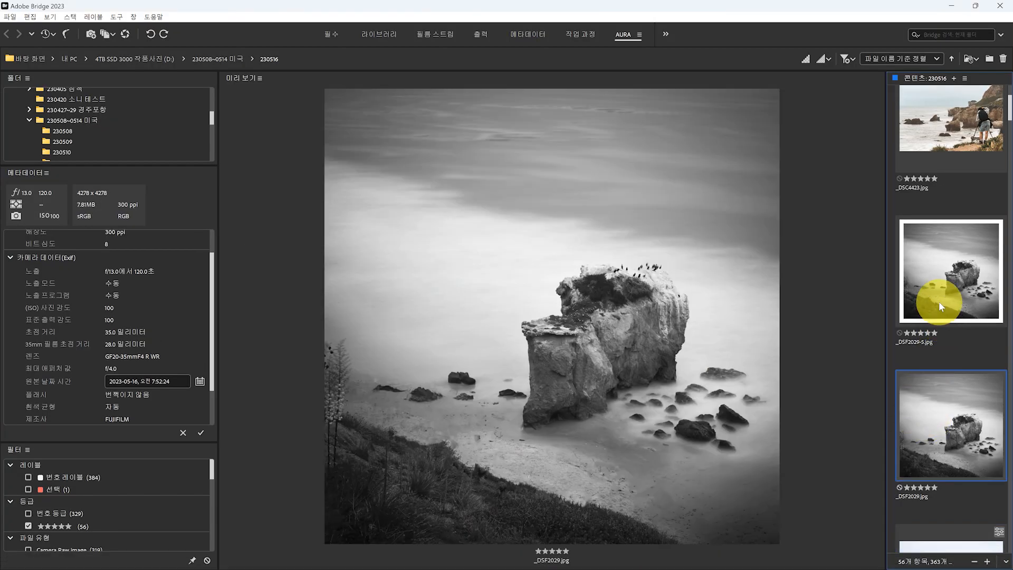
# Step: Preview the bordered sea stack edit, then magnify the misty water beside the rock with the loupe
pyautogui.click(949, 270)
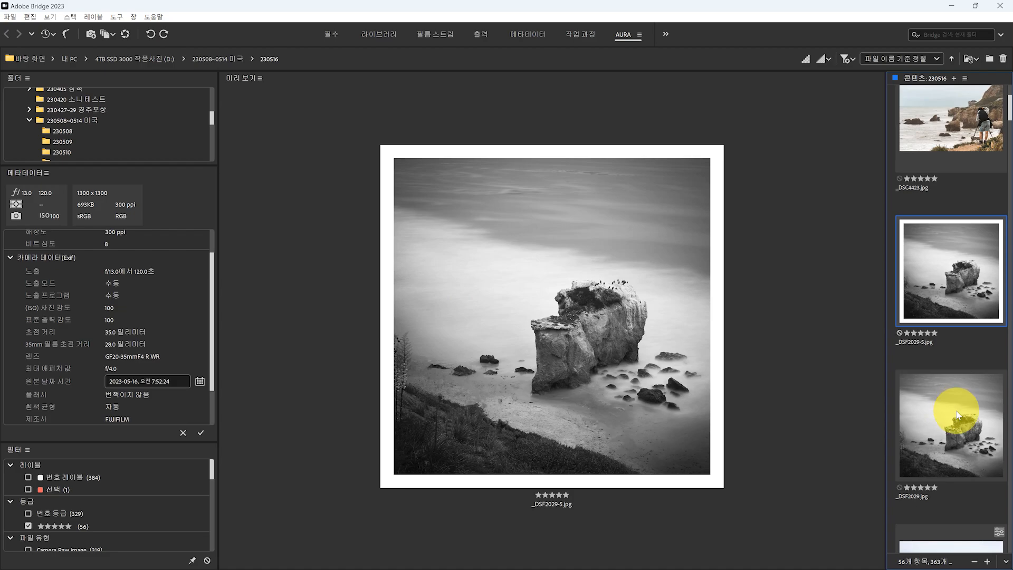
pyautogui.moveTo(937, 287)
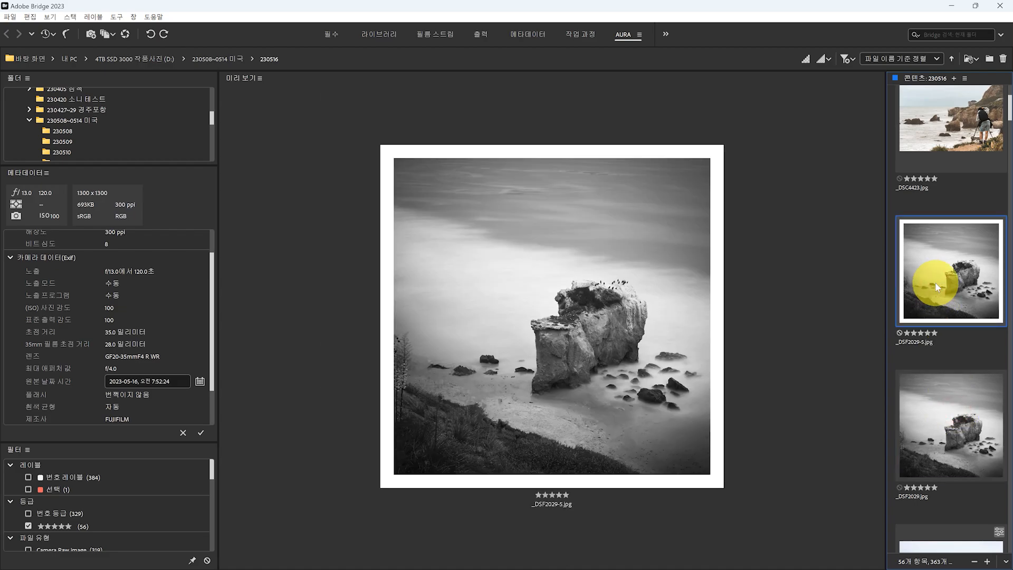
pyautogui.moveTo(935, 289)
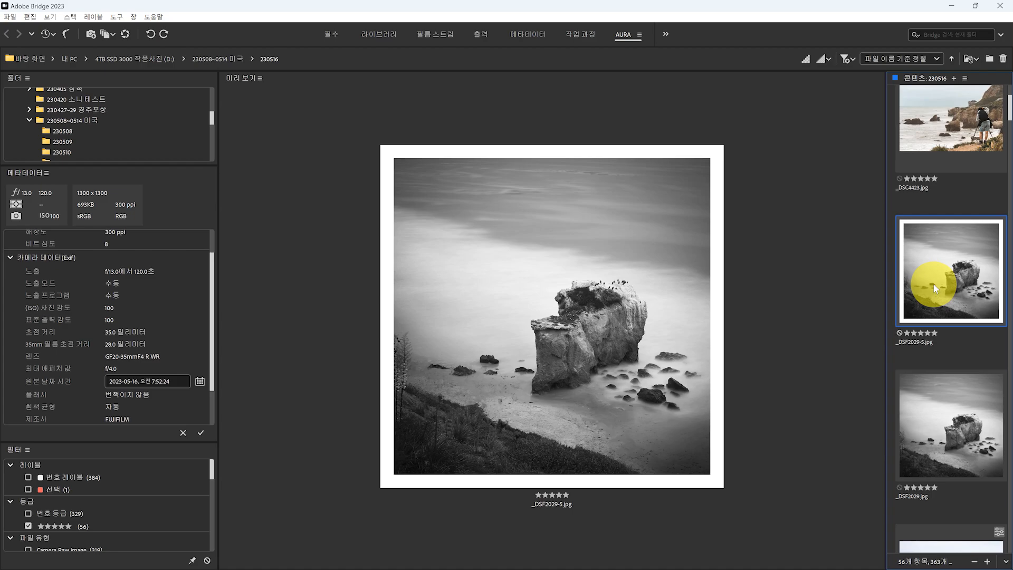
pyautogui.scroll(-3)
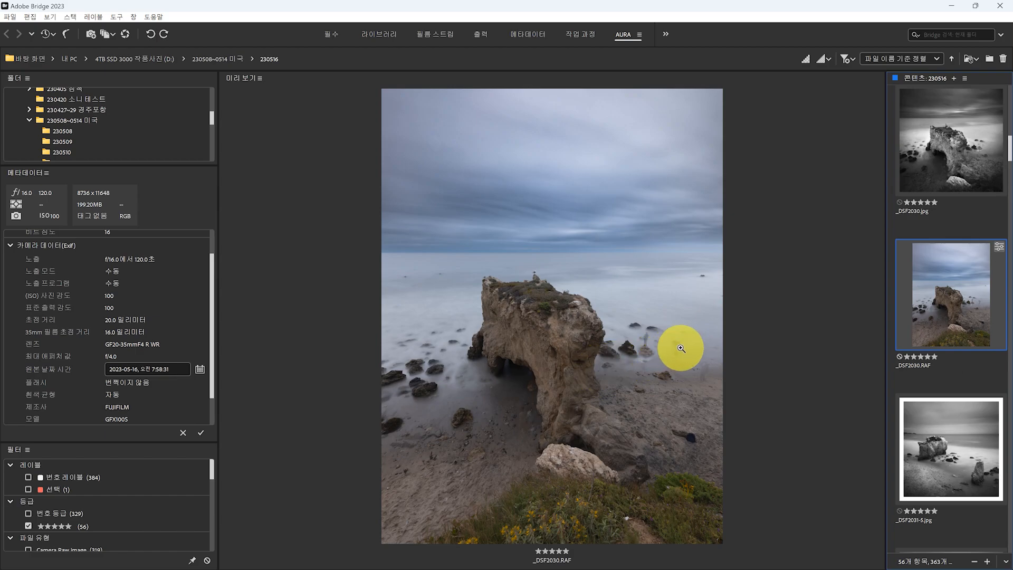
pyautogui.press('space')
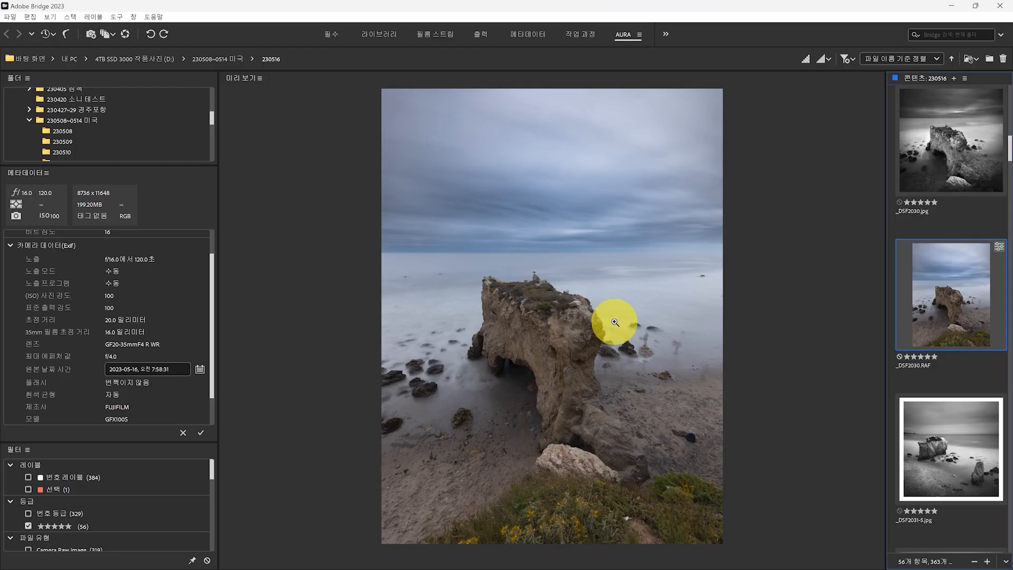
pyautogui.click(613, 323)
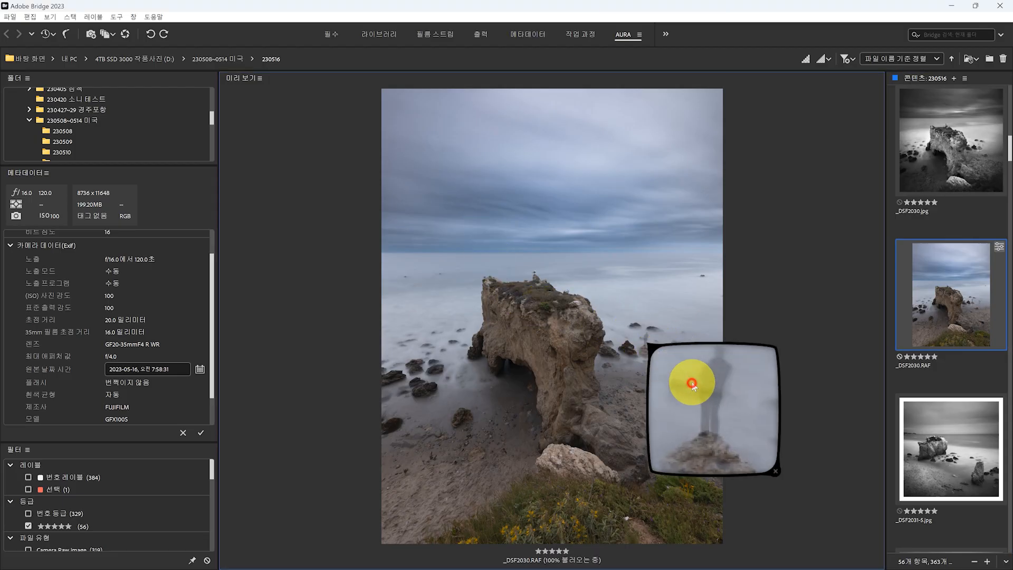
pyautogui.press('space')
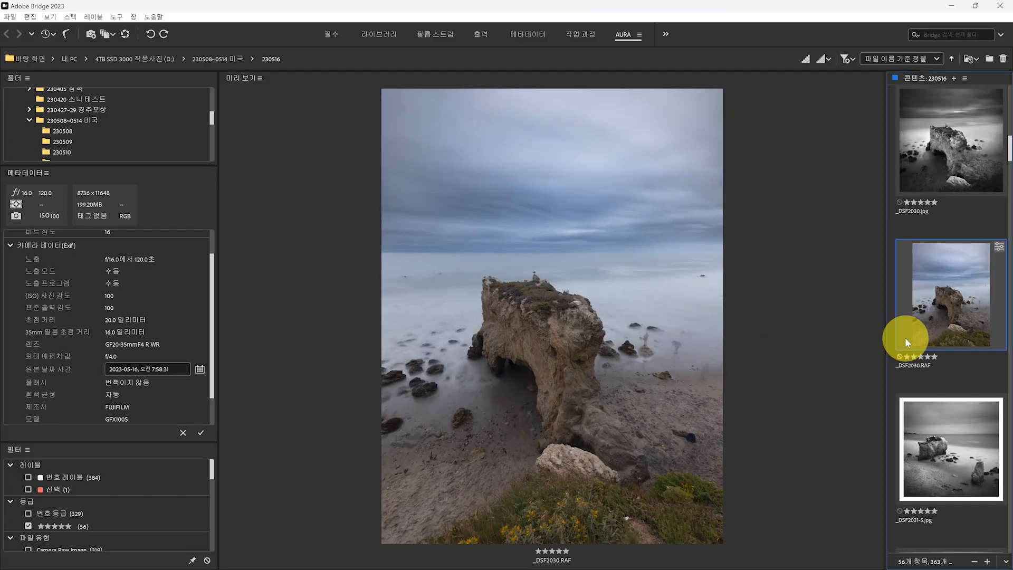
pyautogui.moveTo(933, 325)
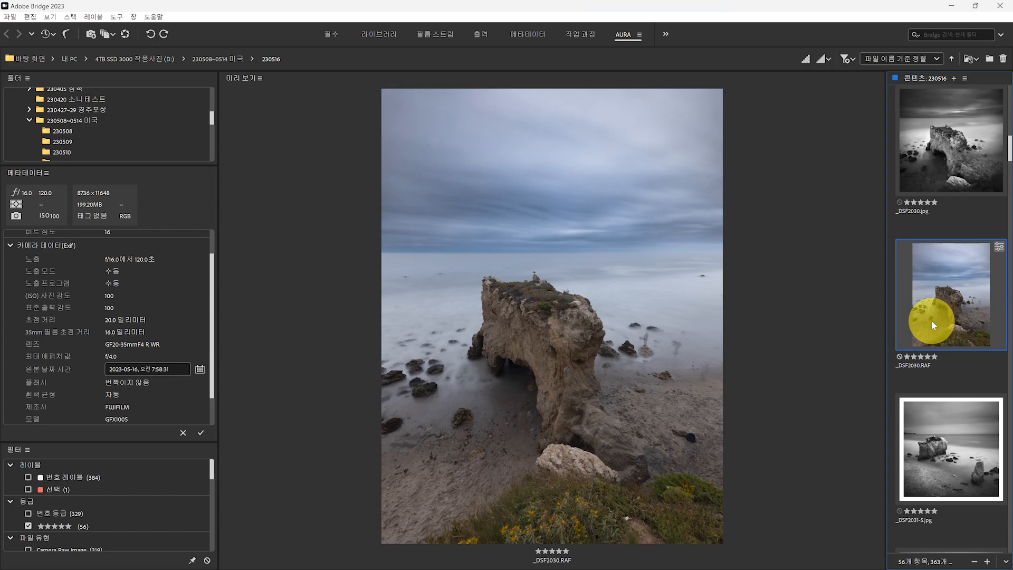
pyautogui.moveTo(895, 314)
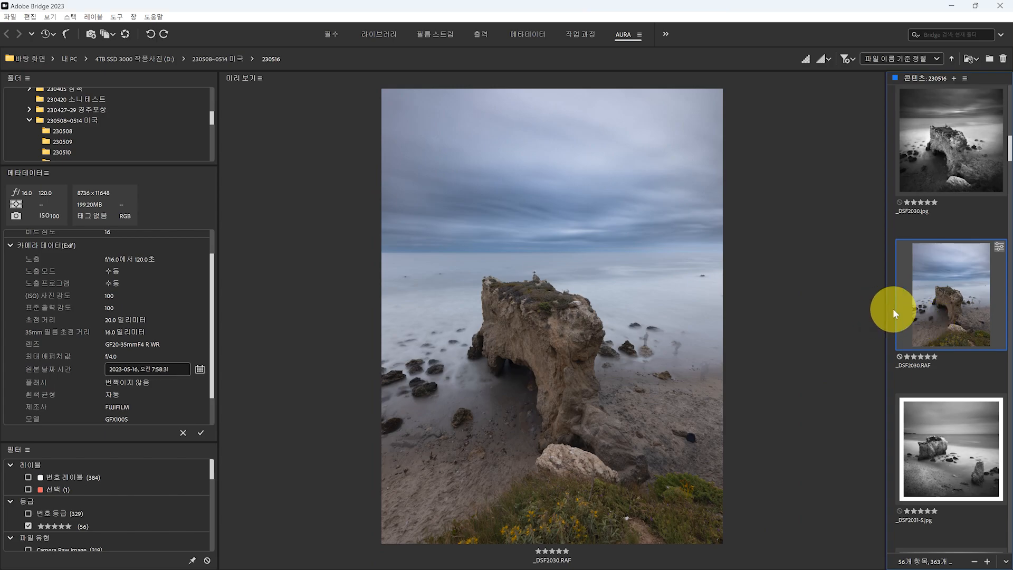
# Step: Preview _DSF2031-5.jpg, _DSF2029.jpg, _DSC4423.ARW and _DSF2029-5.jpg, ending on _DSC4423.jpg
pyautogui.click(950, 448)
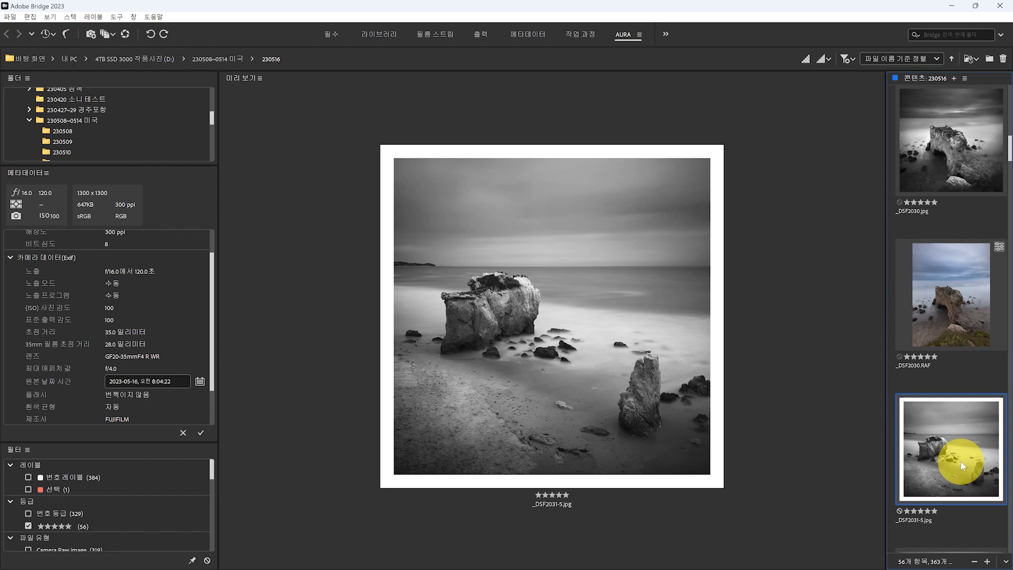
pyautogui.scroll(-3)
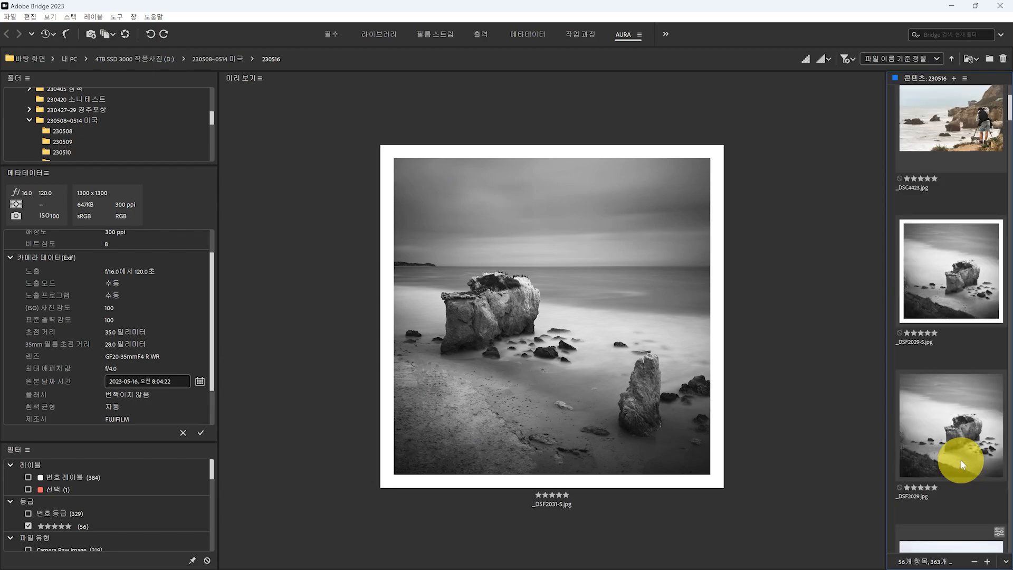
pyautogui.click(950, 424)
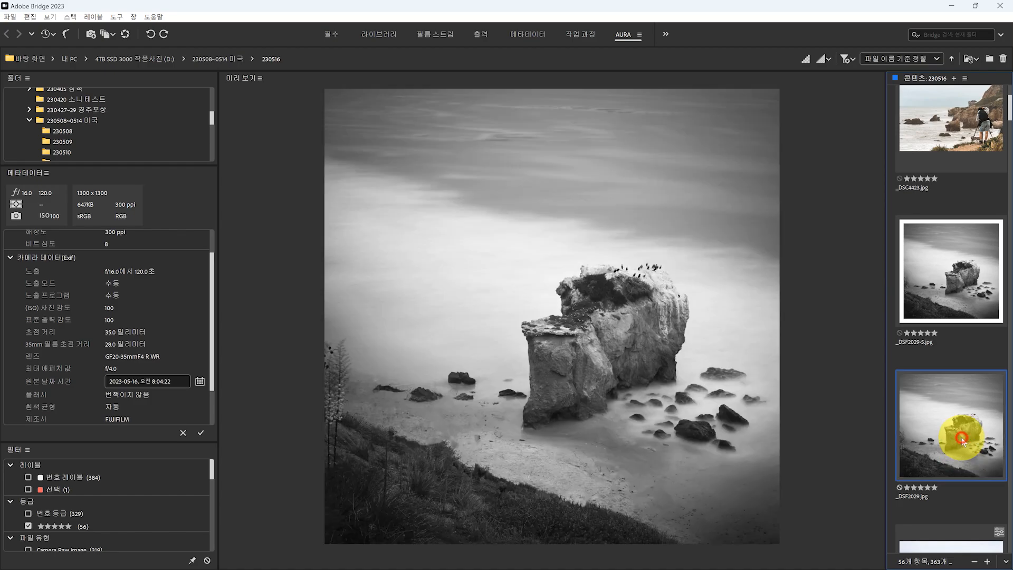
pyautogui.rightClick(962, 442)
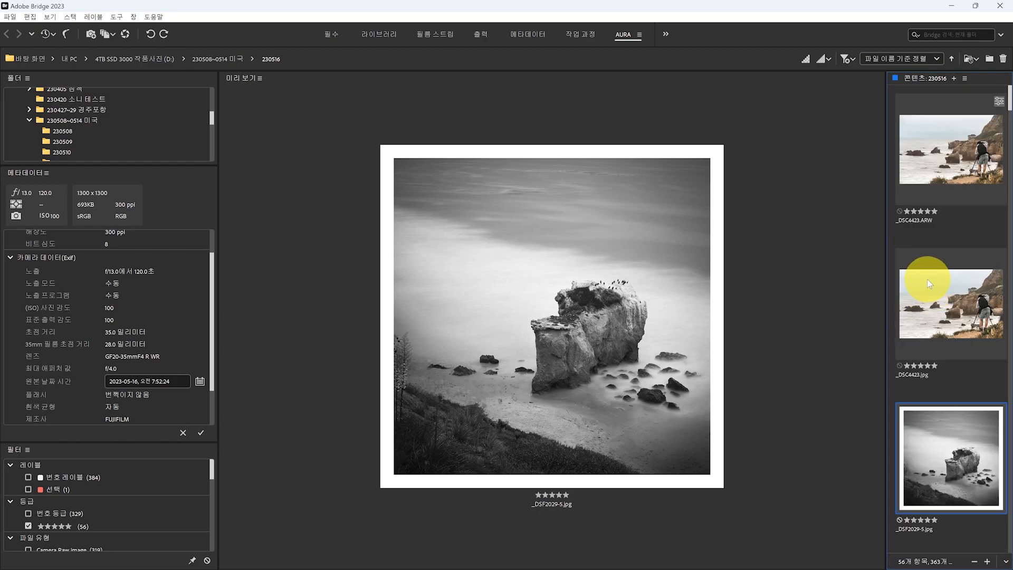
pyautogui.click(950, 149)
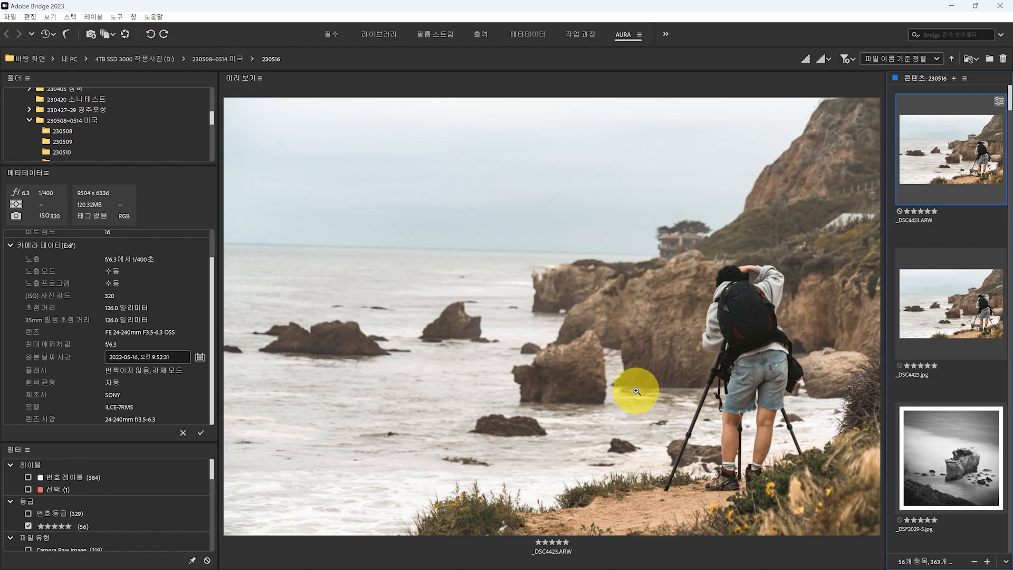
pyautogui.moveTo(648, 377)
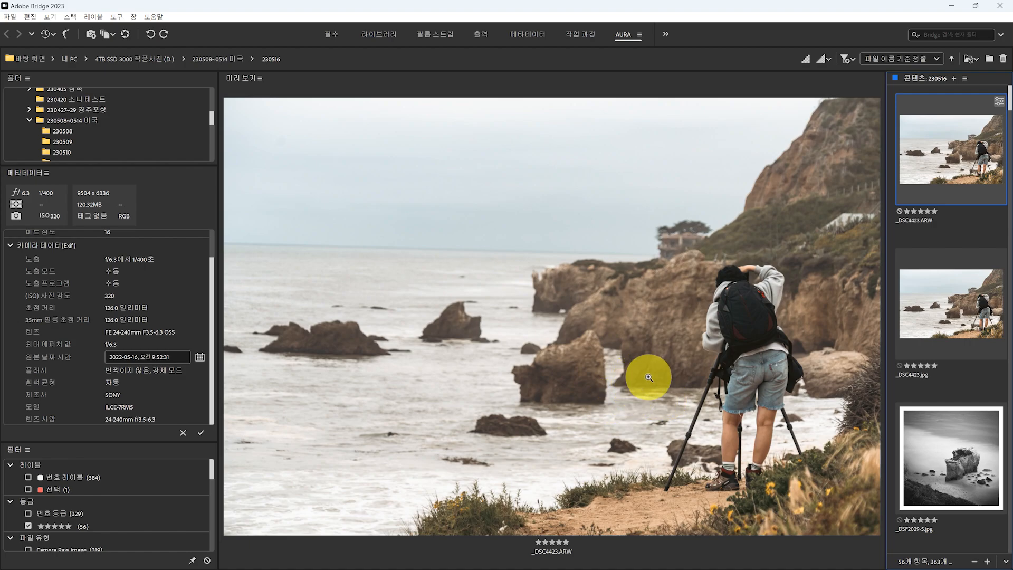
pyautogui.moveTo(941, 301)
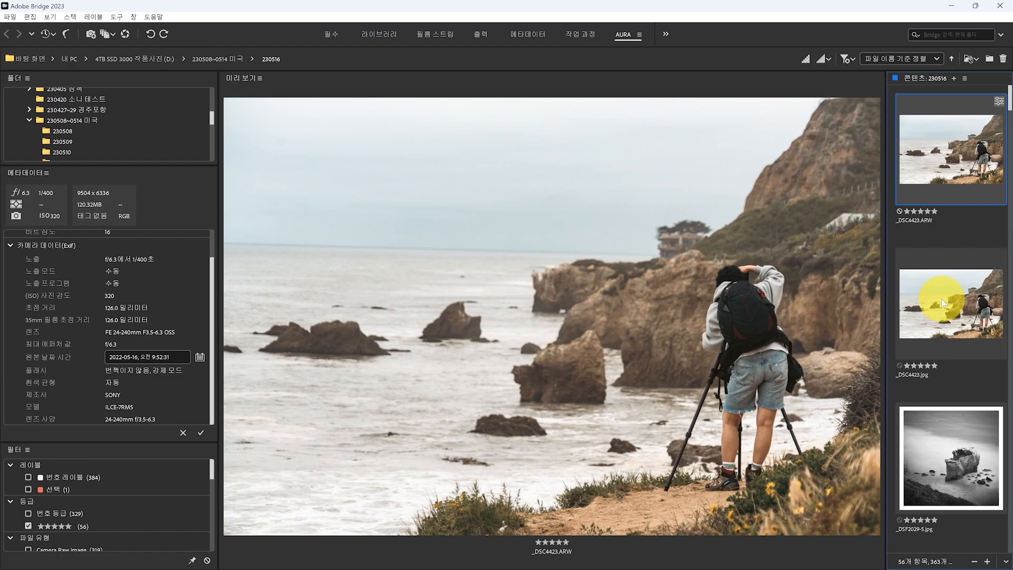
pyautogui.click(949, 457)
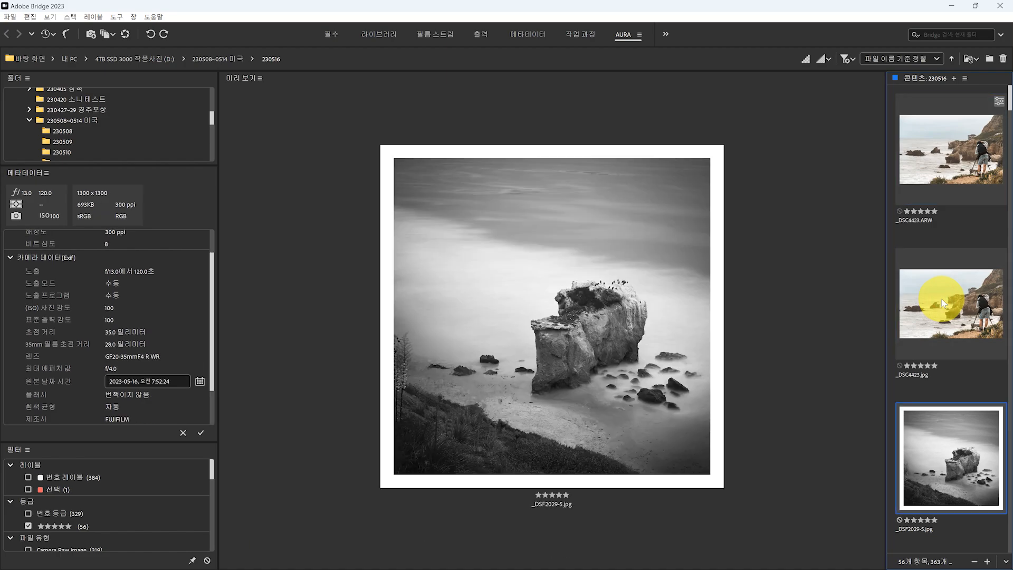
pyautogui.moveTo(629, 400)
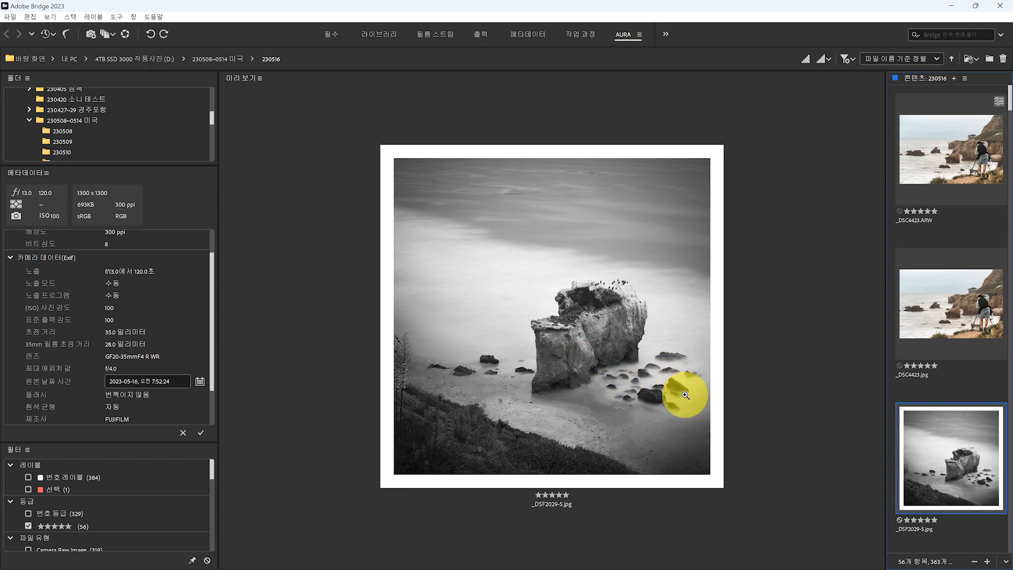
pyautogui.moveTo(434, 320)
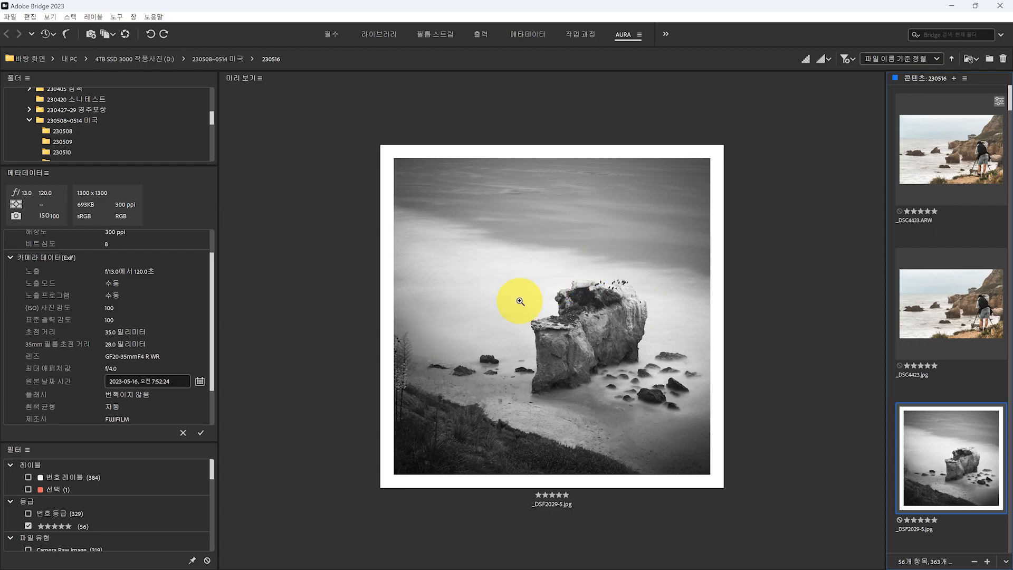
pyautogui.moveTo(564, 250)
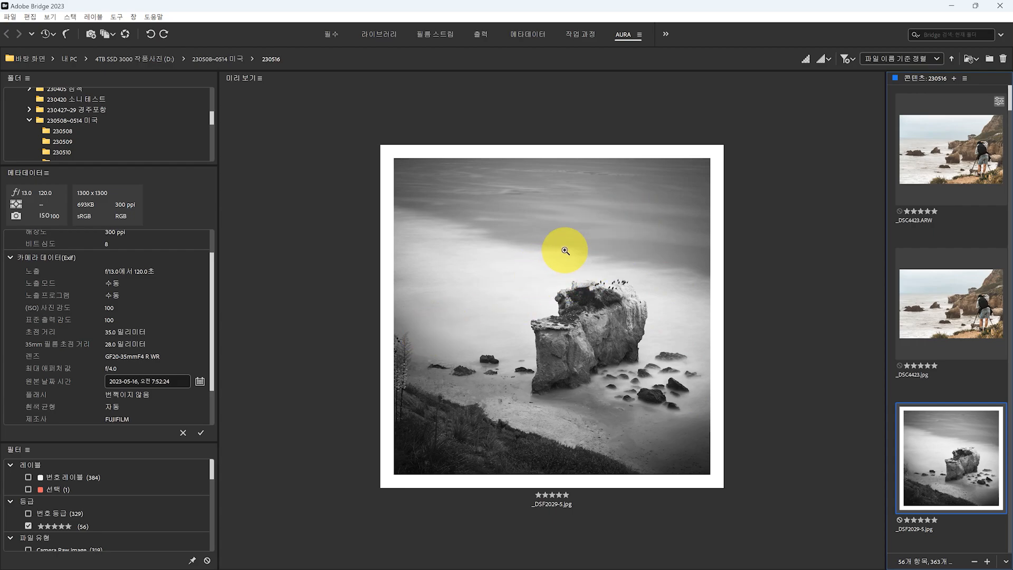
pyautogui.moveTo(701, 384)
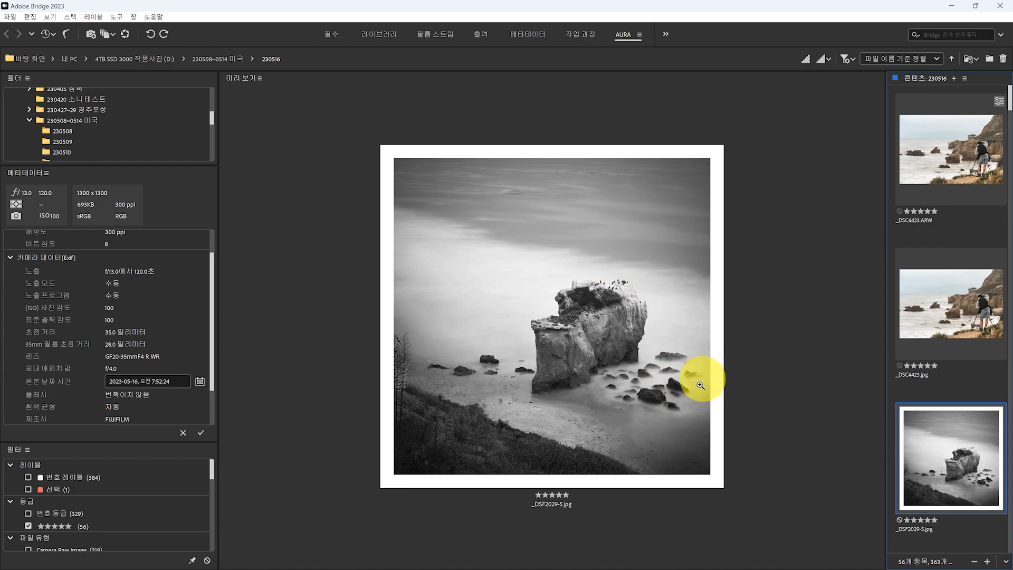
pyautogui.moveTo(957, 449)
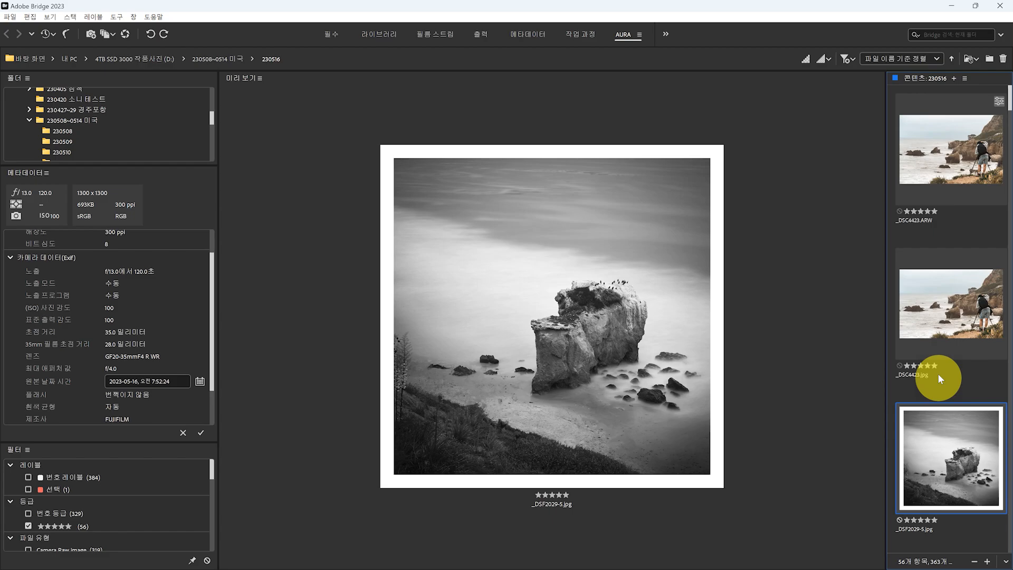
pyautogui.click(949, 304)
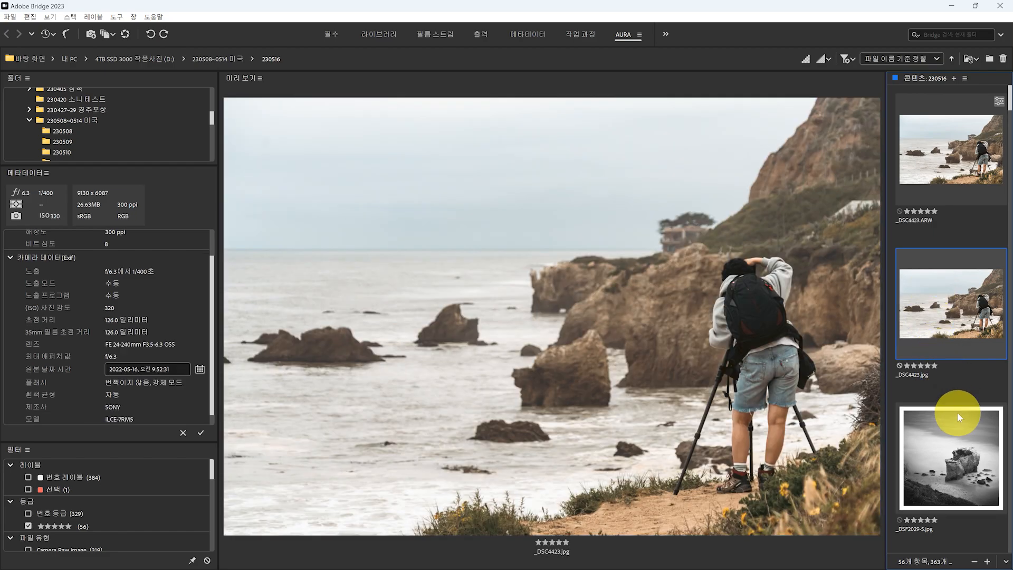
# Step: Preview _DSF2030.jpg, compare it with the colour _DSF2030.RAF, then return to the edit
pyautogui.click(950, 455)
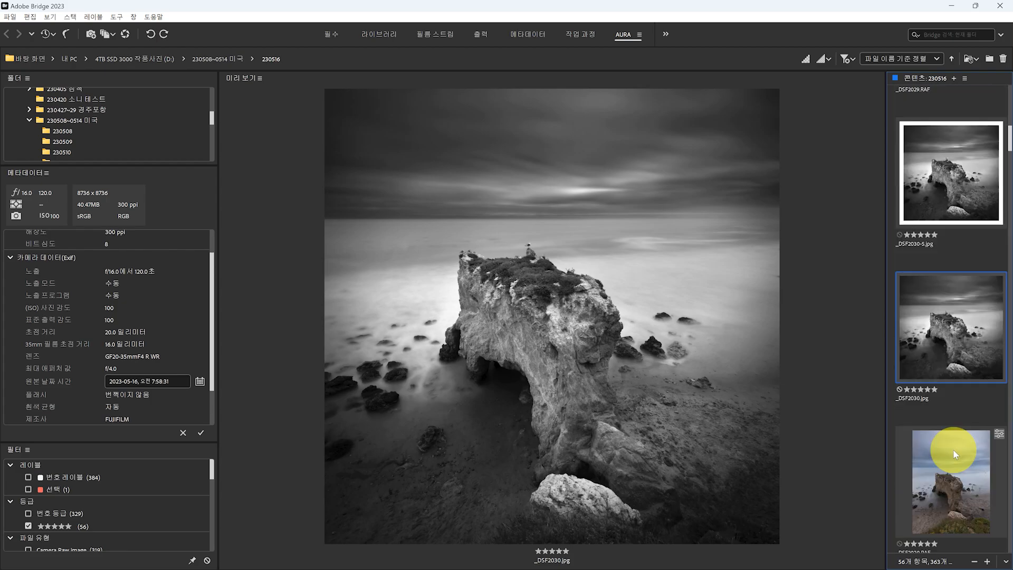
pyautogui.click(949, 481)
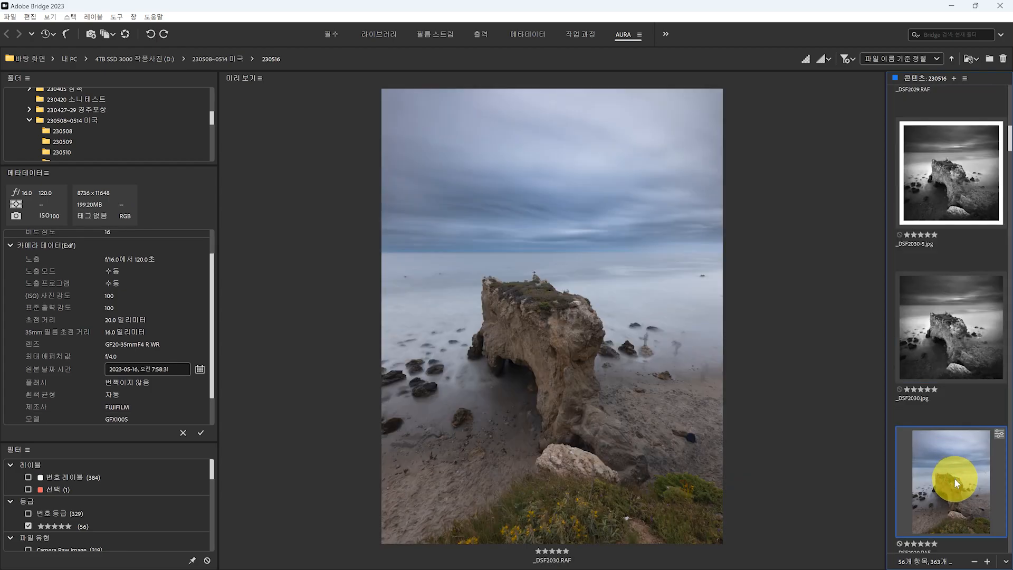
pyautogui.moveTo(713, 228)
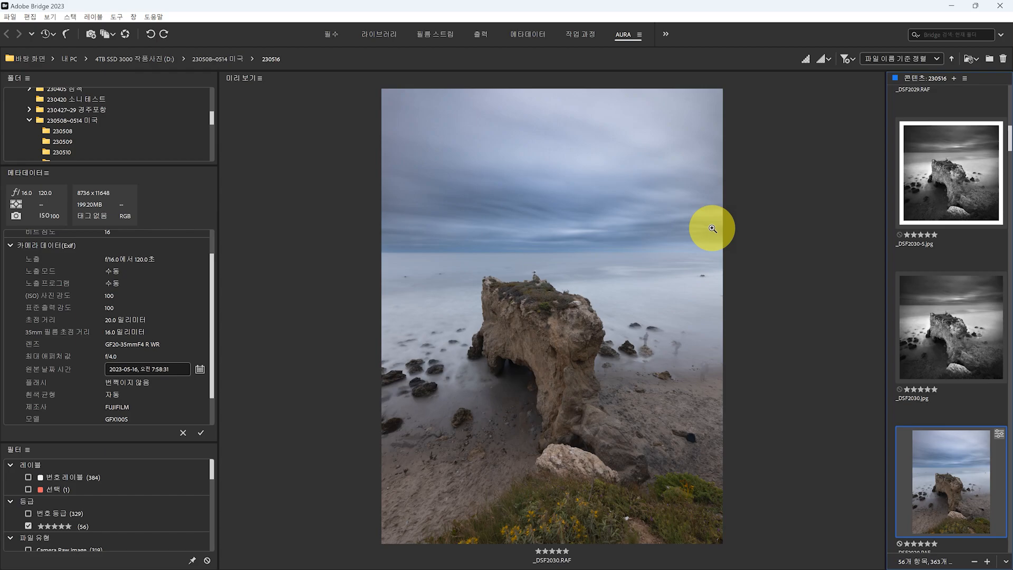
pyautogui.moveTo(446, 252)
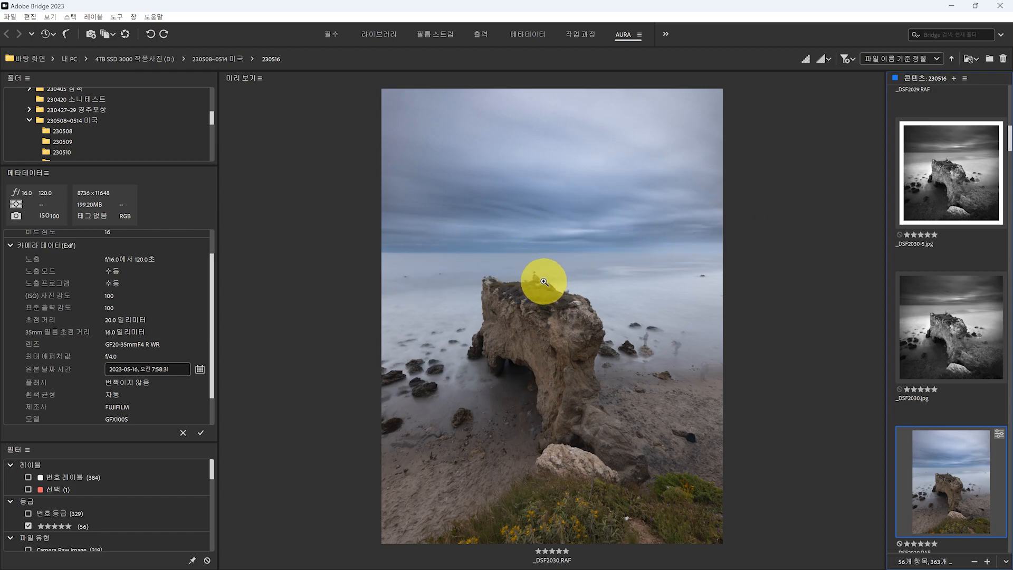
pyautogui.moveTo(538, 278)
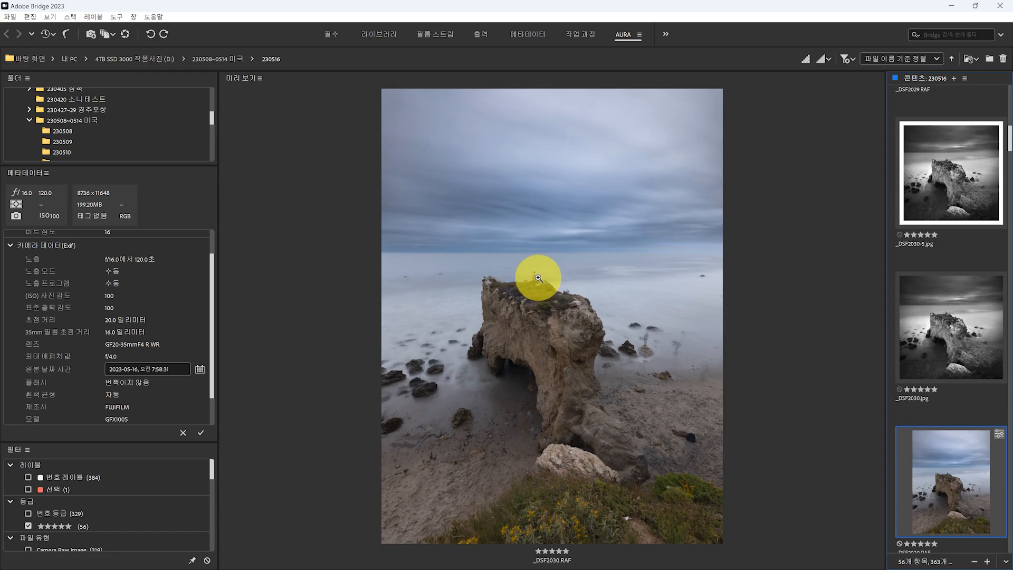
pyautogui.moveTo(584, 303)
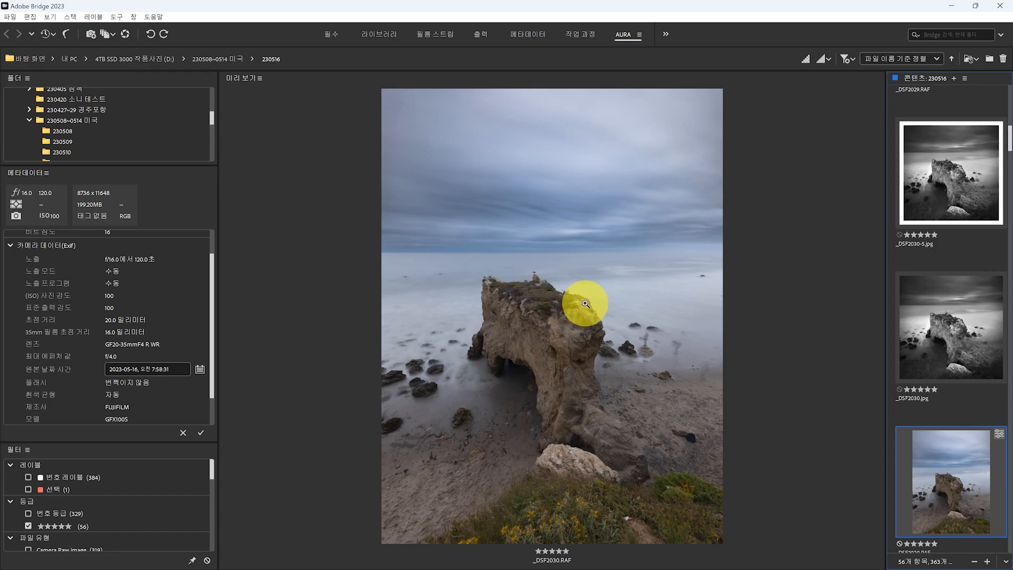
pyautogui.moveTo(622, 319)
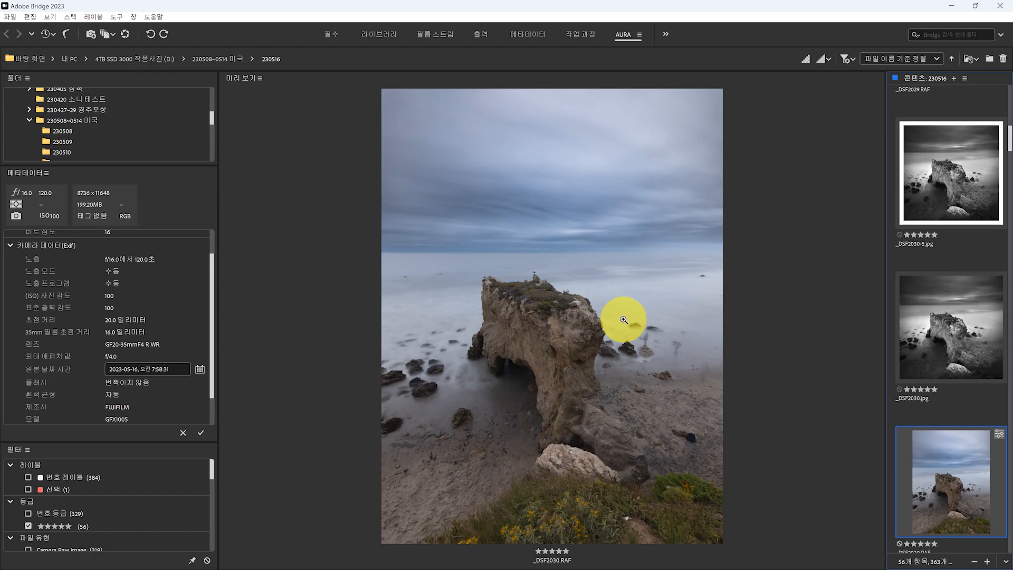
pyautogui.moveTo(510, 269)
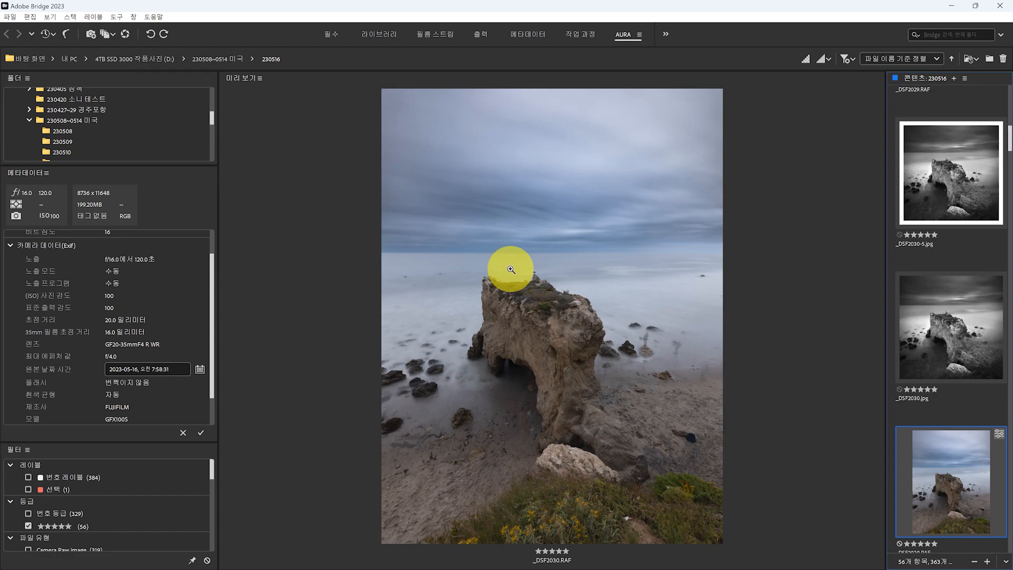
pyautogui.moveTo(659, 181)
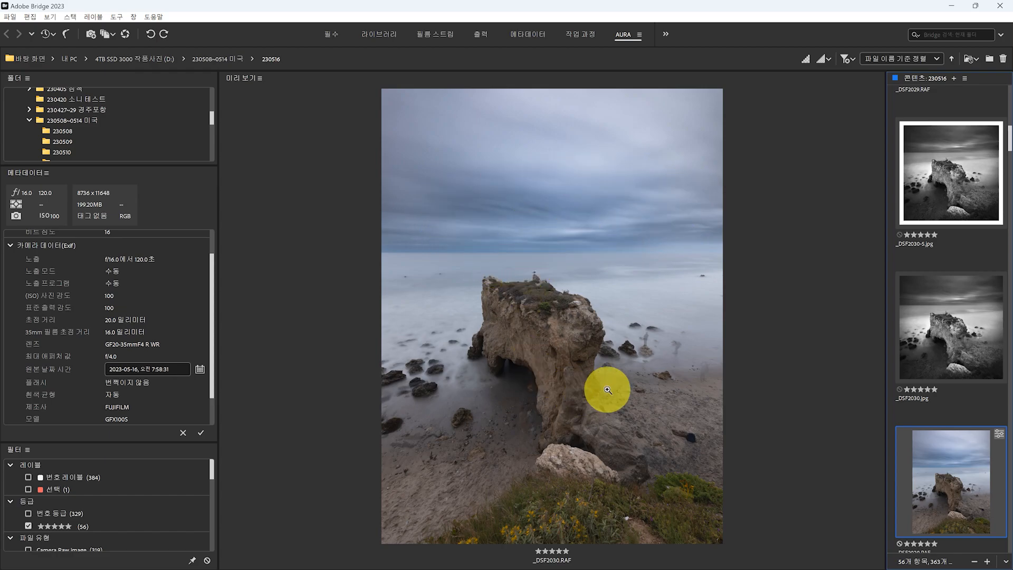
pyautogui.moveTo(432, 176)
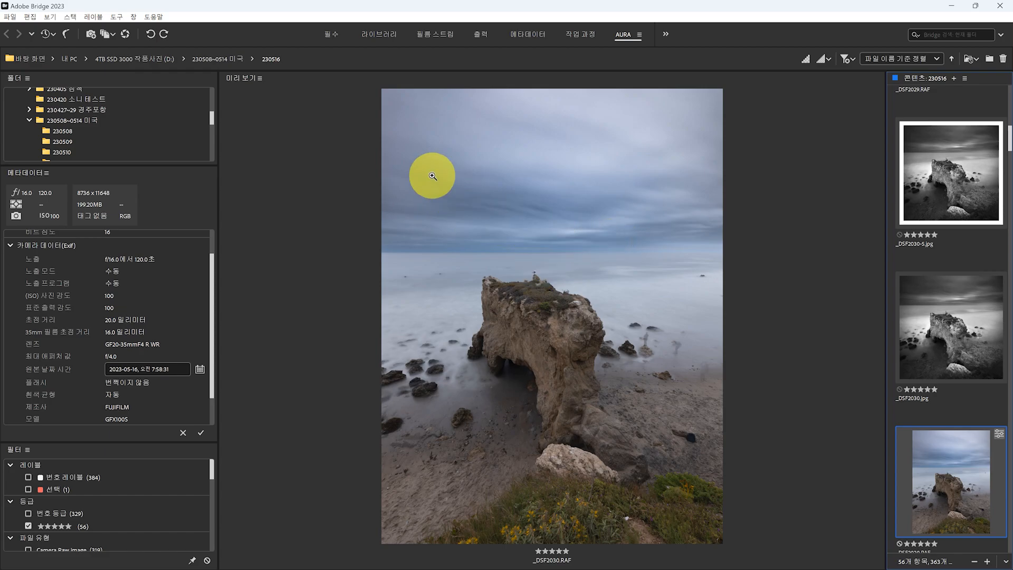
pyautogui.moveTo(583, 211)
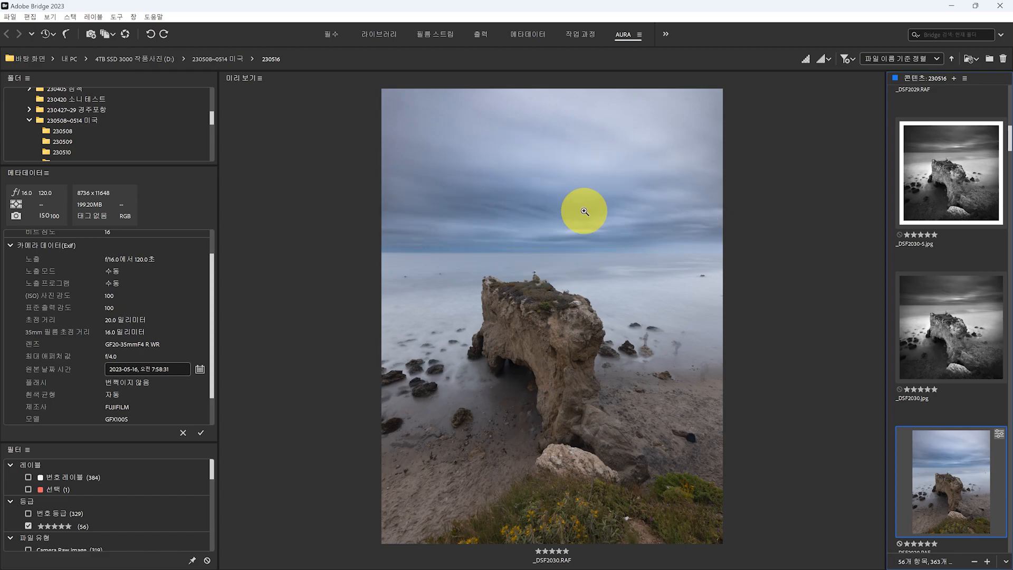
pyautogui.moveTo(446, 302)
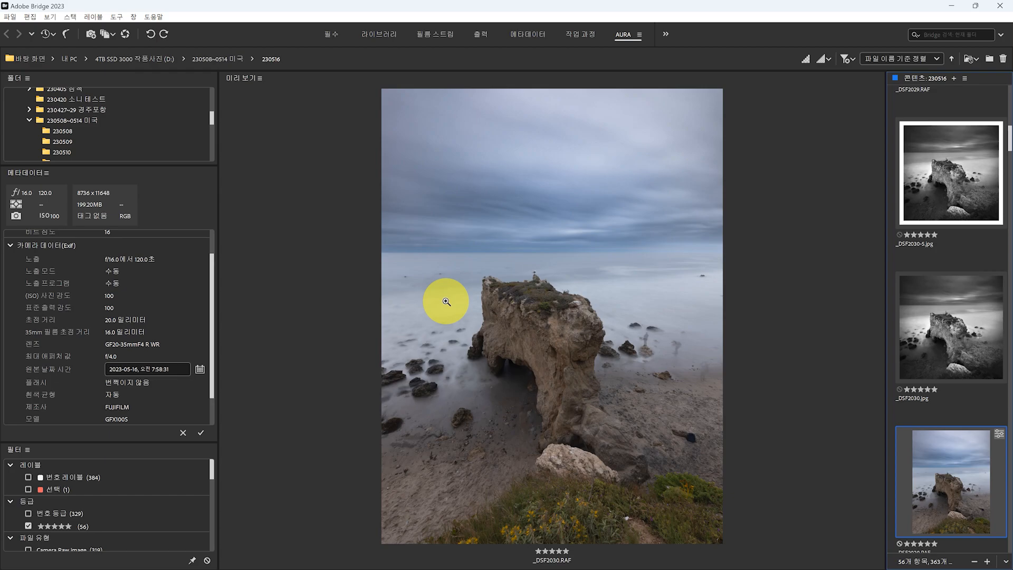
pyautogui.moveTo(944, 488)
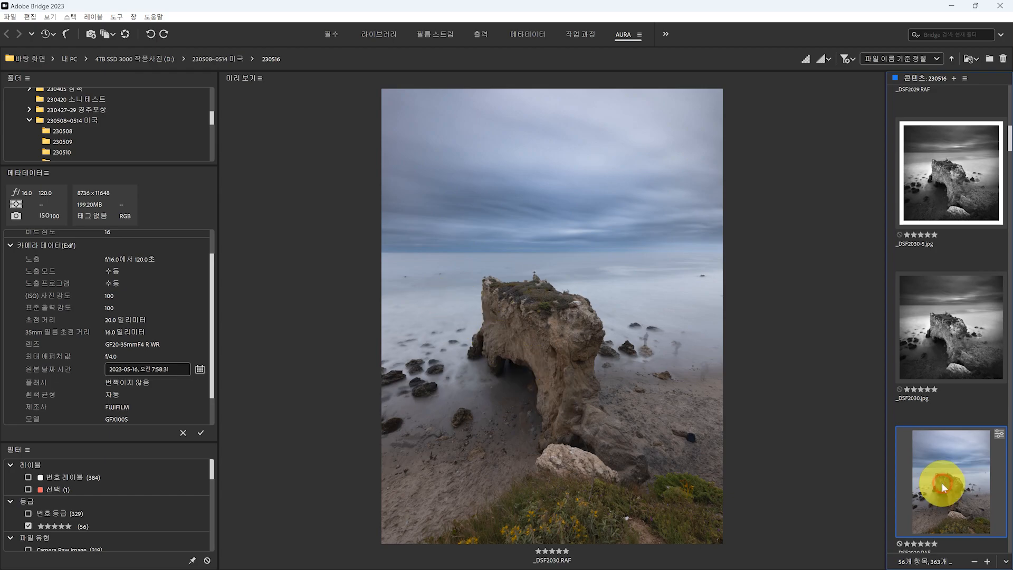
pyautogui.moveTo(546, 378)
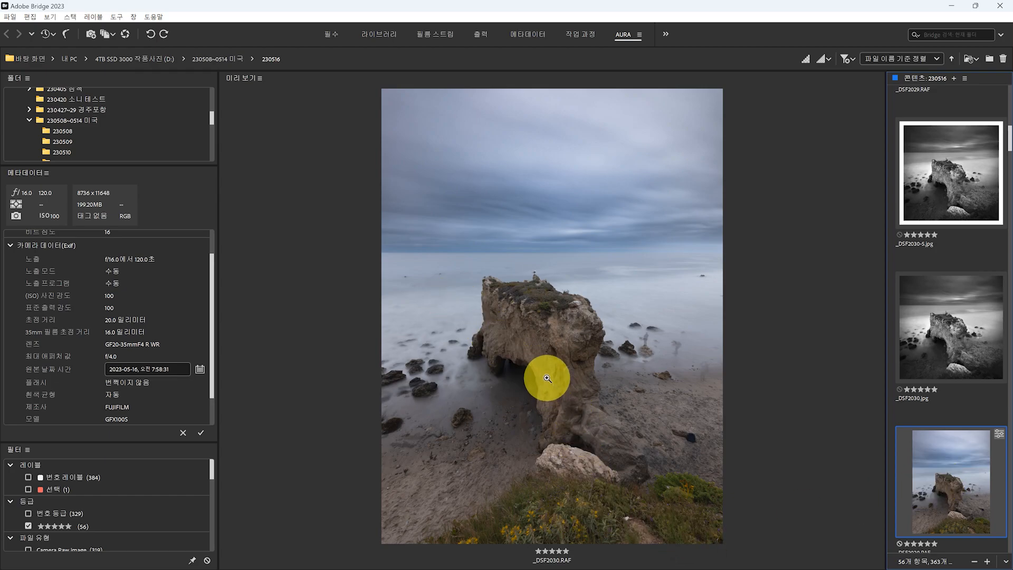
pyautogui.click(949, 326)
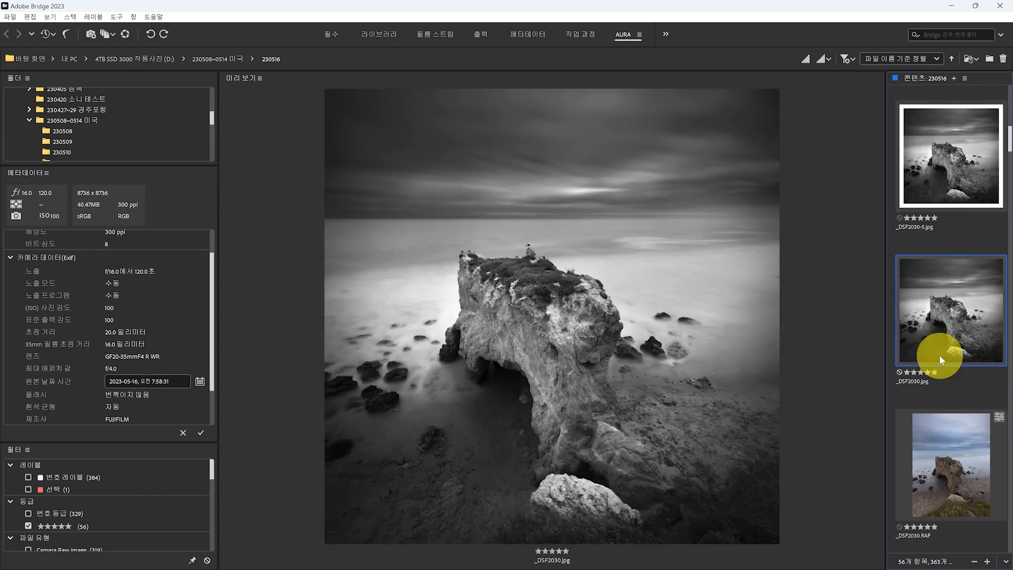
# Step: Preview the black-and-white _DSF2031-5.jpg, then the raw _DSF2034.RAF of the cliff staircase
pyautogui.click(950, 464)
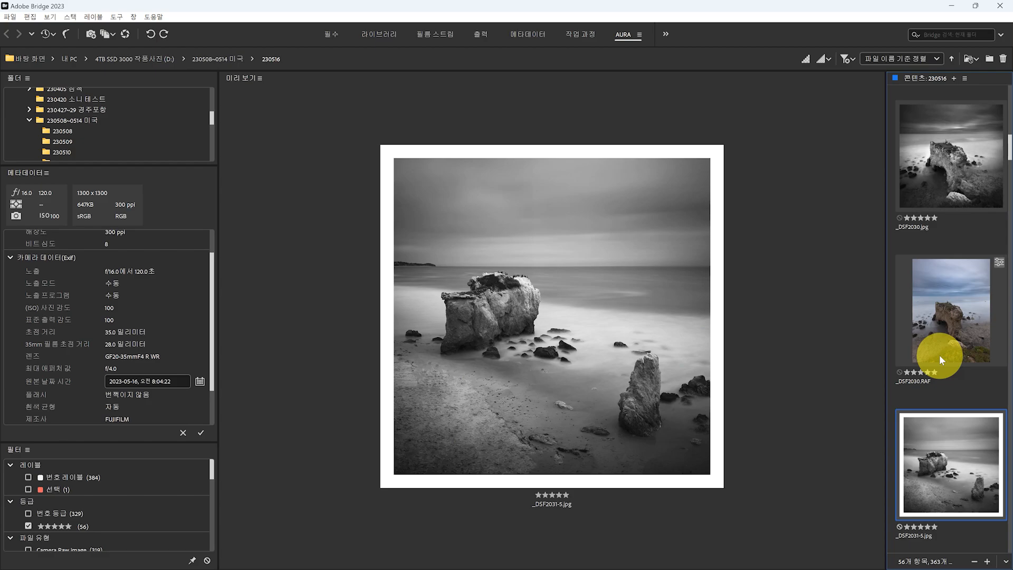
pyautogui.moveTo(947, 507)
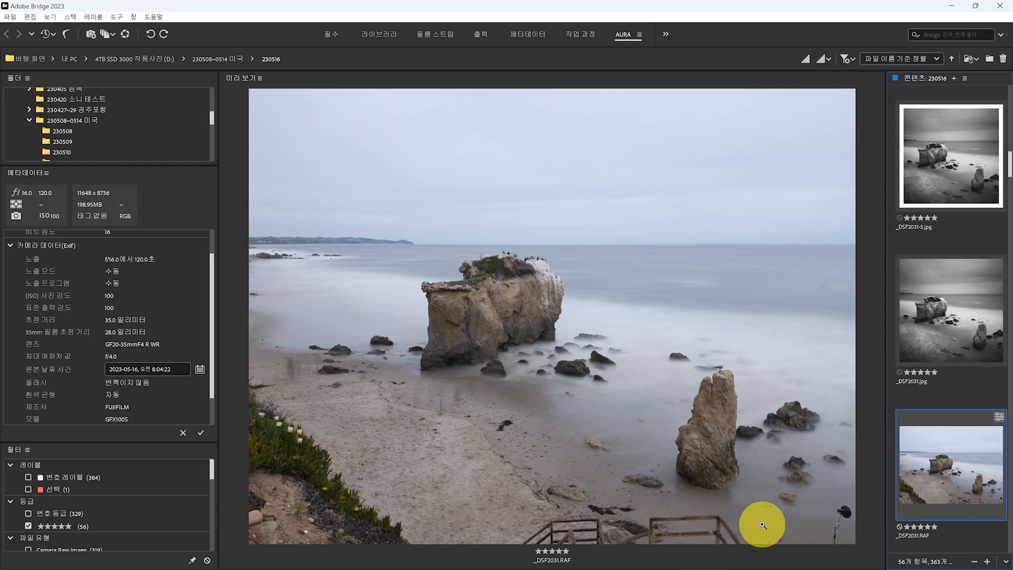
pyautogui.moveTo(587, 532)
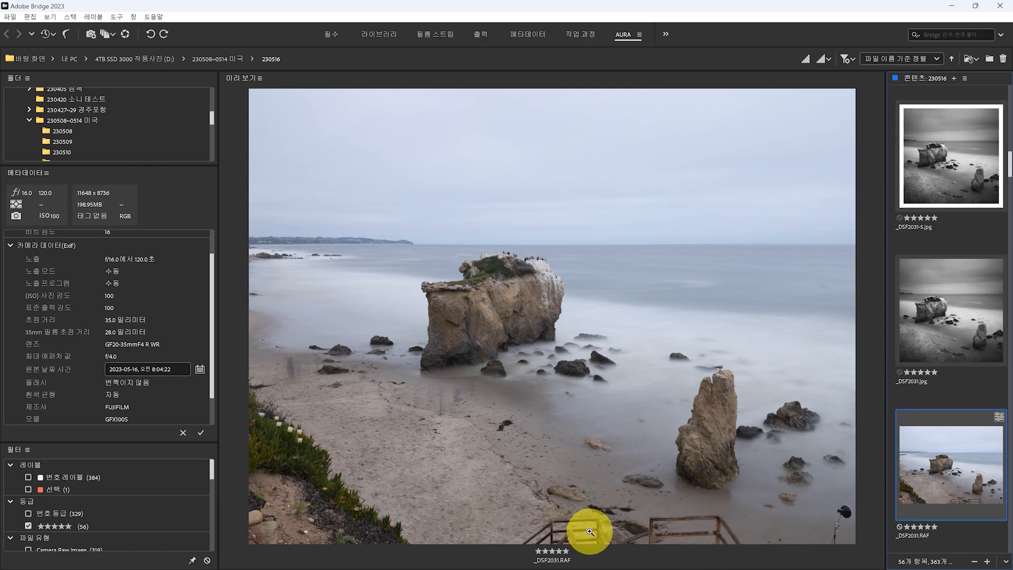
pyautogui.moveTo(915, 480)
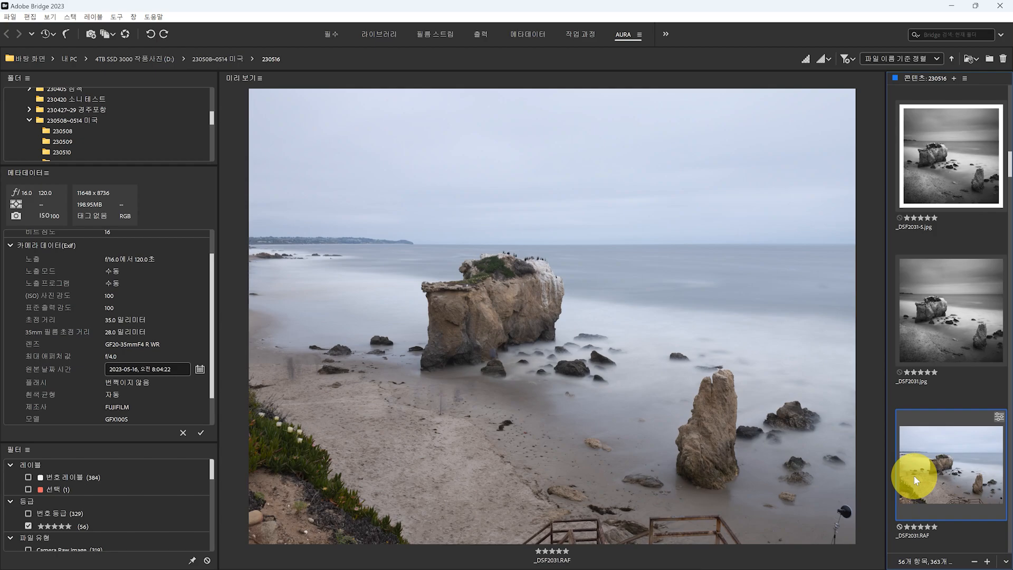
pyautogui.click(949, 464)
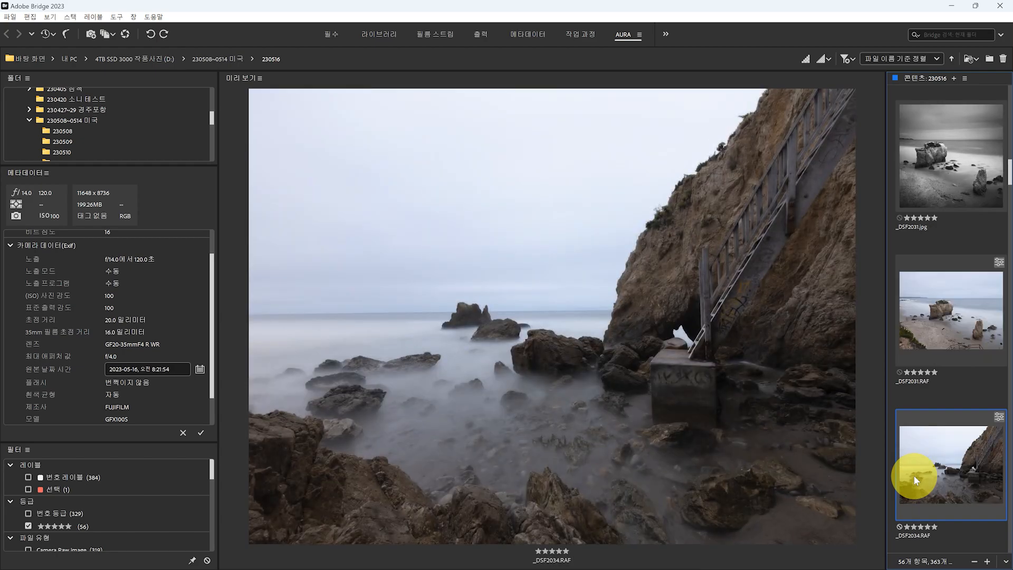
pyautogui.moveTo(748, 296)
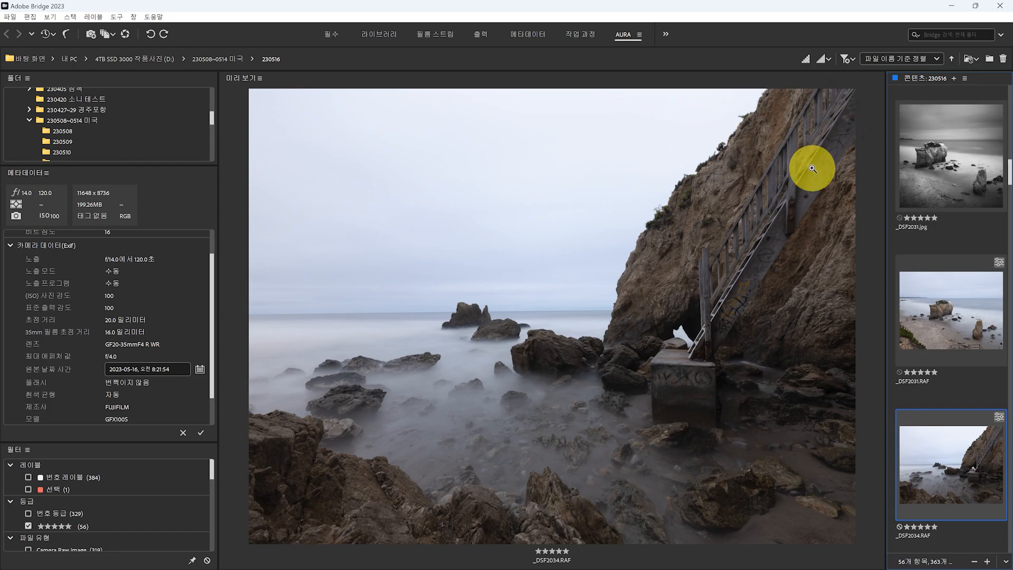
pyautogui.moveTo(646, 278)
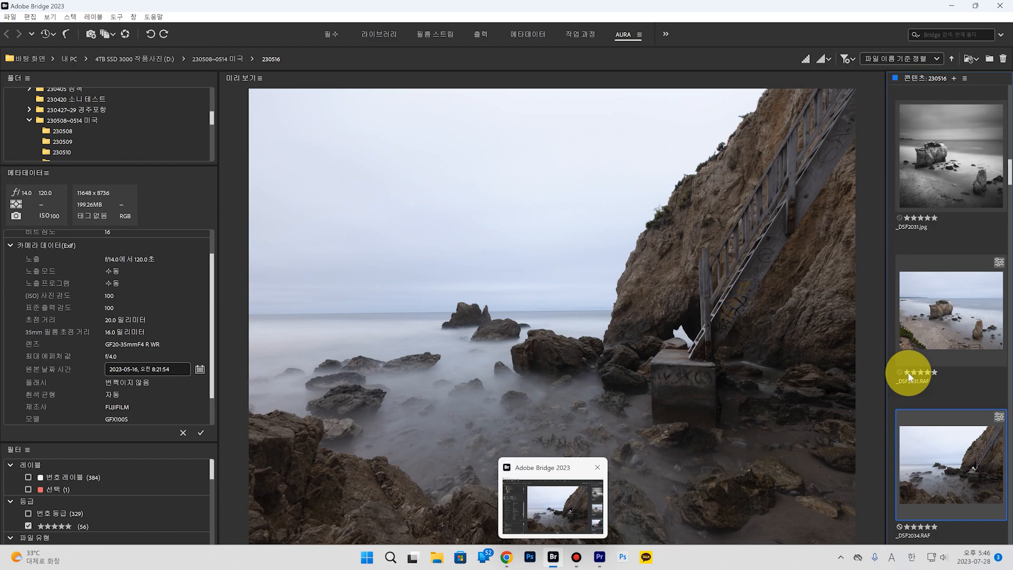
# Step: Preview _DSC4423.jpg and _DSF2034.RAF, then the lone sea stack edit _DSF2049.jpg
pyautogui.click(949, 304)
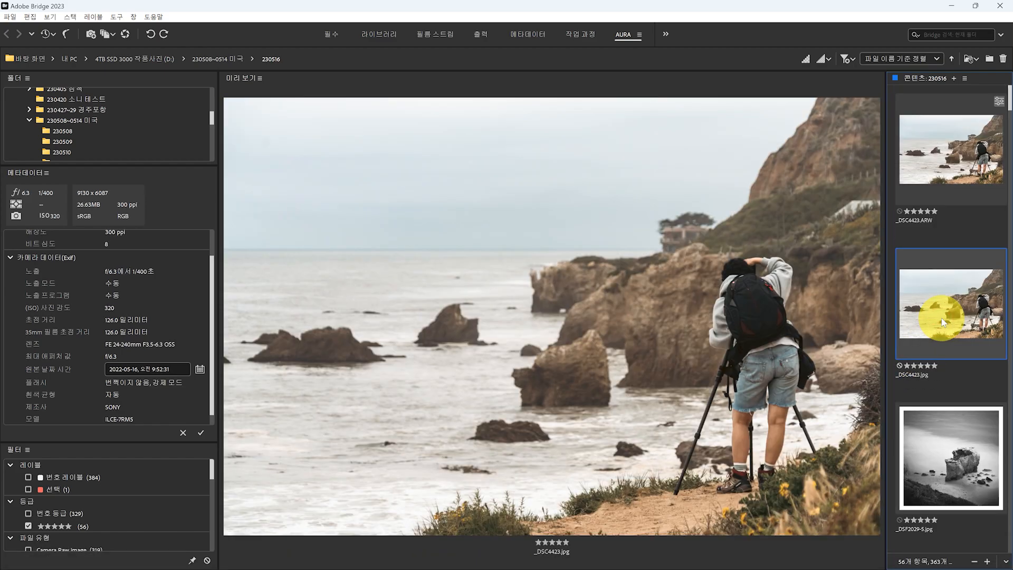
pyautogui.moveTo(611, 322)
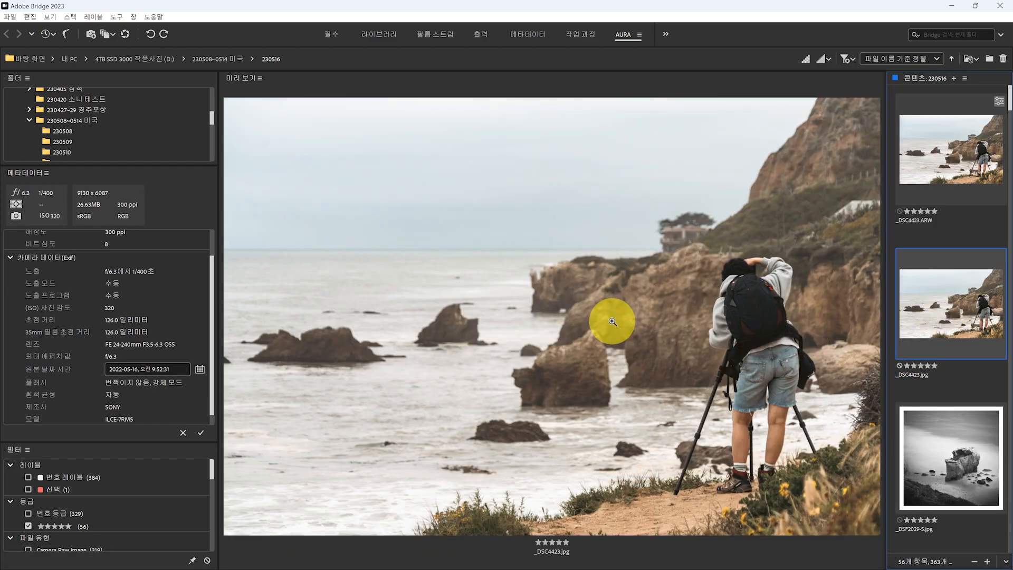
pyautogui.moveTo(610, 326)
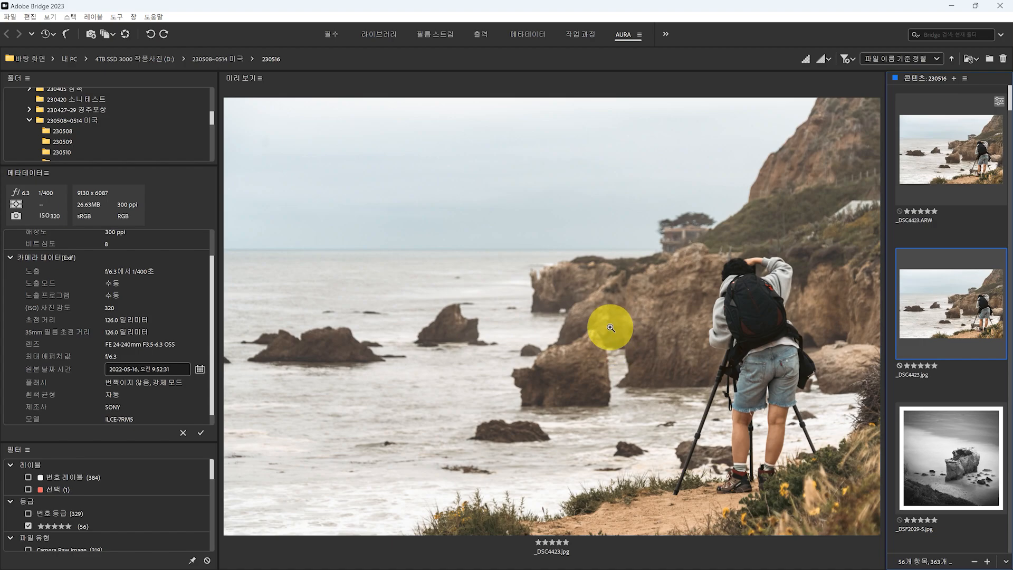
pyautogui.moveTo(582, 252)
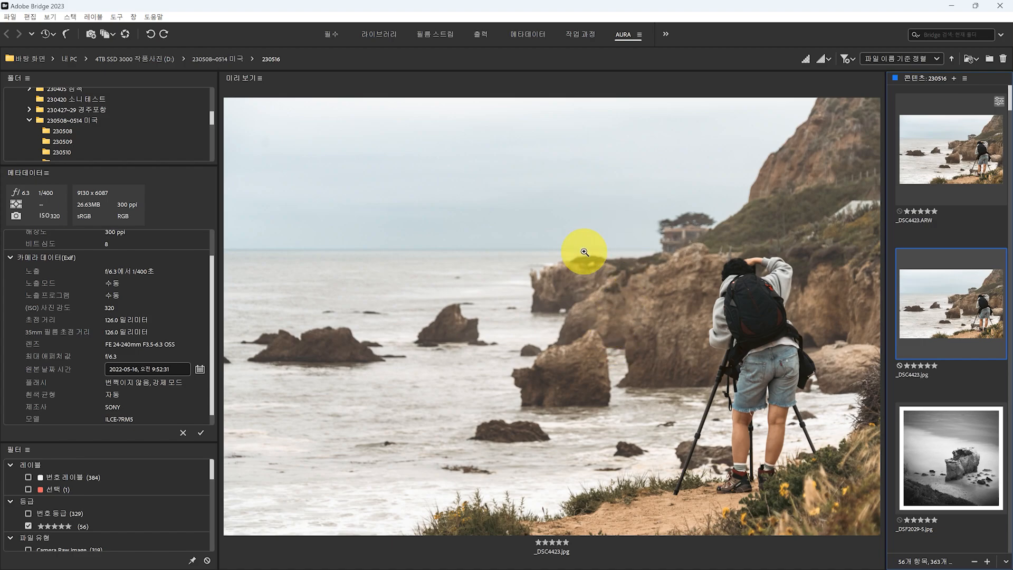
pyautogui.moveTo(698, 238)
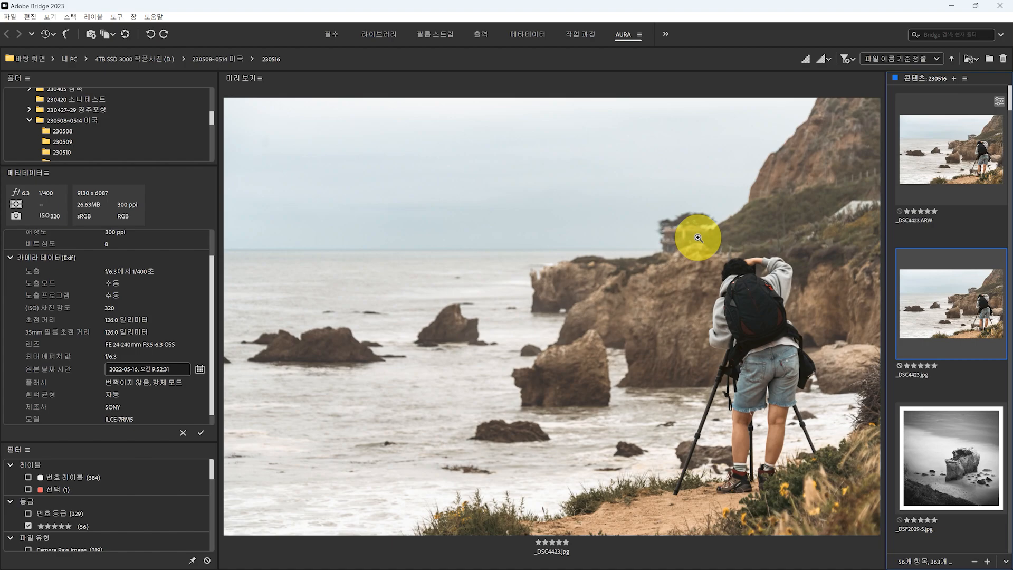
pyautogui.moveTo(763, 187)
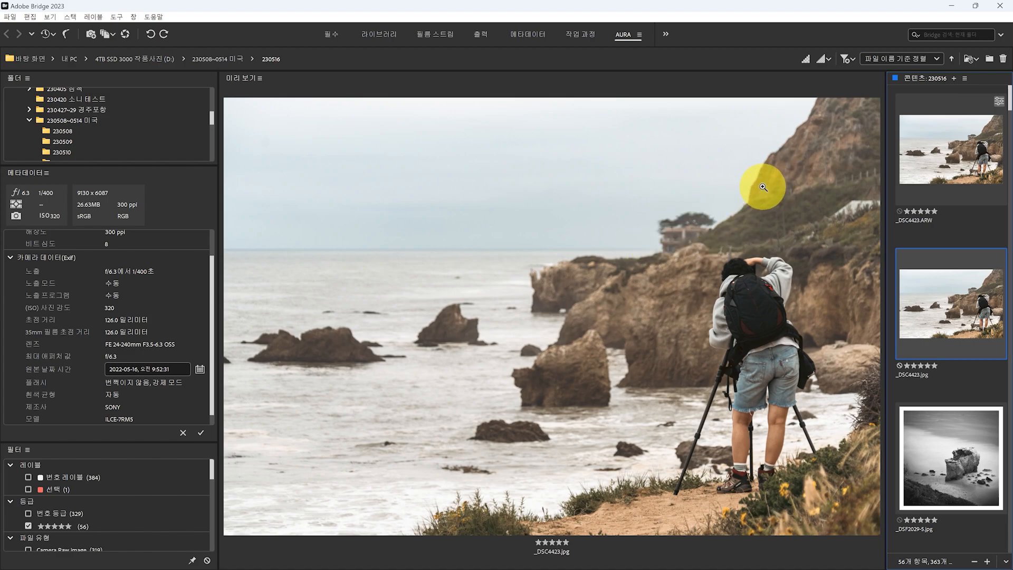
pyautogui.moveTo(787, 326)
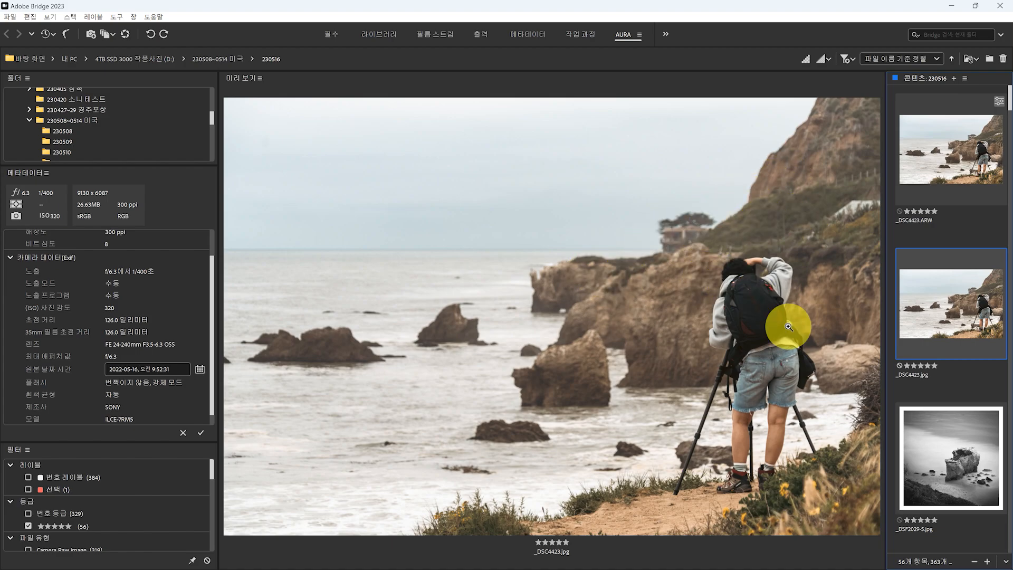
pyautogui.scroll(-3)
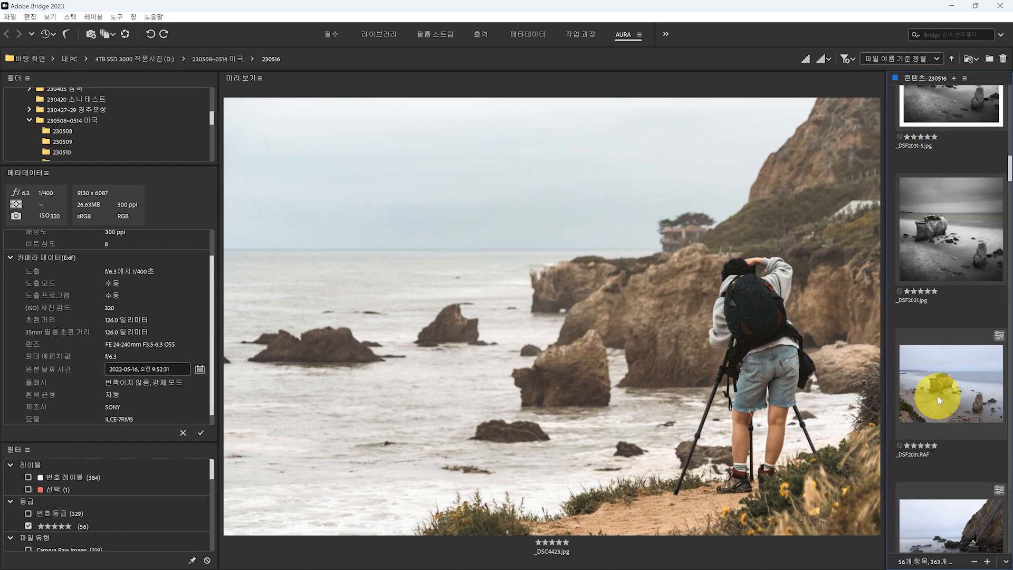
pyautogui.click(949, 520)
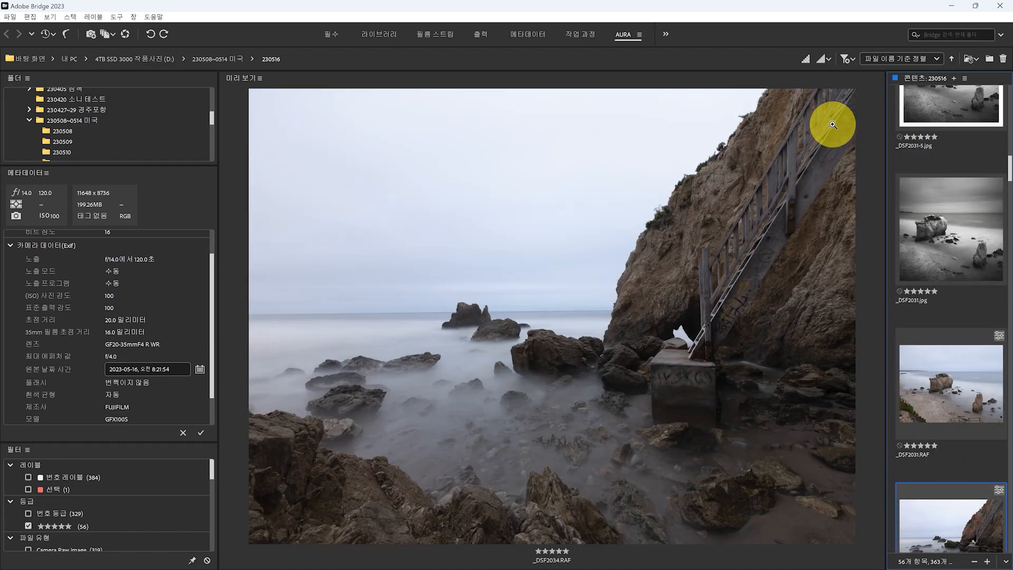
pyautogui.moveTo(759, 247)
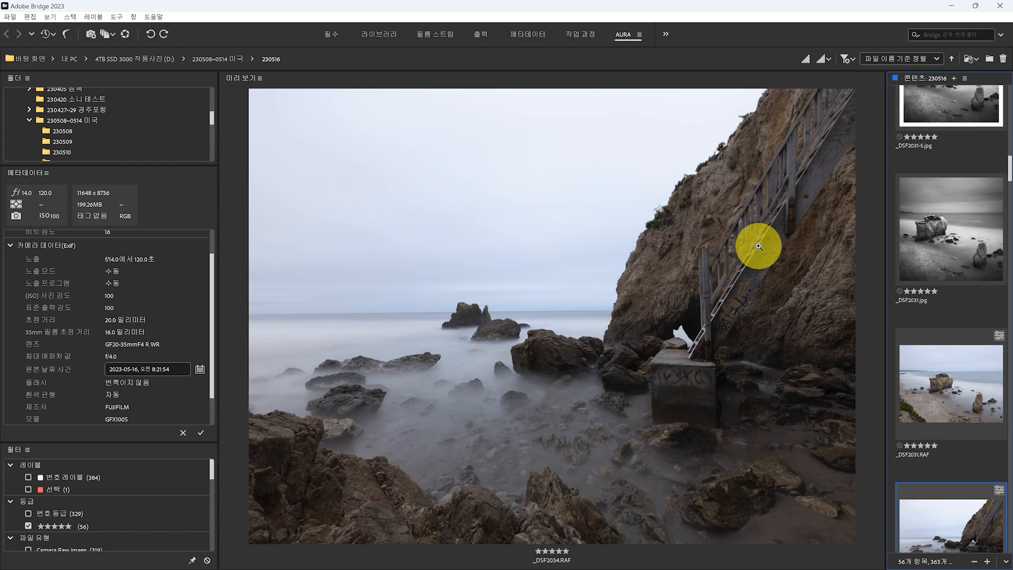
pyautogui.click(949, 463)
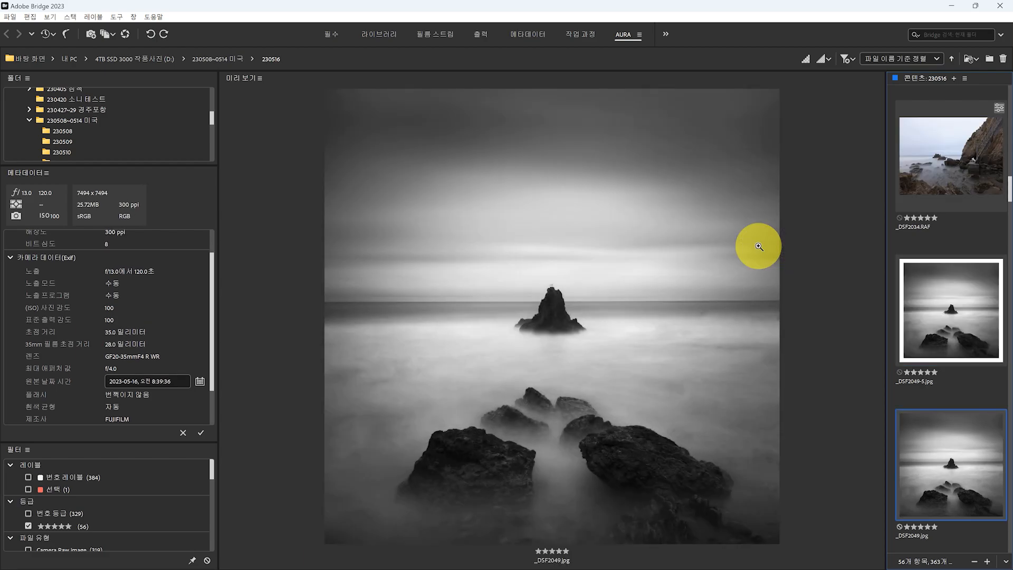
# Step: Compare the colour raw _DSF2049.RAF with its black-and-white edit _DSF2049.jpg
pyautogui.click(950, 463)
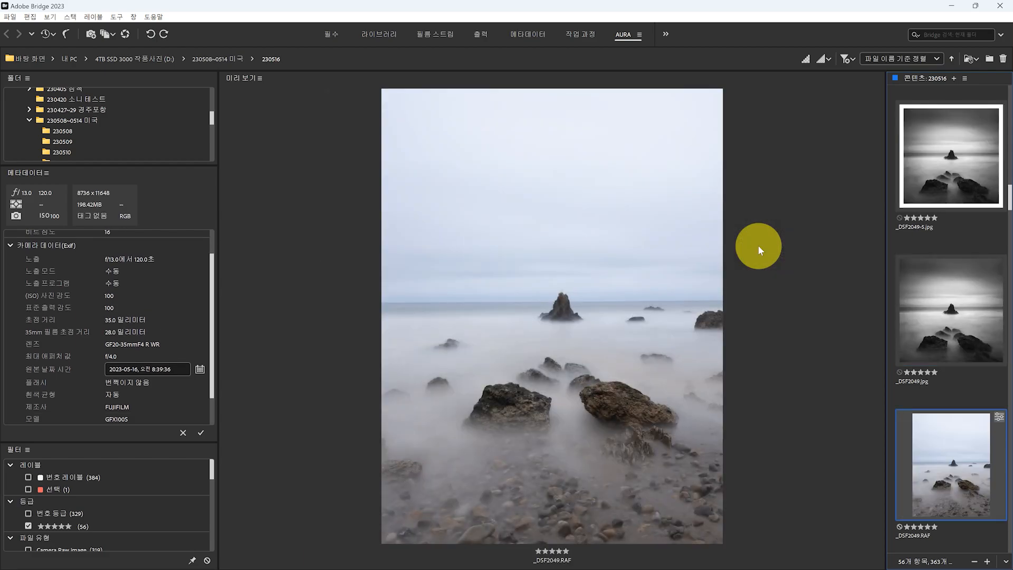
pyautogui.click(950, 309)
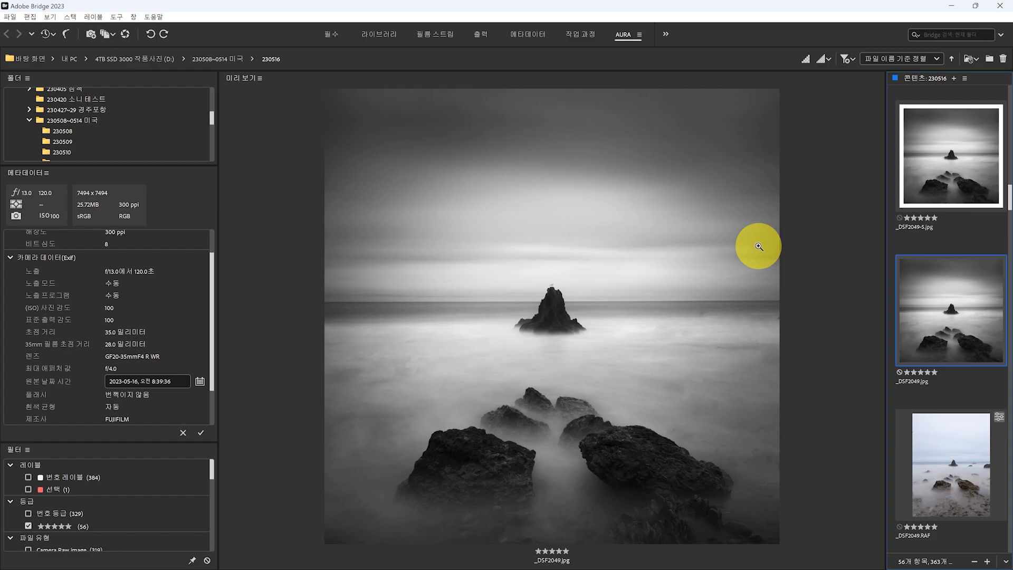
pyautogui.click(950, 464)
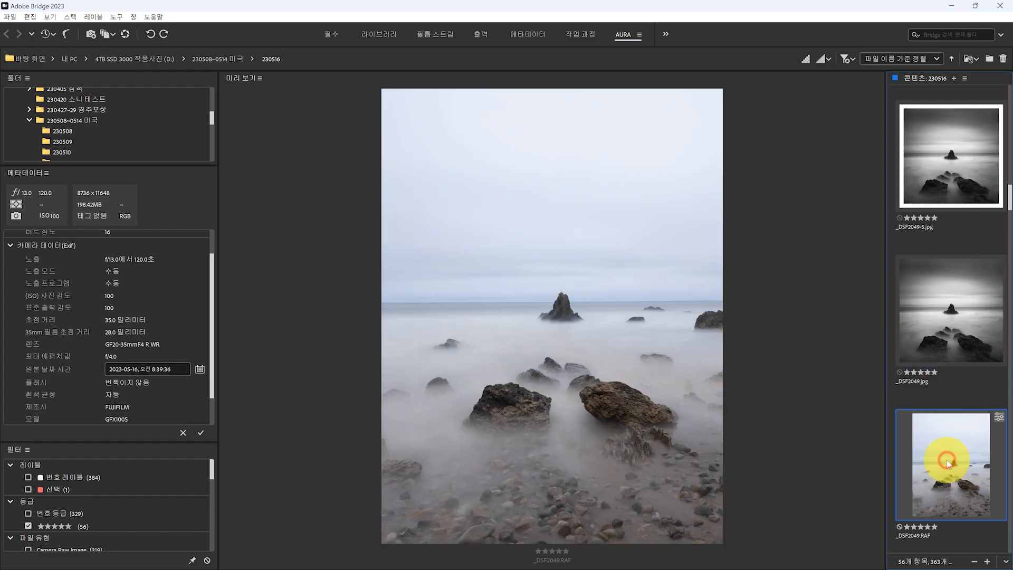
pyautogui.moveTo(950, 342)
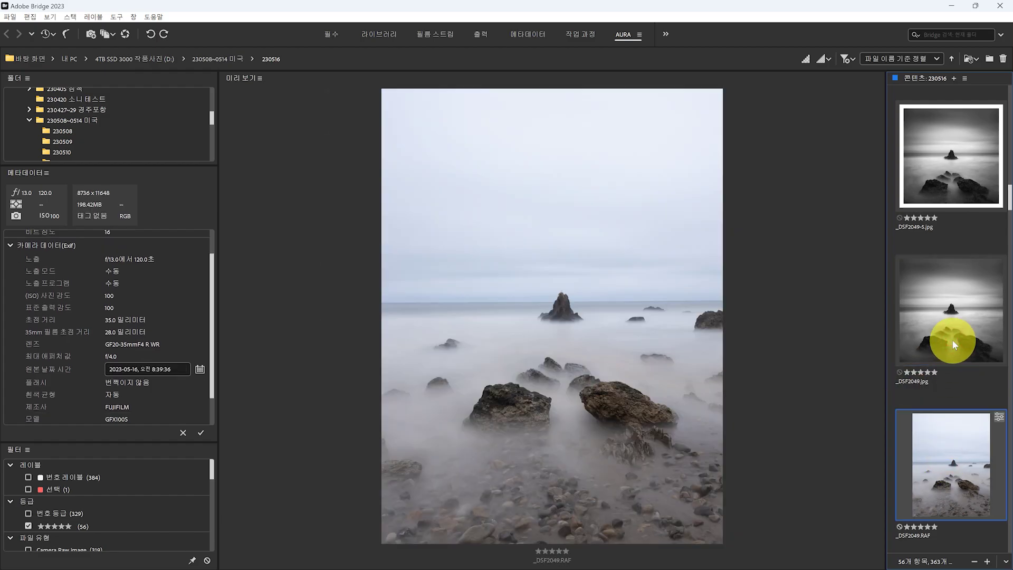
# Step: Compare the jagged rocky shore edit and RAW, then preview the sea stack versions
pyautogui.click(949, 463)
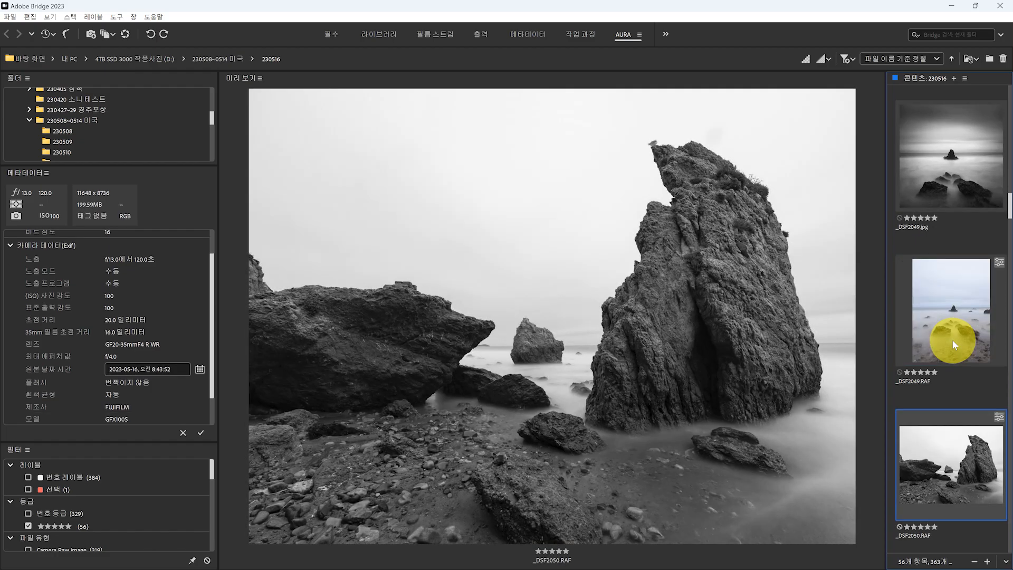
pyautogui.click(949, 463)
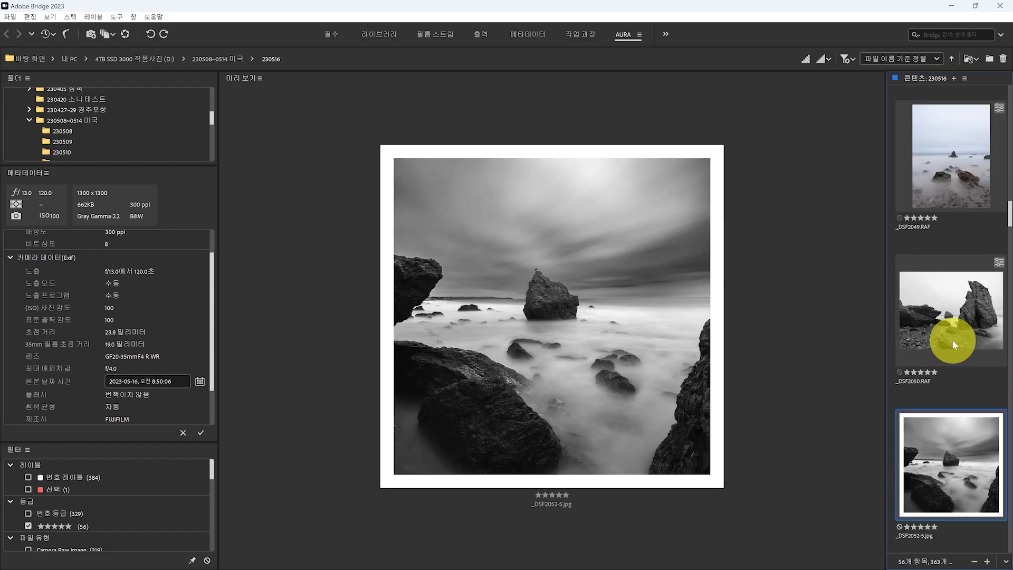
pyautogui.click(950, 464)
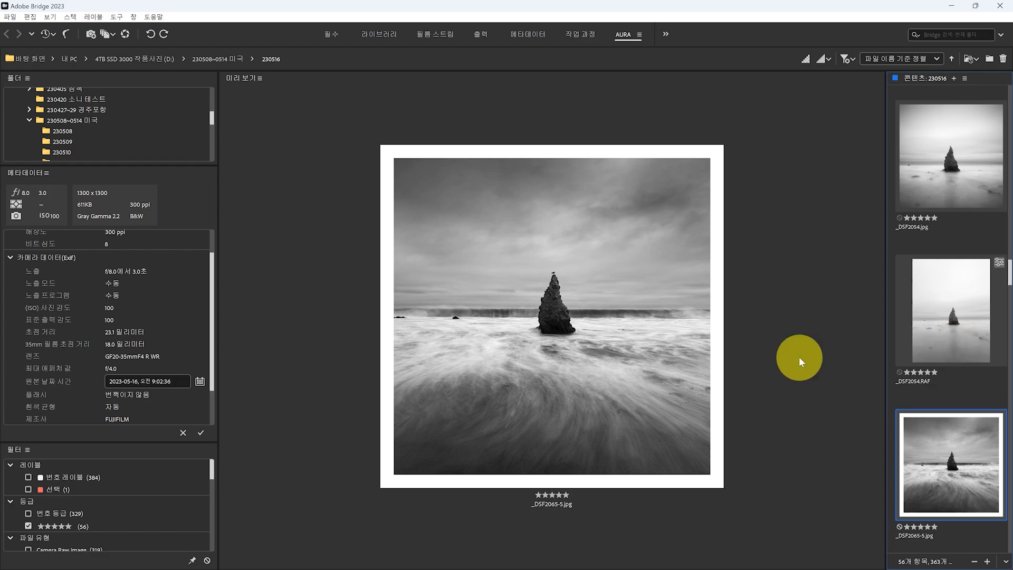
pyautogui.moveTo(576, 412)
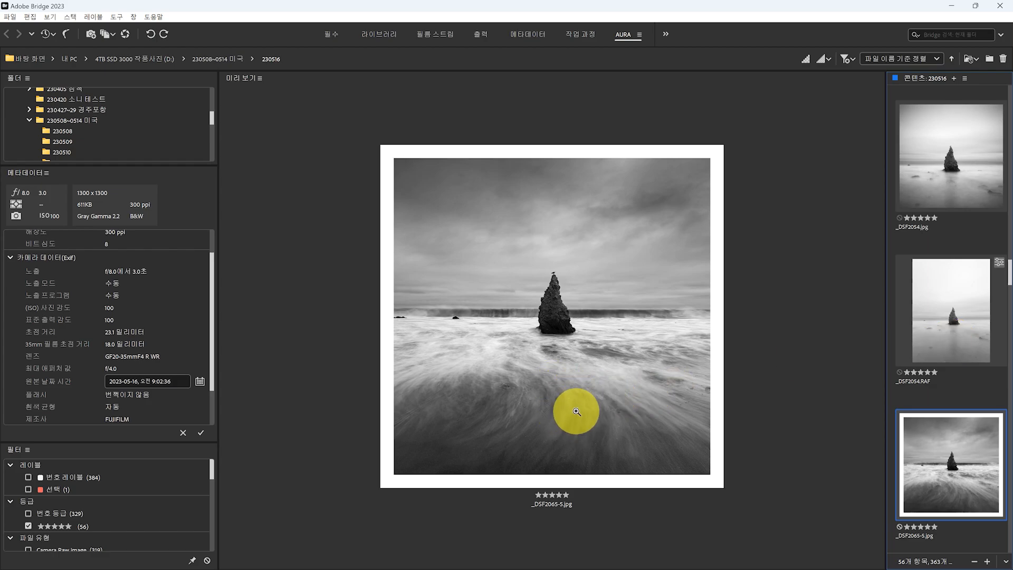
pyautogui.click(950, 309)
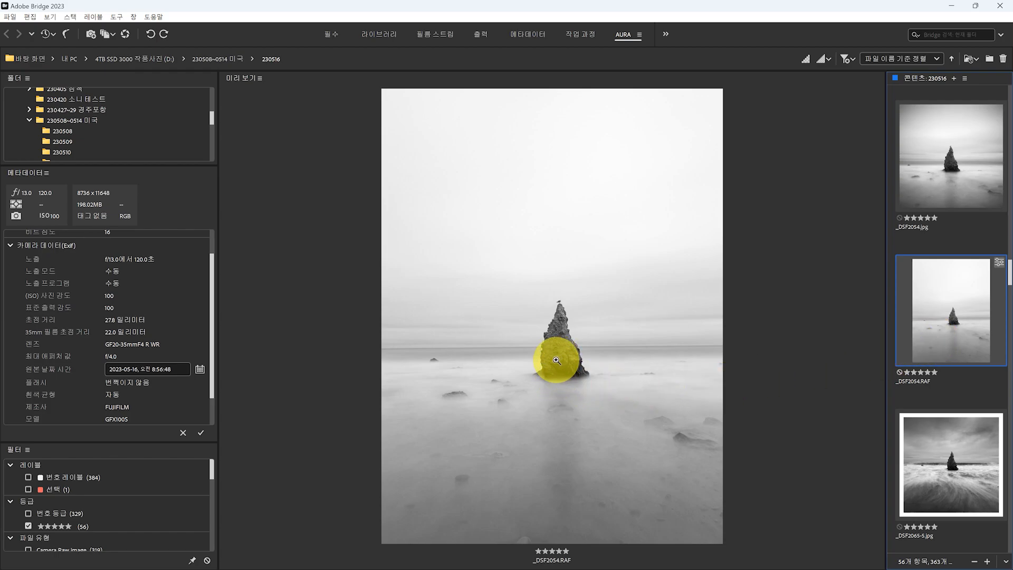
pyautogui.moveTo(955, 361)
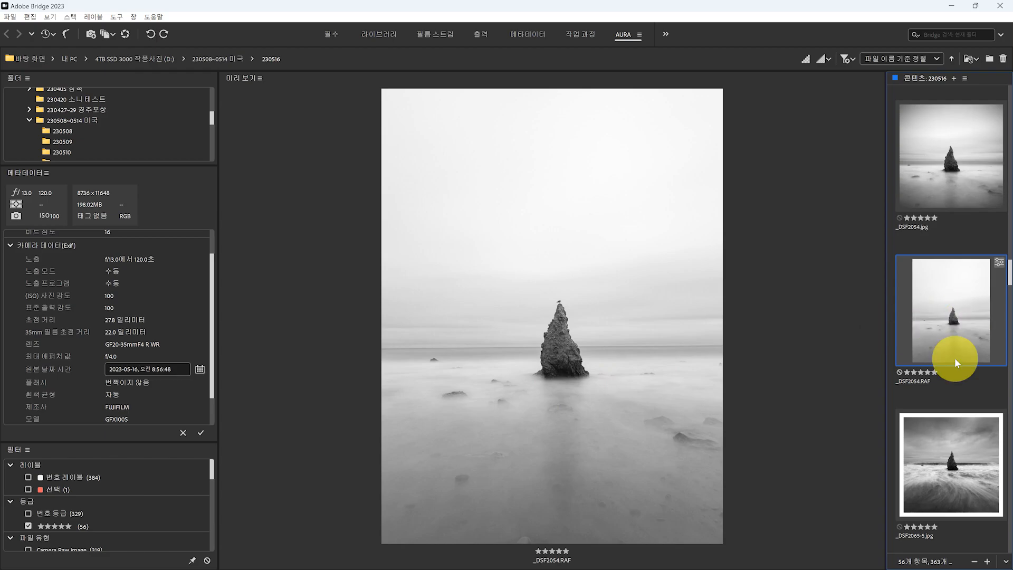
pyautogui.click(949, 156)
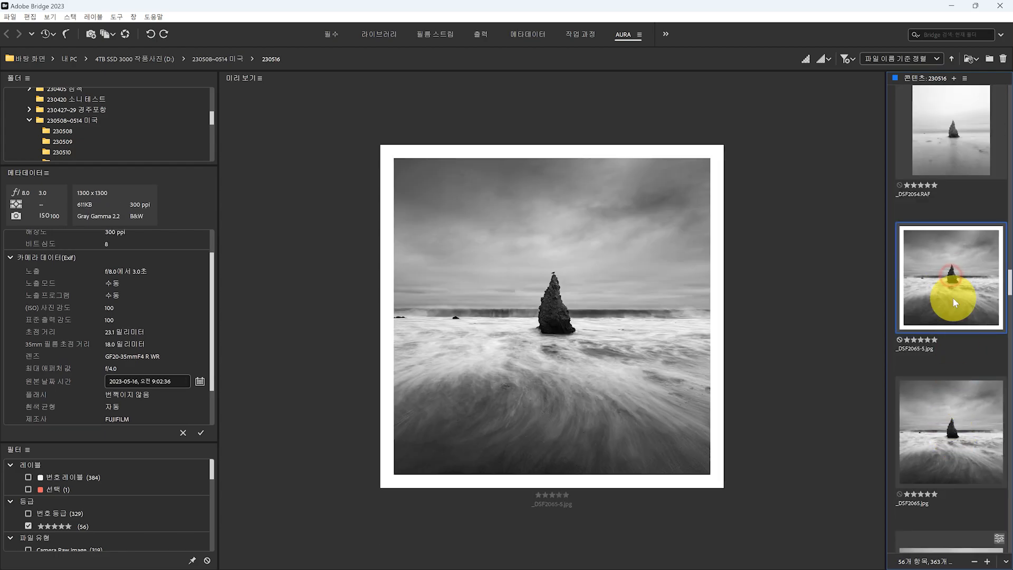
# Step: Preview the framed and unframed _DSF2065 sea stack edits, then the rock arch edit
pyautogui.click(950, 431)
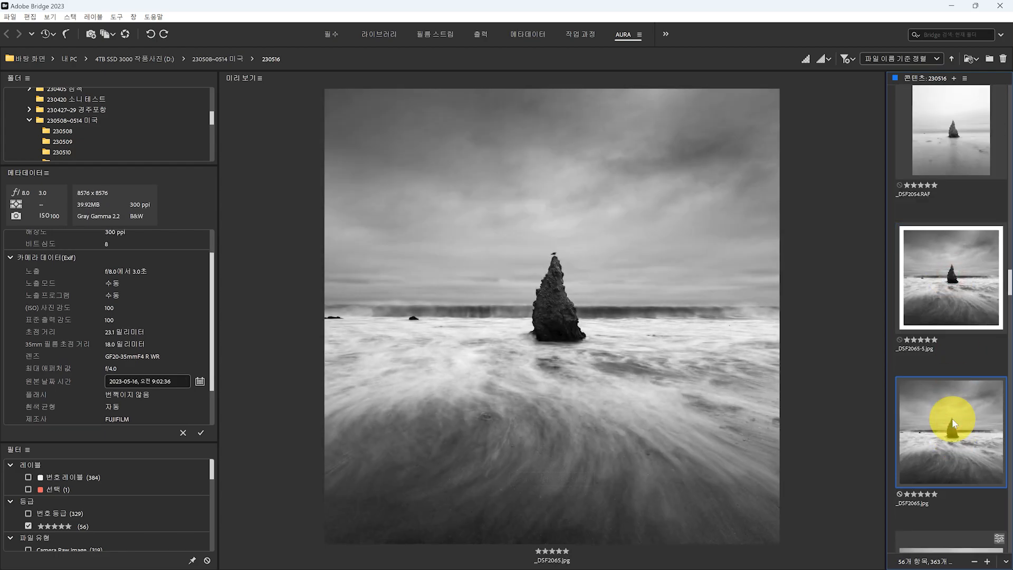
pyautogui.click(950, 276)
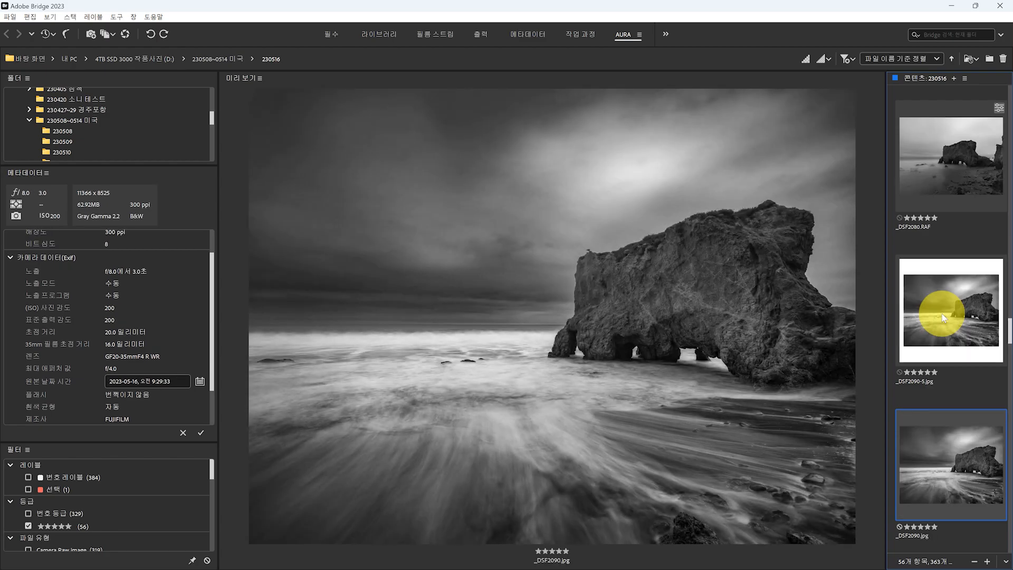
pyautogui.moveTo(690, 445)
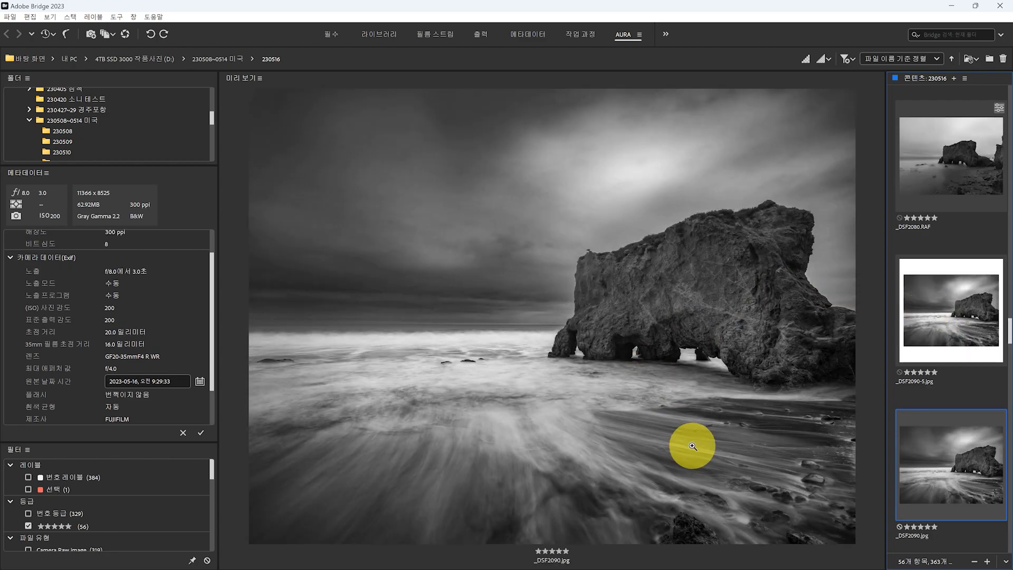
pyautogui.moveTo(832, 444)
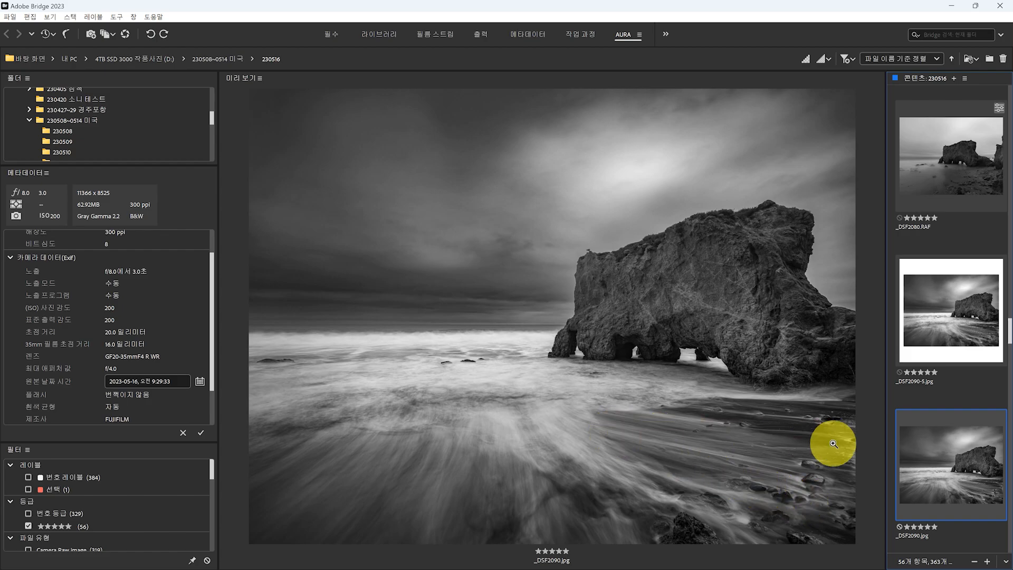
pyautogui.moveTo(949, 460)
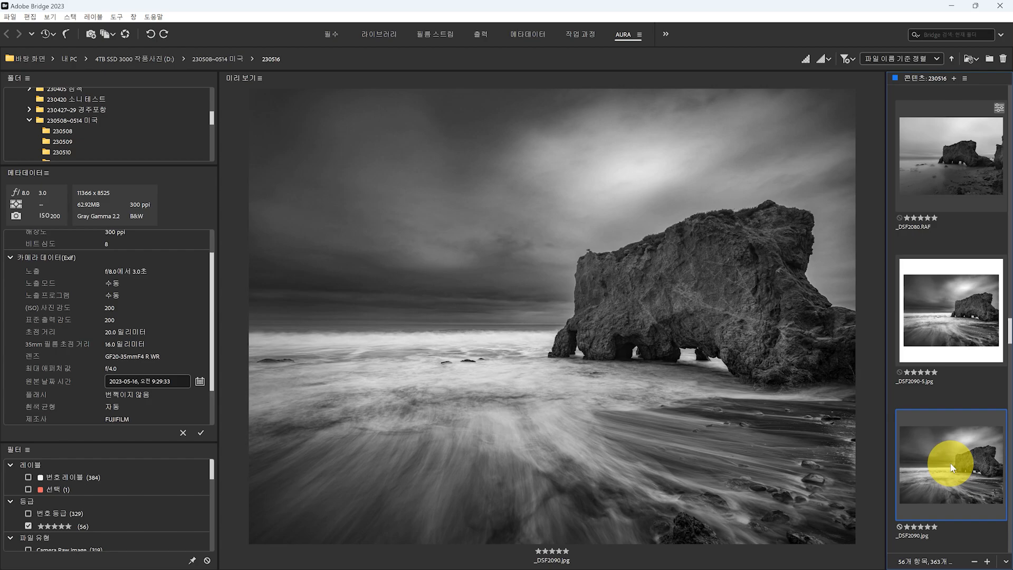
pyautogui.click(949, 464)
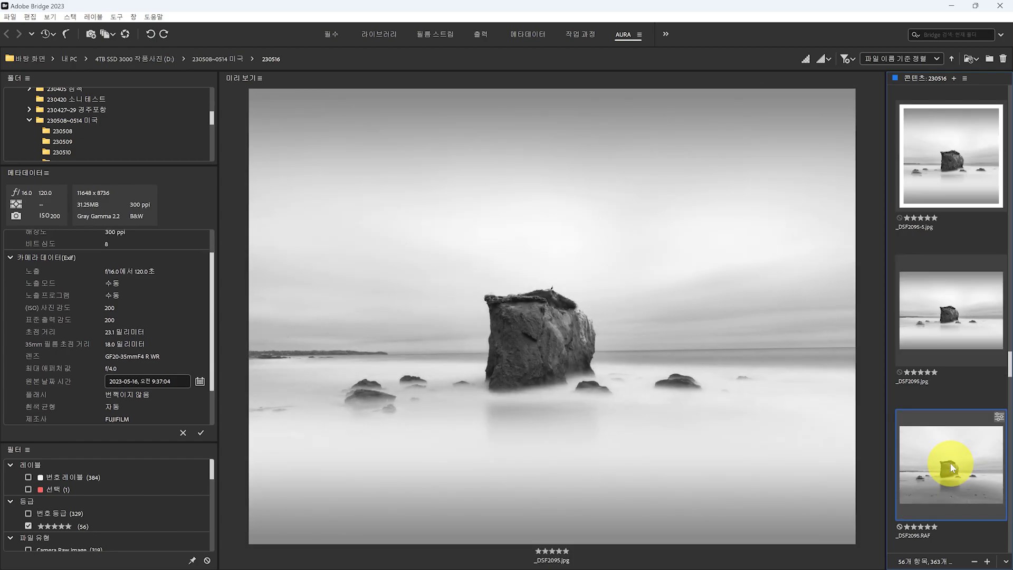
# Step: Compare the flat rock's framed, RAW and unframed versions, then preview _DSF2097.RAF
pyautogui.click(949, 156)
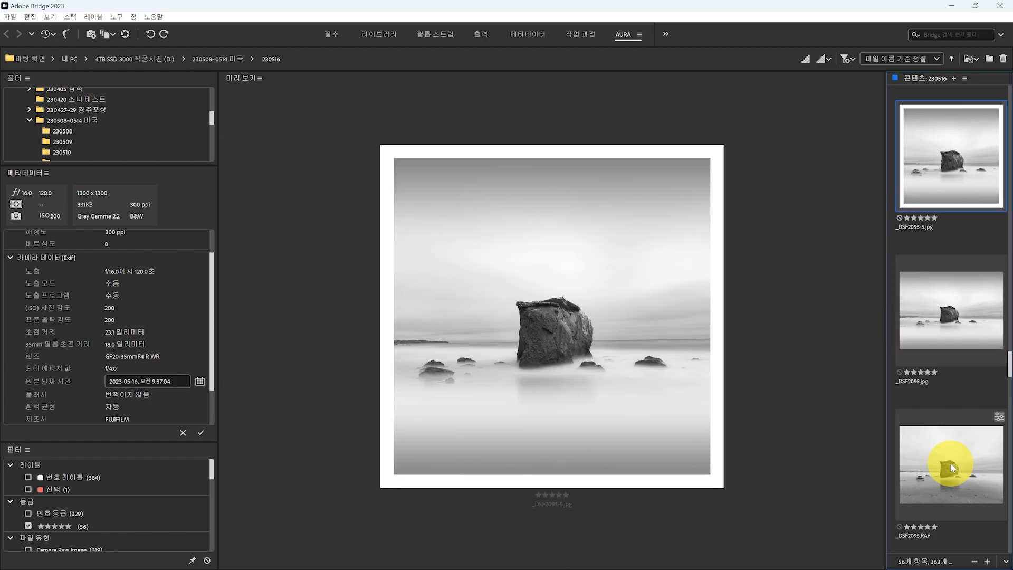
pyautogui.click(950, 464)
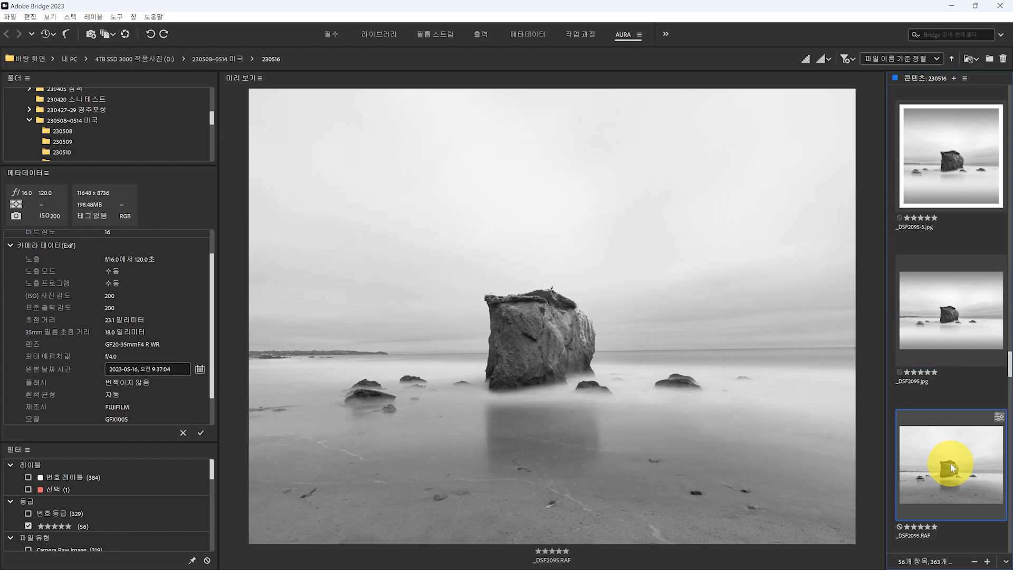
pyautogui.click(950, 156)
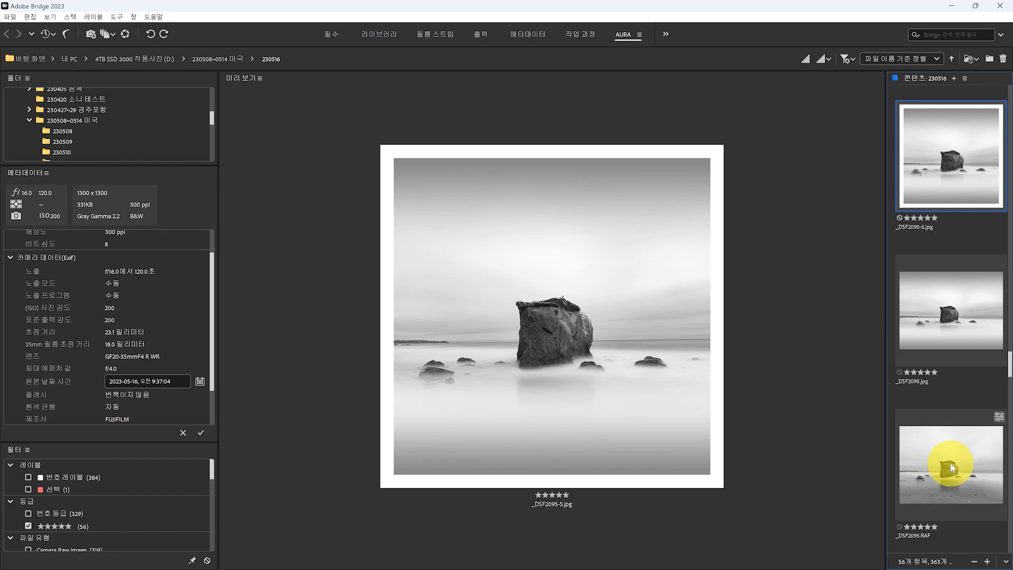
pyautogui.click(949, 309)
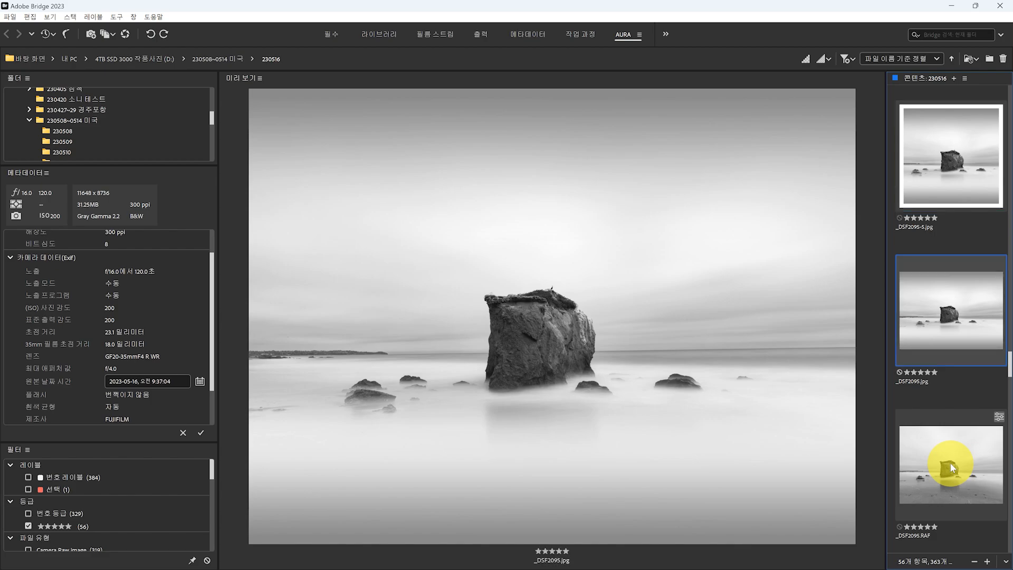
pyautogui.click(950, 464)
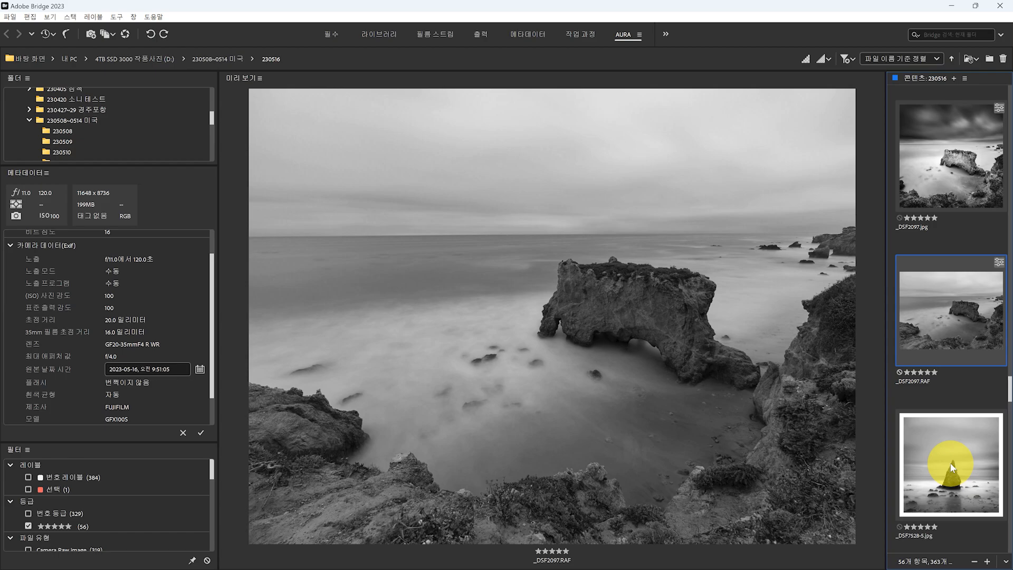
# Step: Compare the _DSF2097.jpg arch edit with its grey RAW, then the framed misty flat rock edit
pyautogui.click(950, 155)
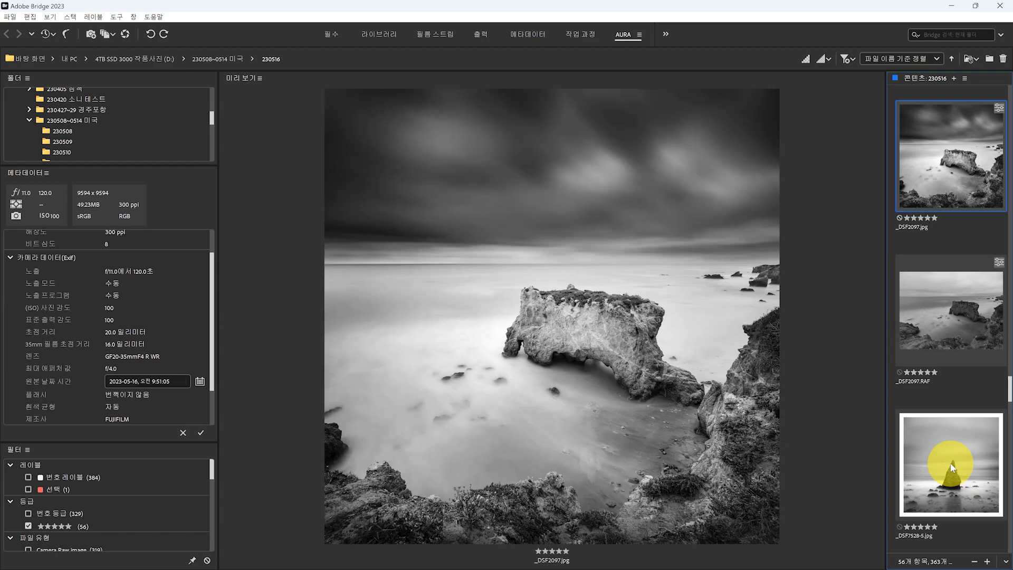
pyautogui.moveTo(541, 339)
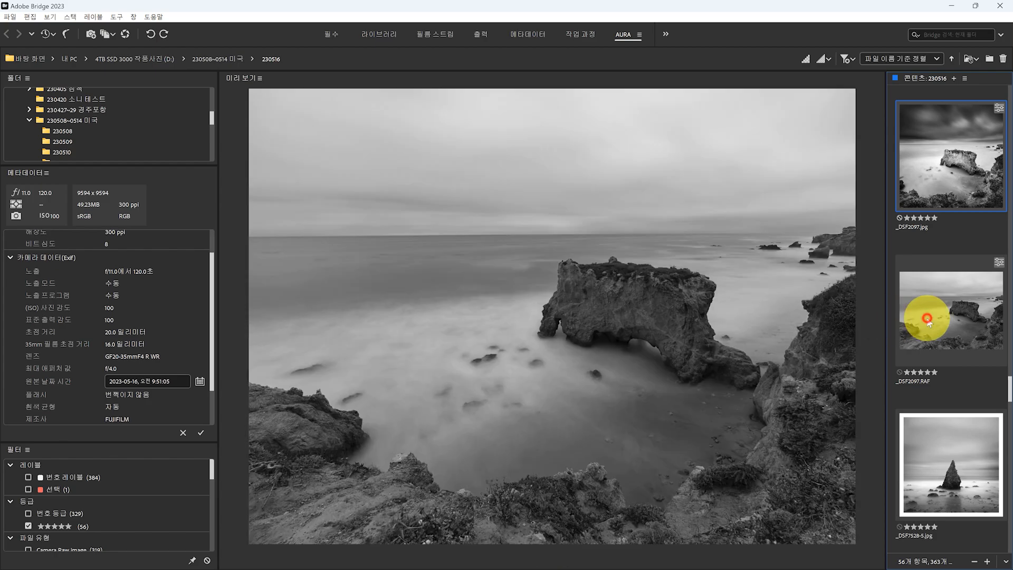
pyautogui.click(949, 308)
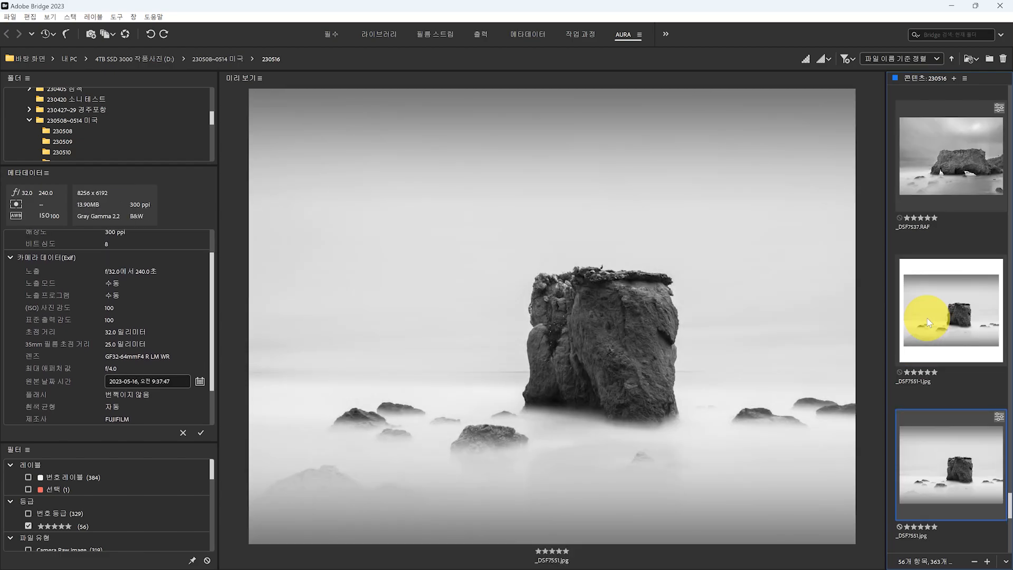
pyautogui.click(949, 309)
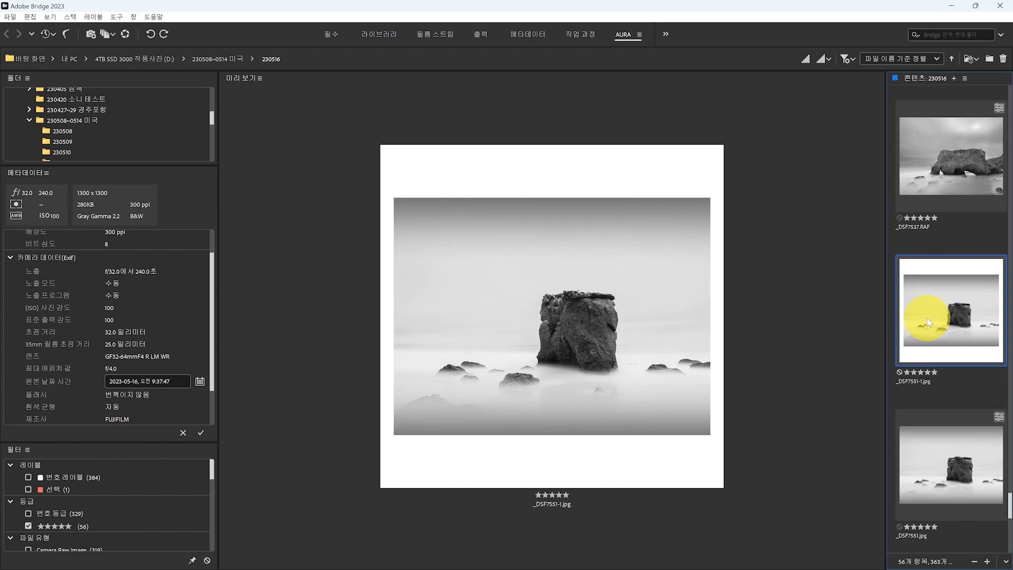
pyautogui.moveTo(792, 374)
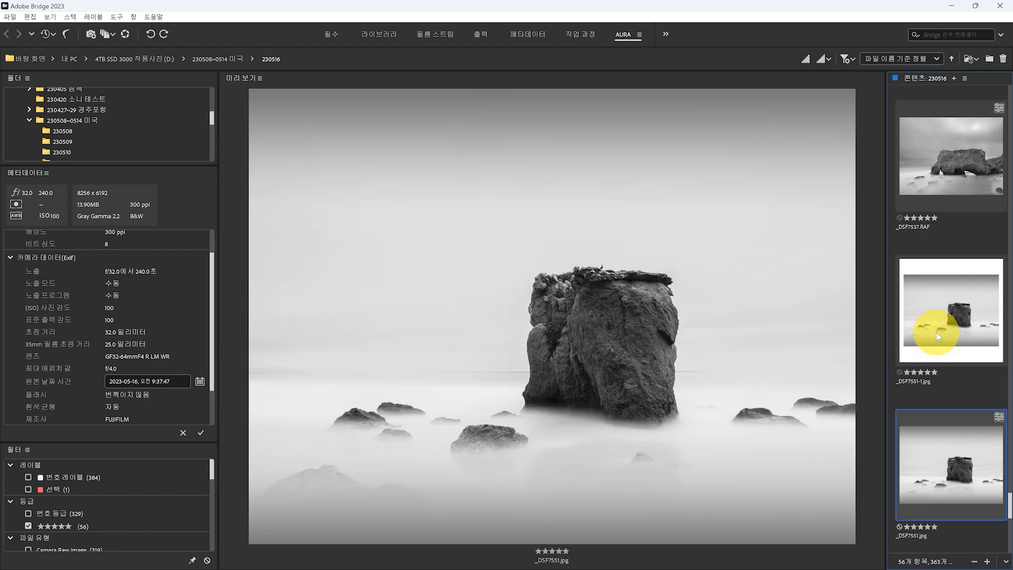
# Step: Compare the misty flat rock edit with the arch edit, then switch to Google Maps
pyautogui.click(950, 310)
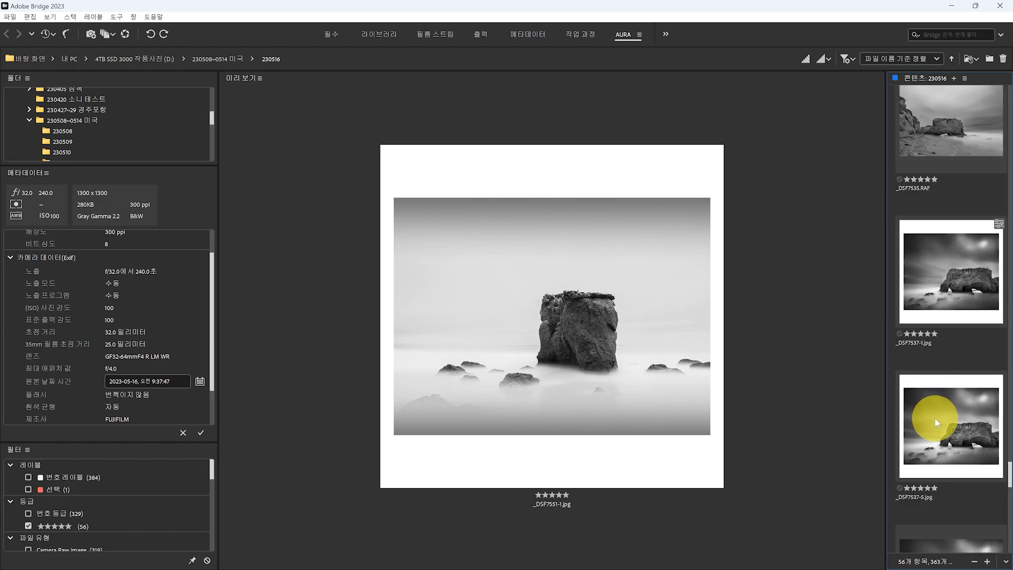
pyautogui.click(950, 270)
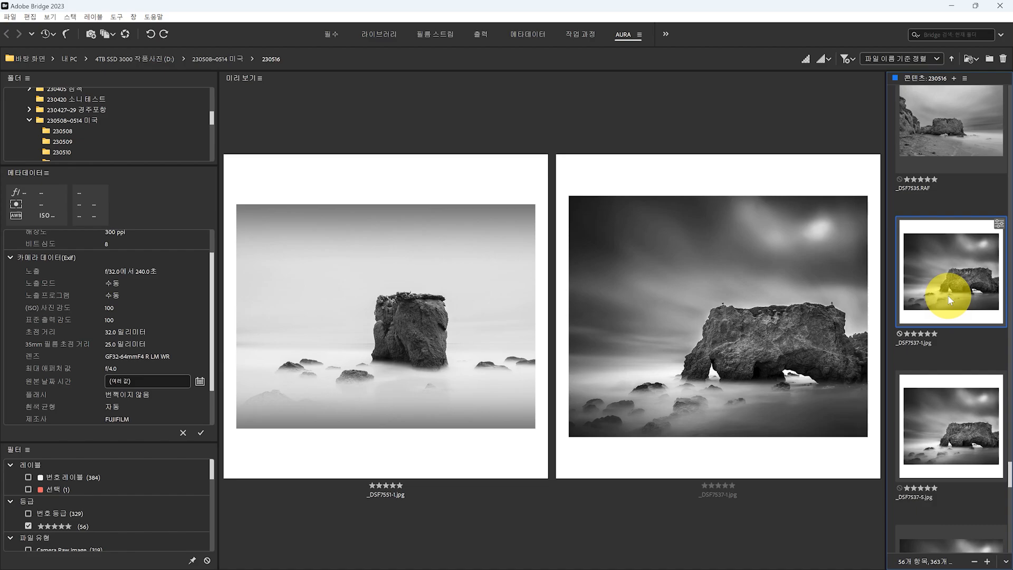
pyautogui.moveTo(780, 382)
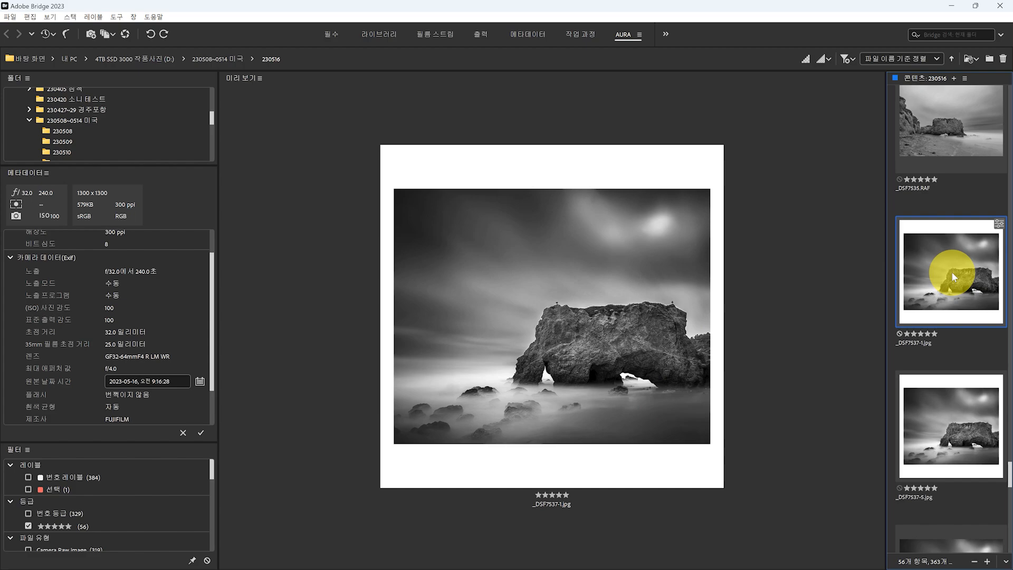
pyautogui.scroll(-3)
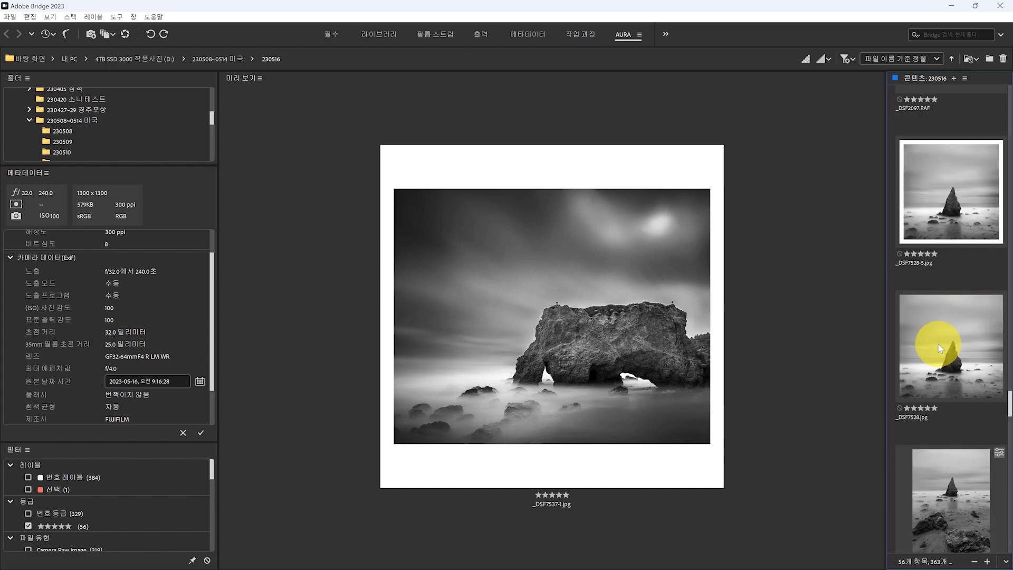
pyautogui.click(506, 557)
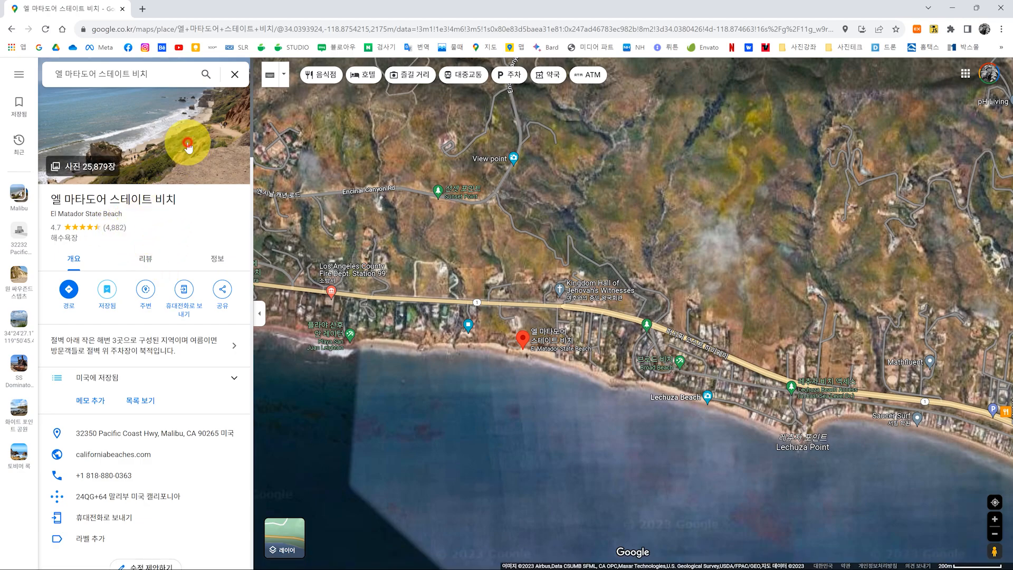
# Step: Zoom out on the El Matador State Beach map, then return to Adobe Bridge
pyautogui.scroll(-3)
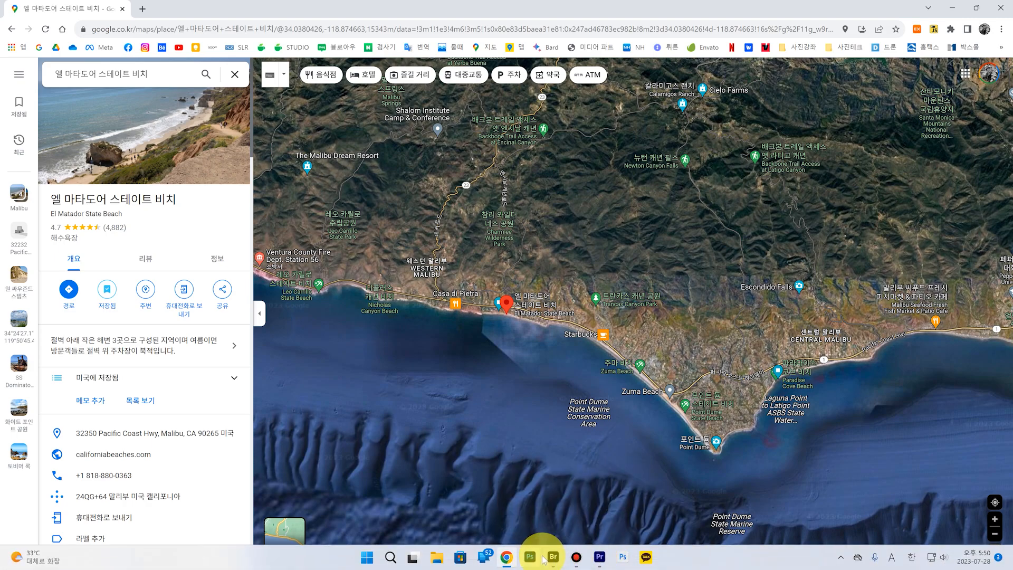
pyautogui.click(550, 555)
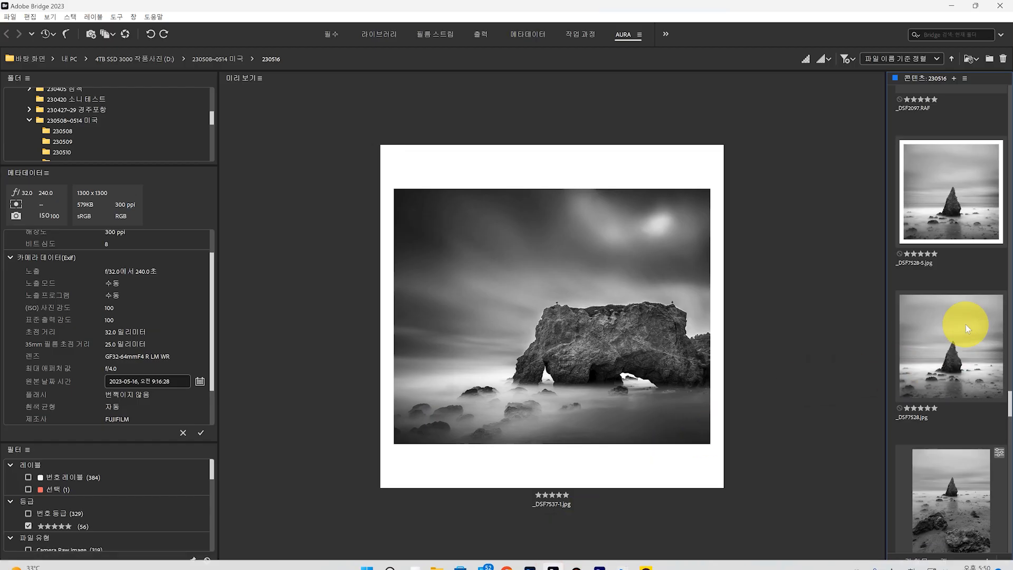